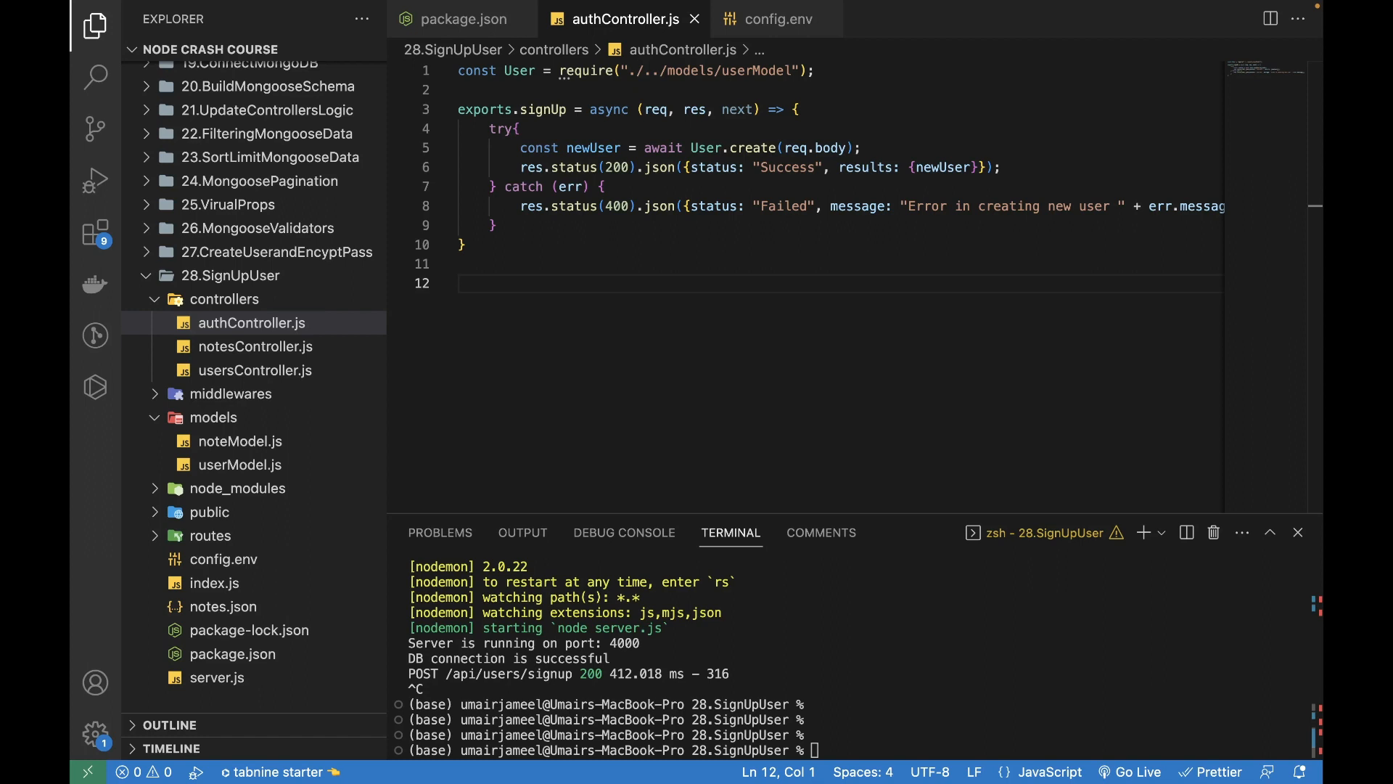
{"action": "mouse_move", "coordinate": [576, 206]}
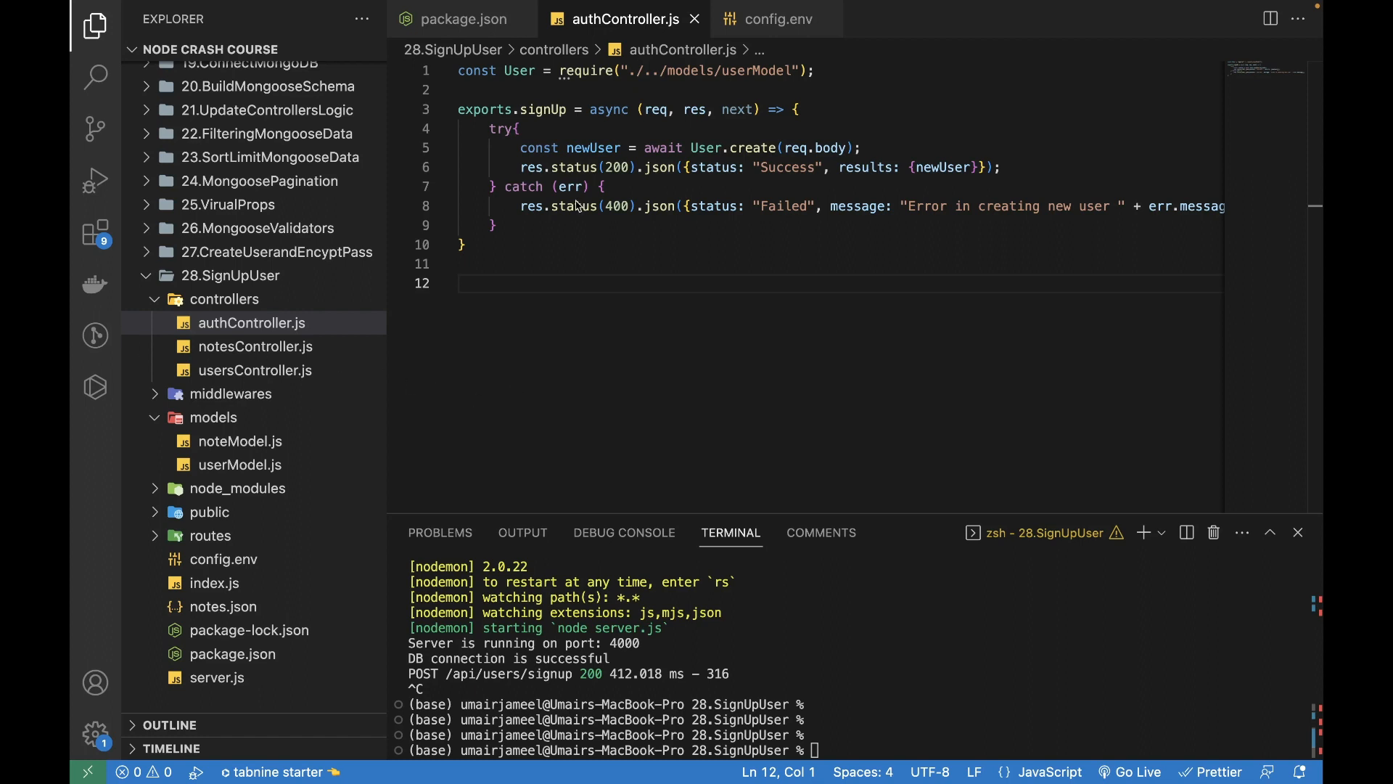
Step: Run npm install jsonwebtoken in the SignUpUser project's integrated terminal
{"action": "left_click", "coordinate": [754, 250]}
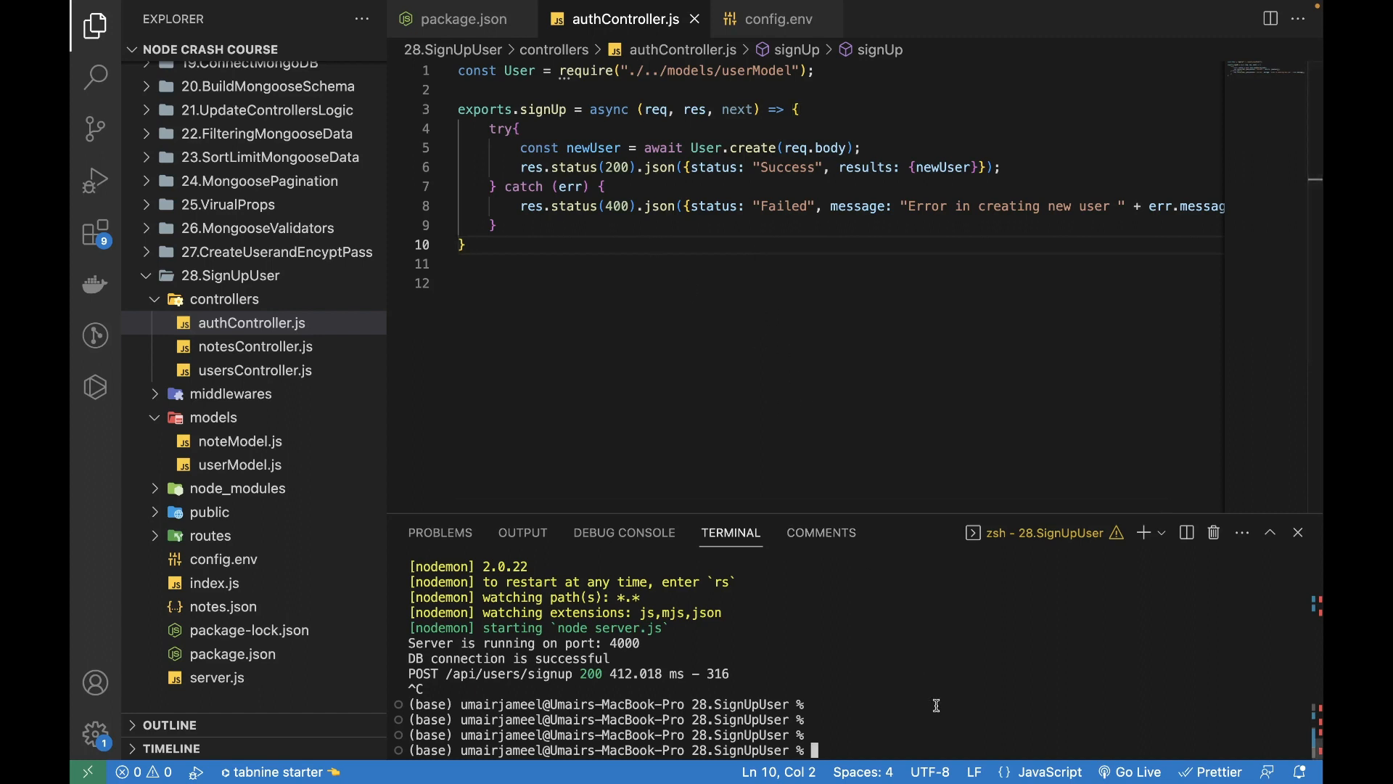
{"action": "type", "text": "npm install jso"}
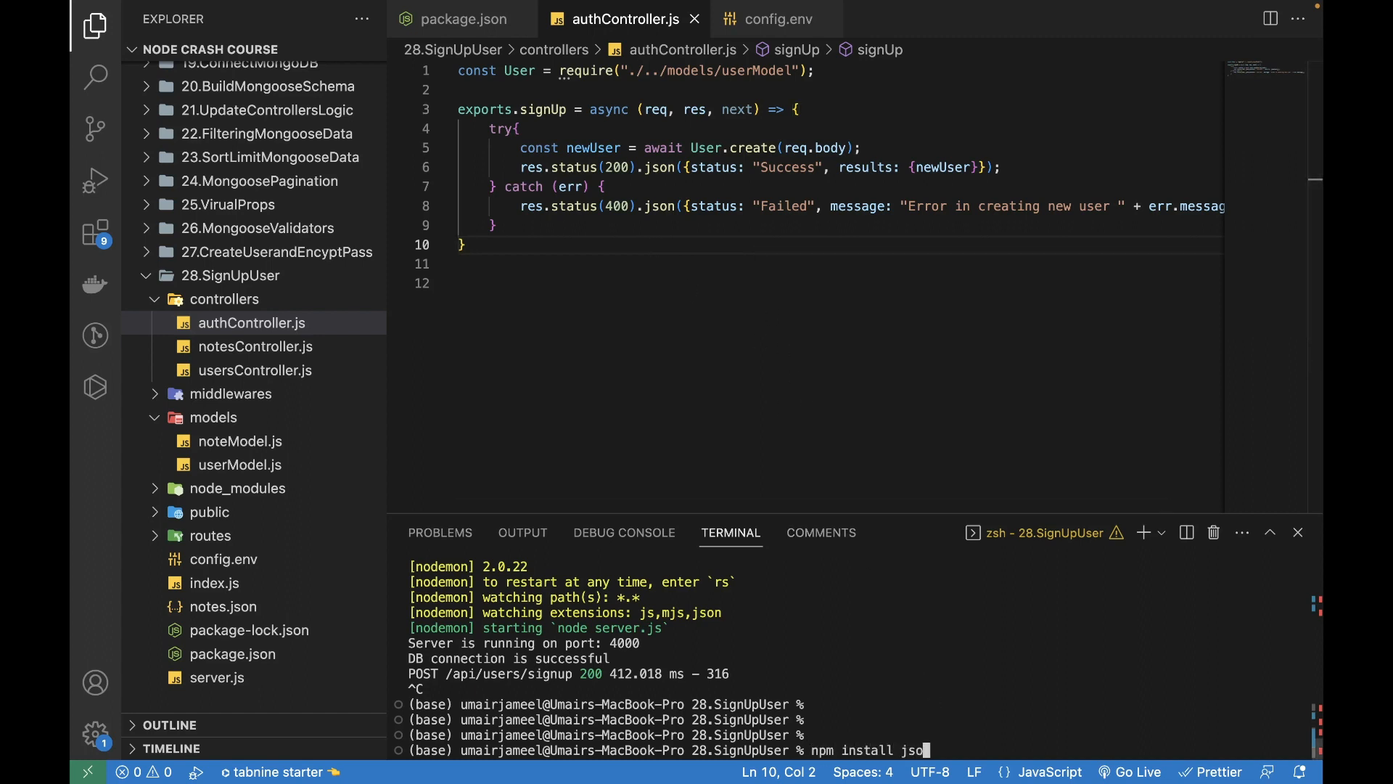
{"action": "type", "text": "nwebtoken"}
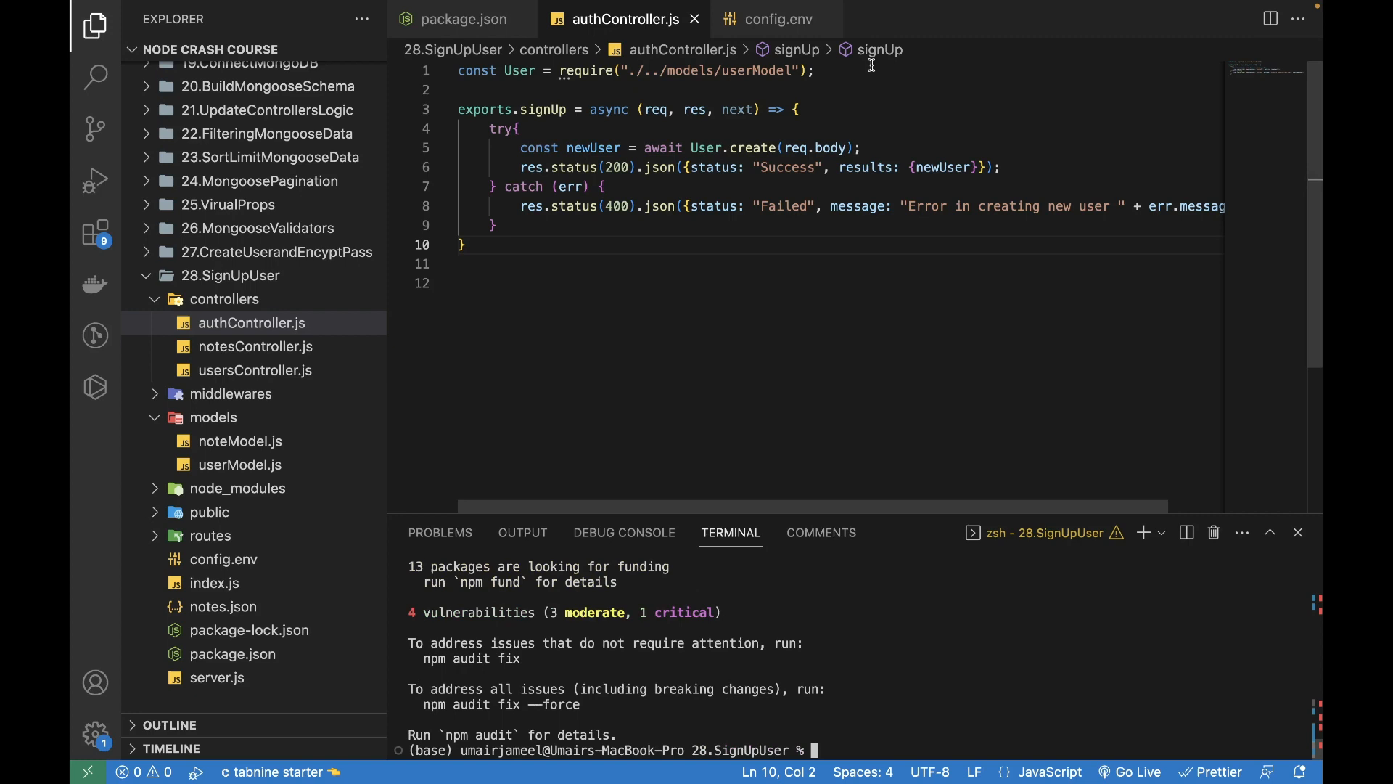
Step: Add const jsonwebtoken = require("jsonwebtoken") below the User import
{"action": "key", "text": "Enter"}
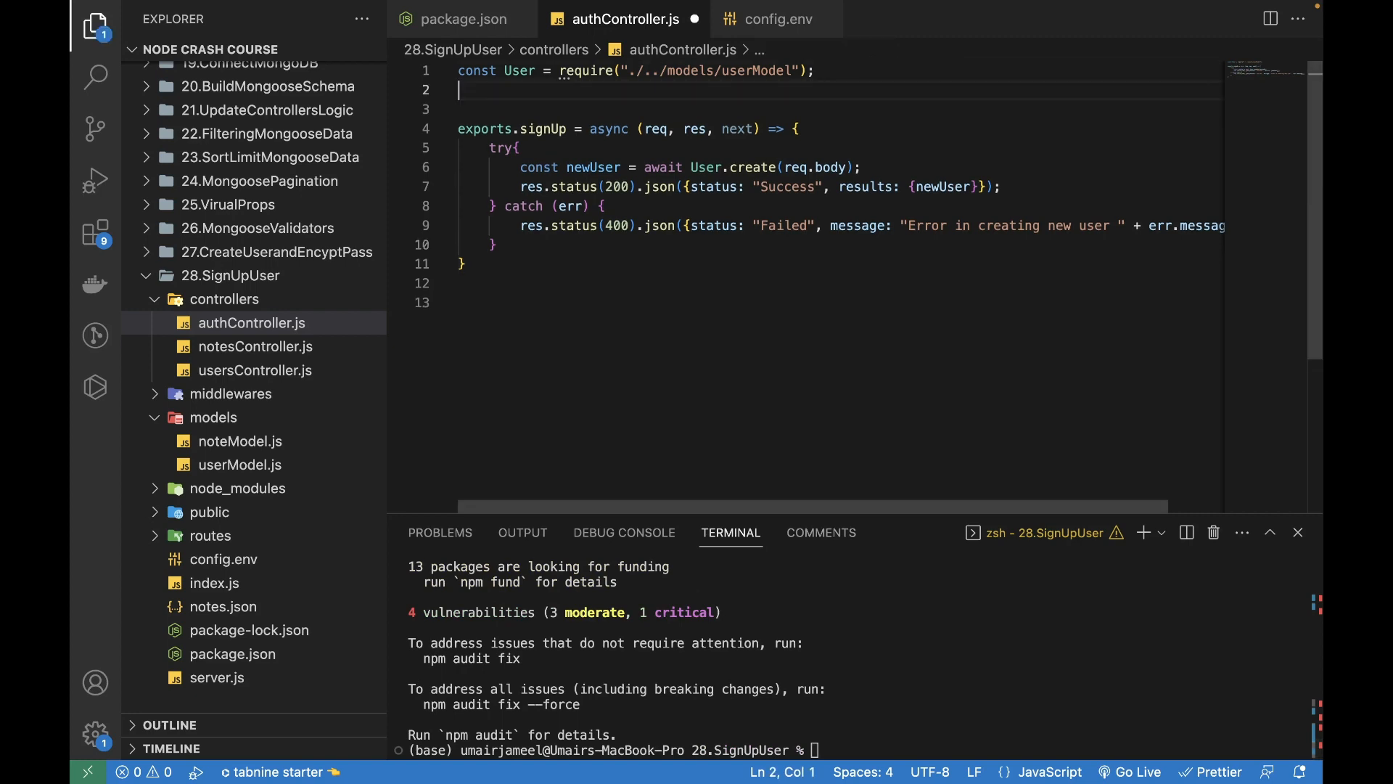
{"action": "type", "text": "const jsonwebtoken"}
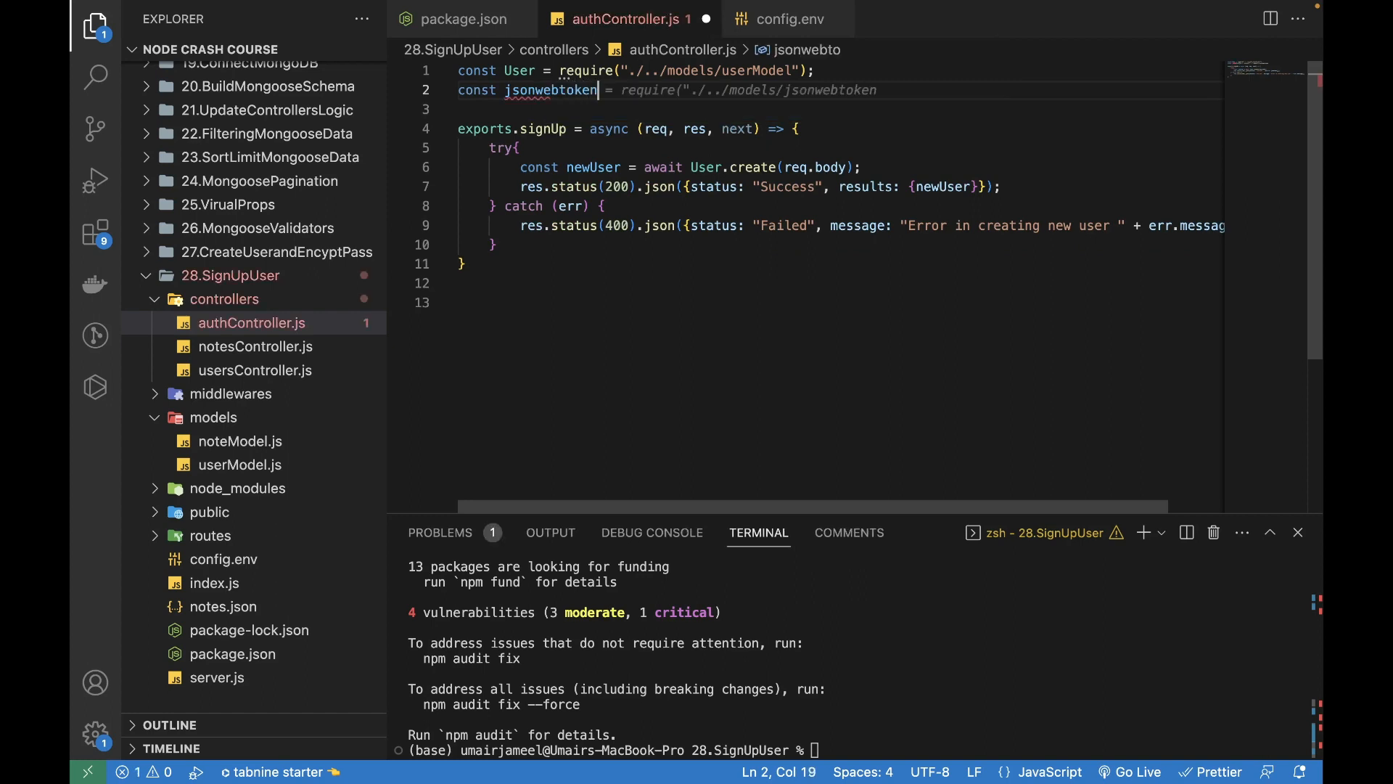
{"action": "type", "text": "reui"}
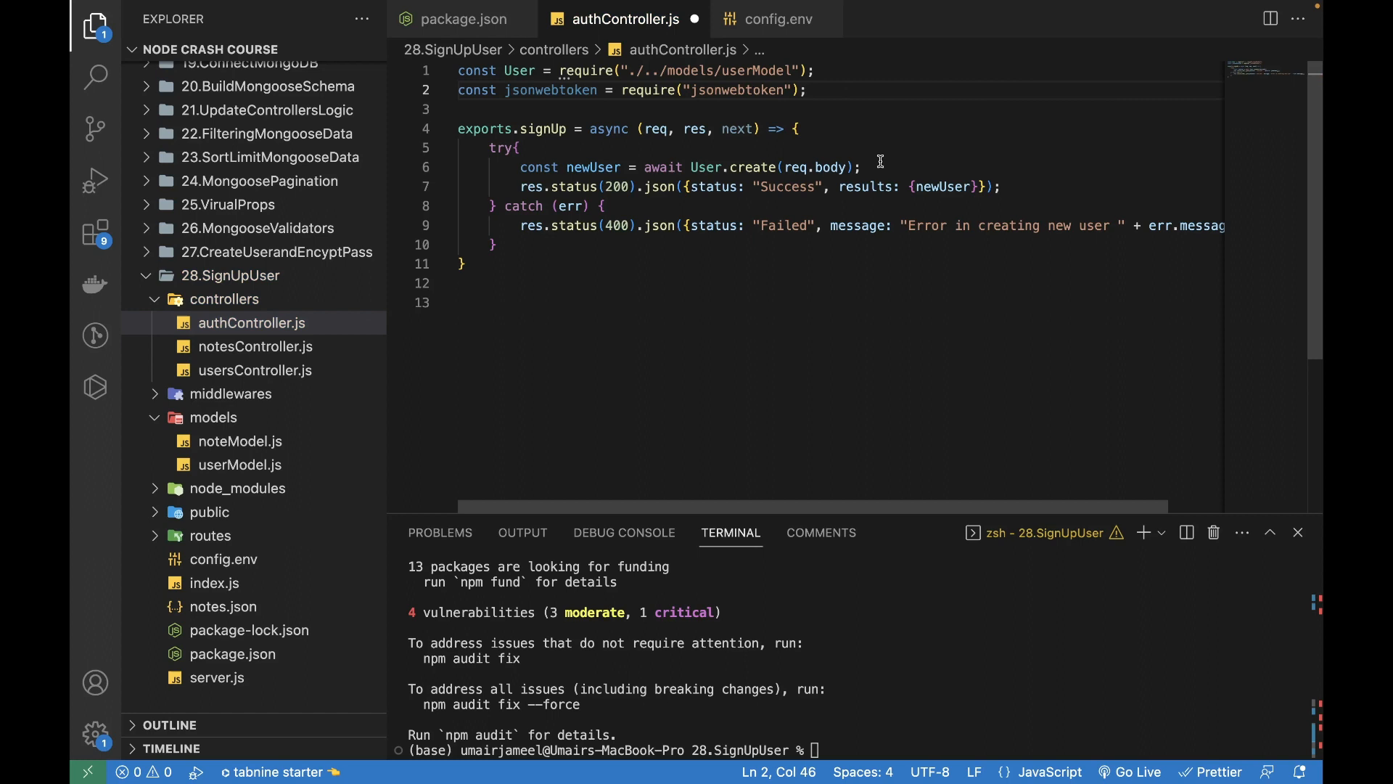
Step: Open an empty line after await User.create(req.body), reviewing the status(200) response
{"action": "key", "text": "Enter"}
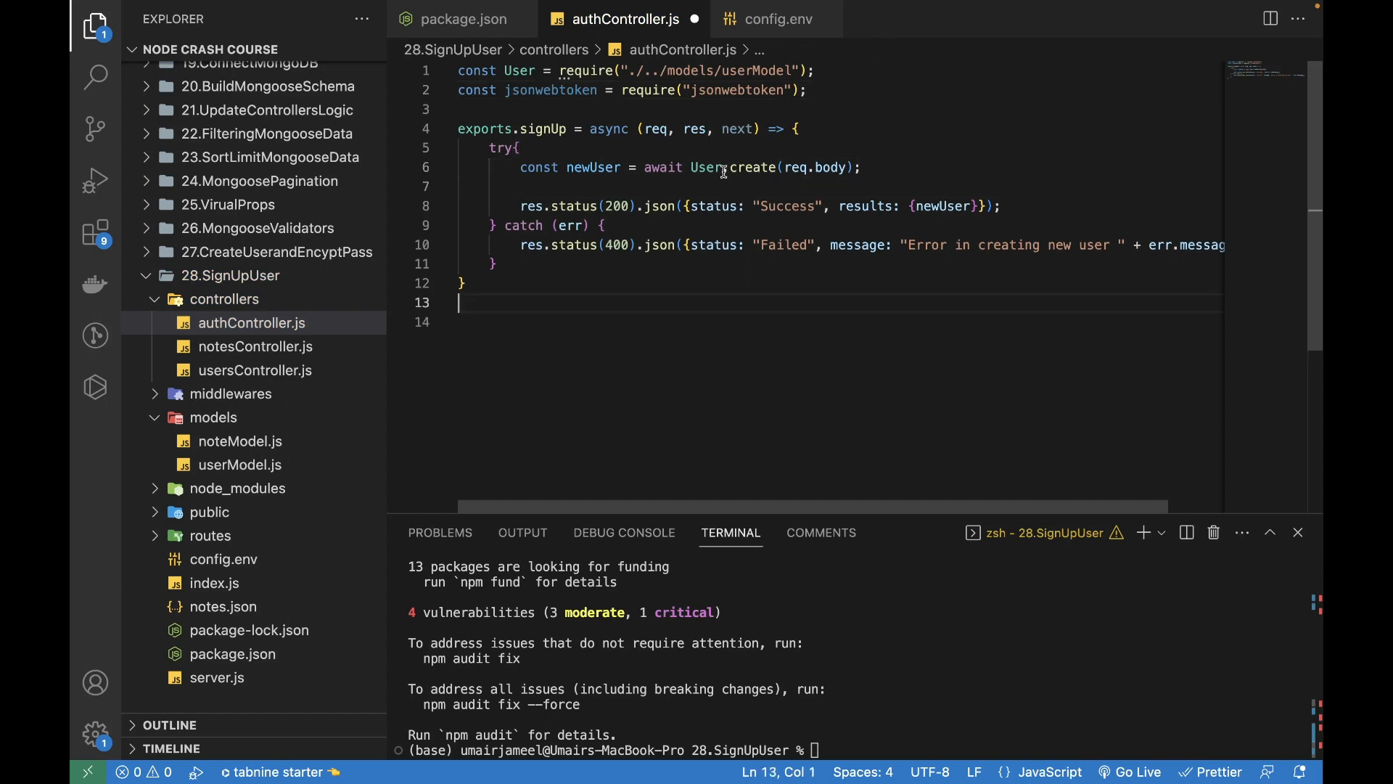
{"action": "double_click", "coordinate": [807, 167]}
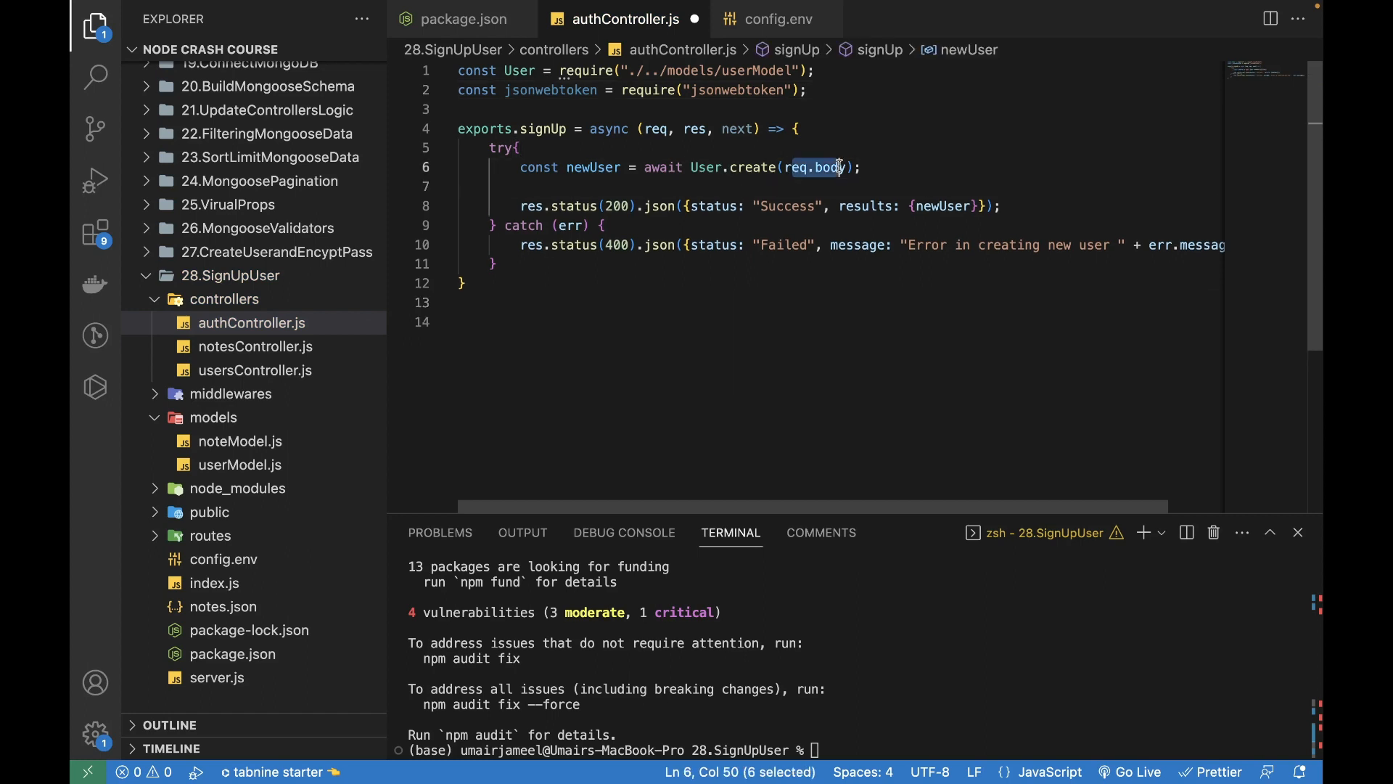
{"action": "left_click", "coordinate": [862, 167]}
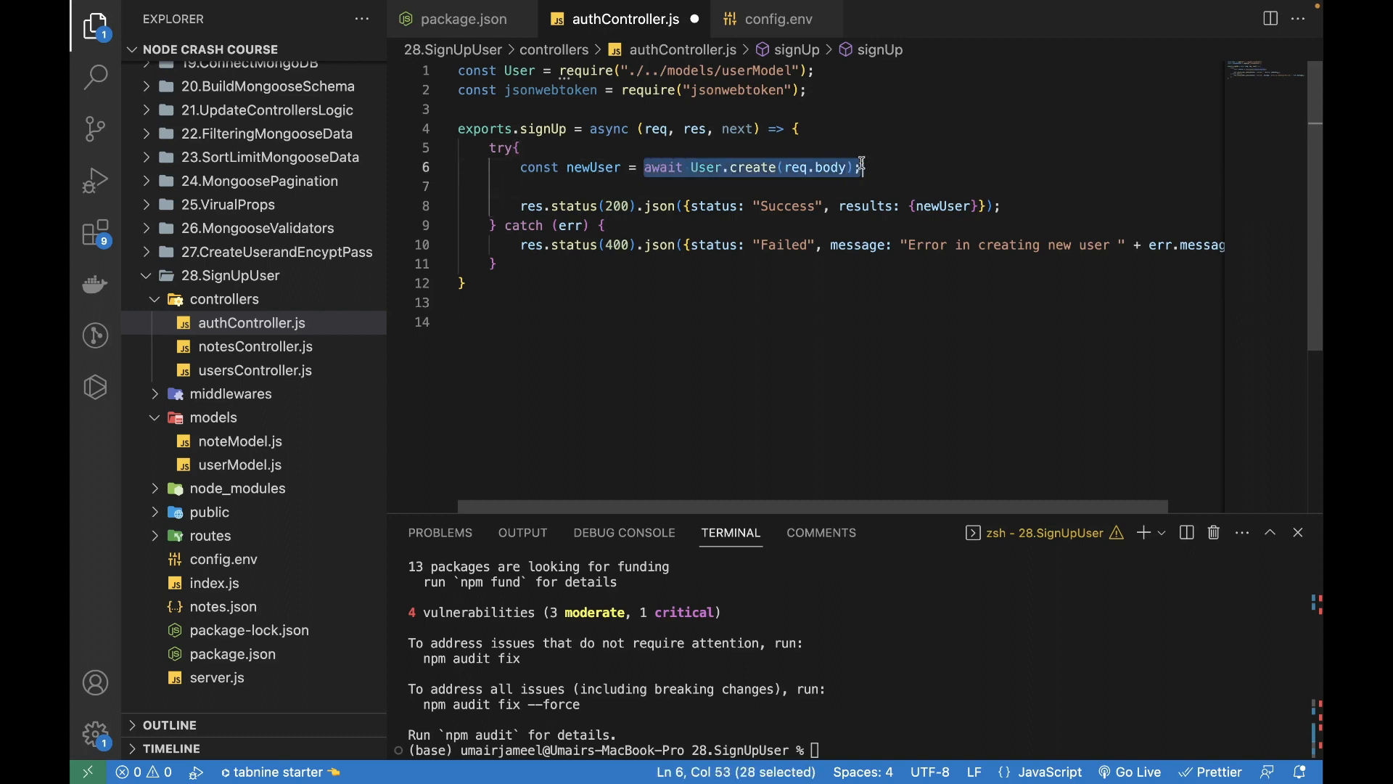
{"action": "left_click", "coordinate": [632, 301]}
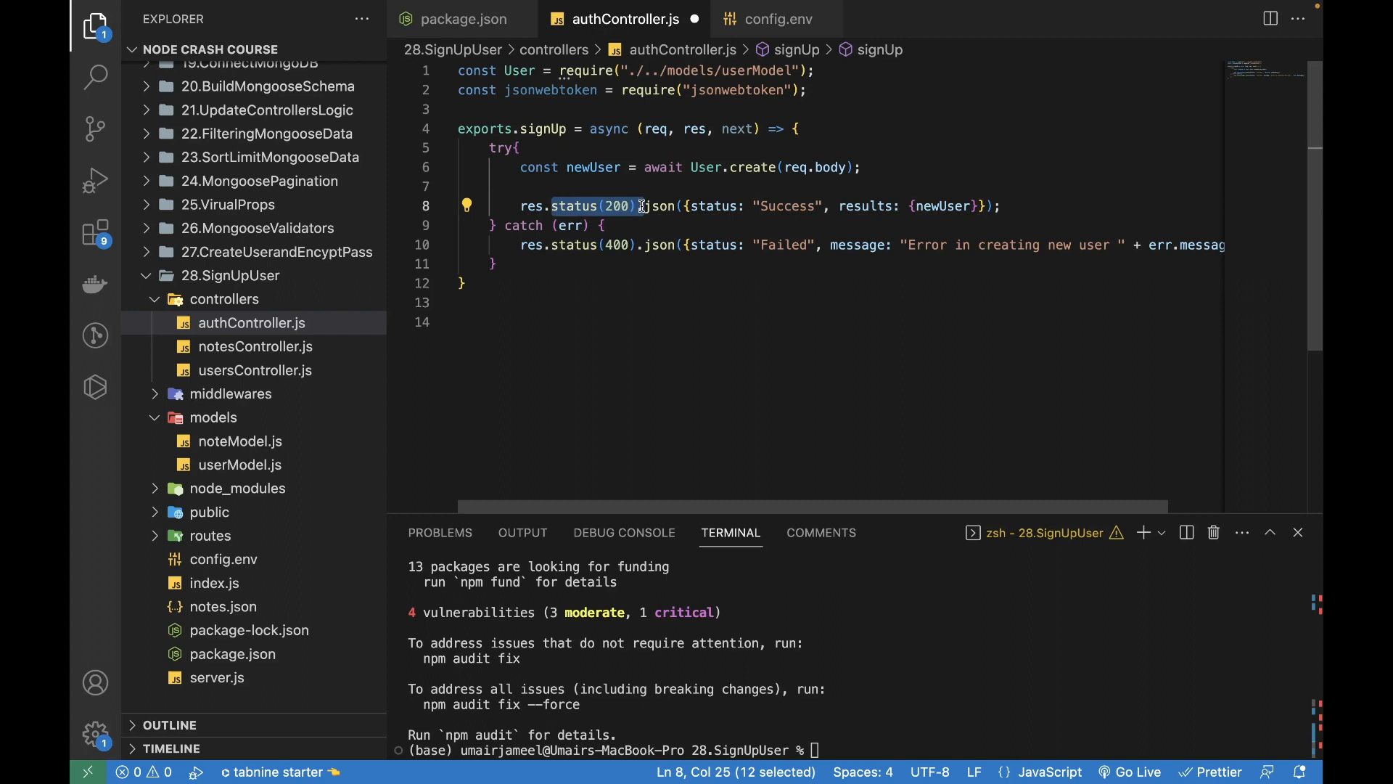
{"action": "left_click", "coordinate": [498, 262]}
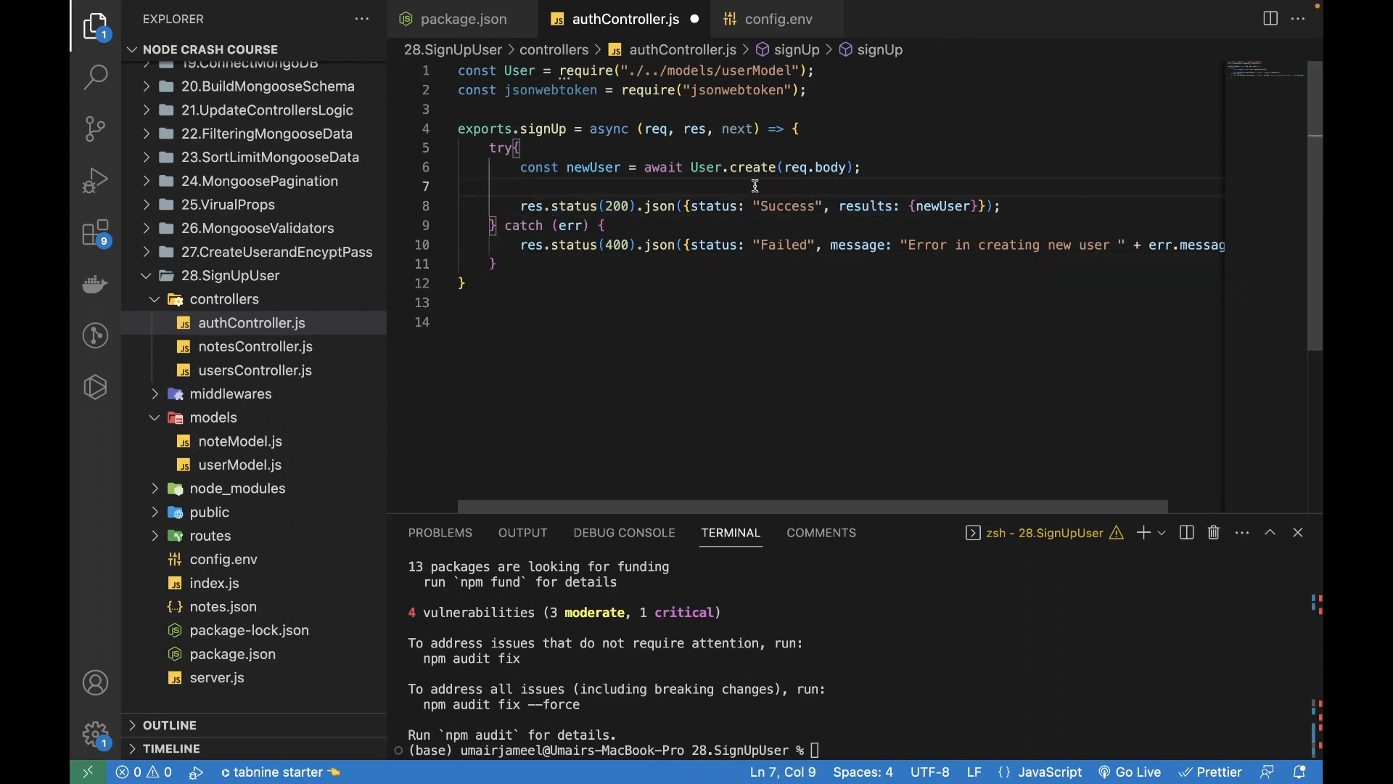
{"action": "mouse_move", "coordinate": [782, 331]}
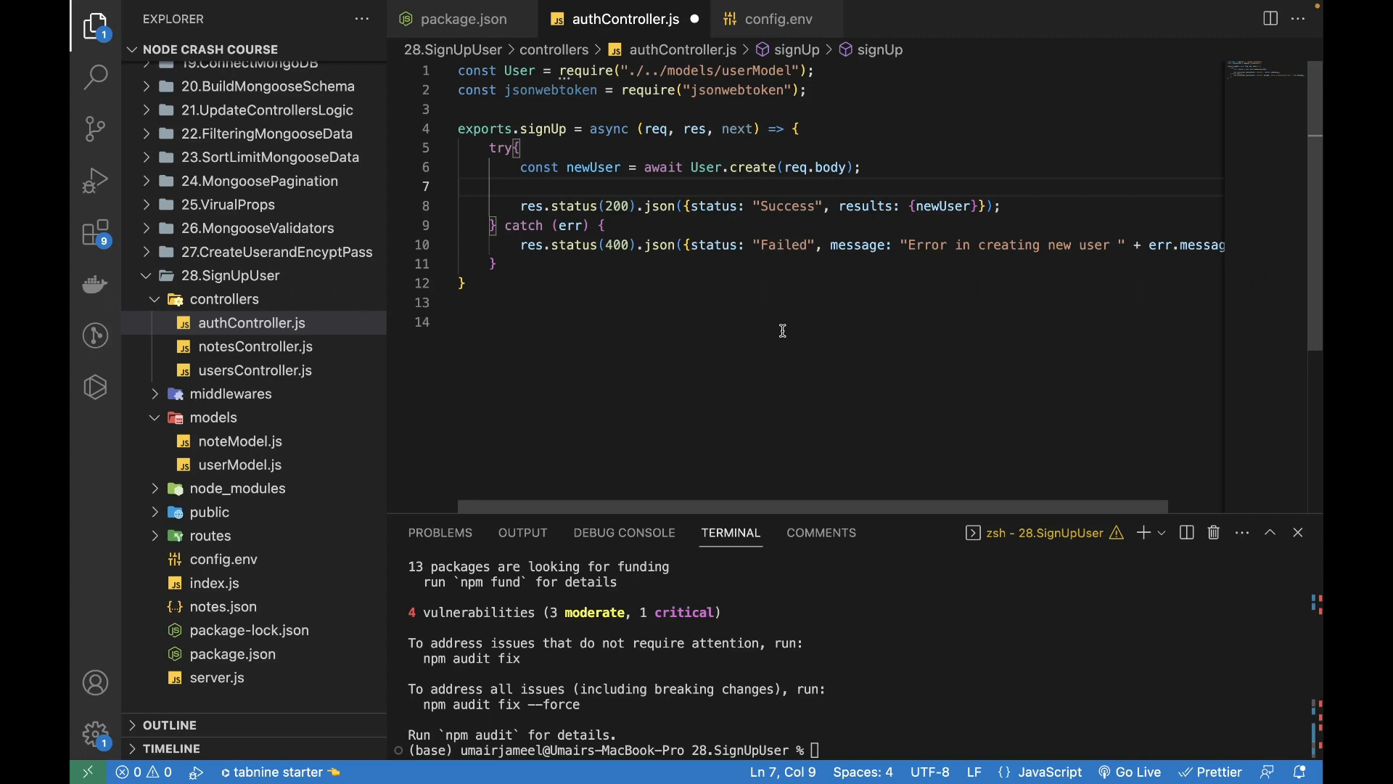
Step: Type jsonwebtoken.sign({id: newUser._id}, ) with the caret ready for the second argument
{"action": "type", "text": "jsonwebtoken.verify(newU"}
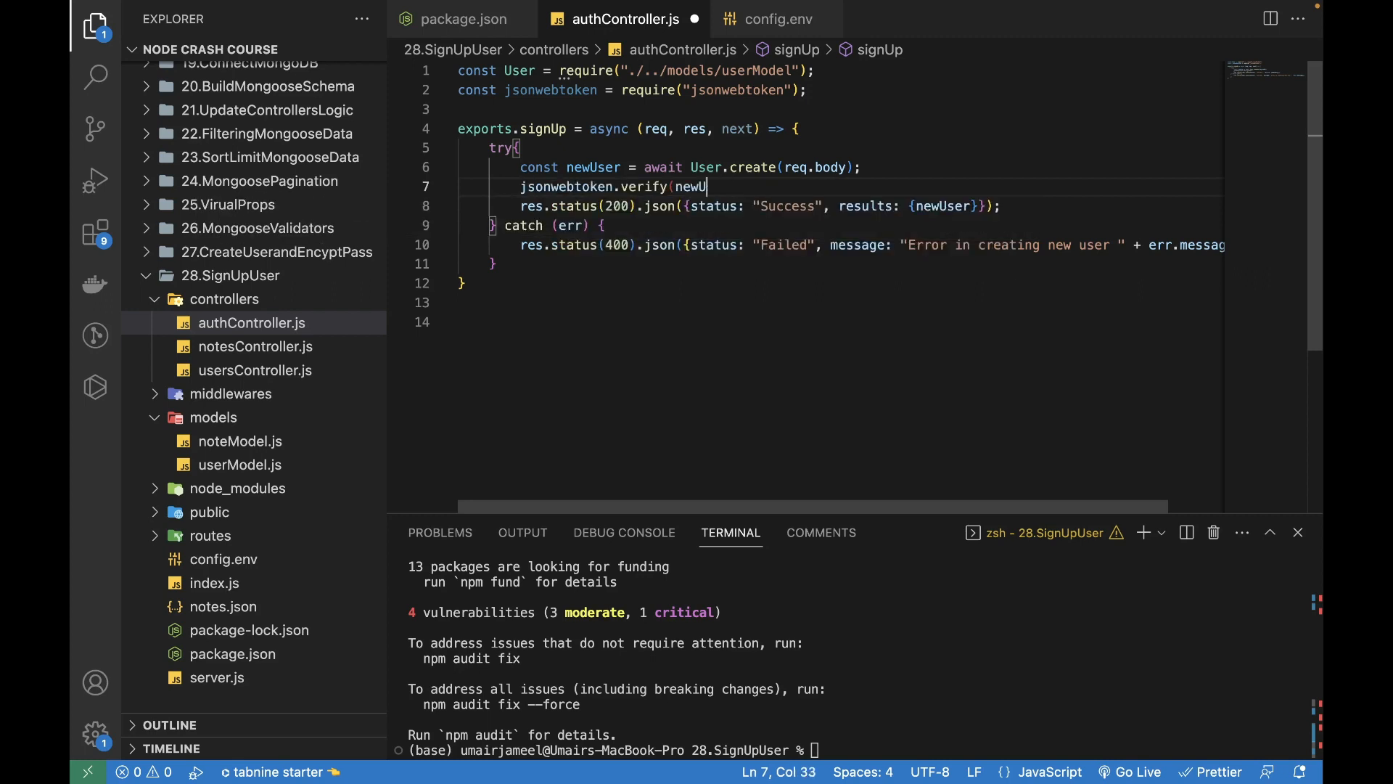
{"action": "key", "text": "Backspace"}
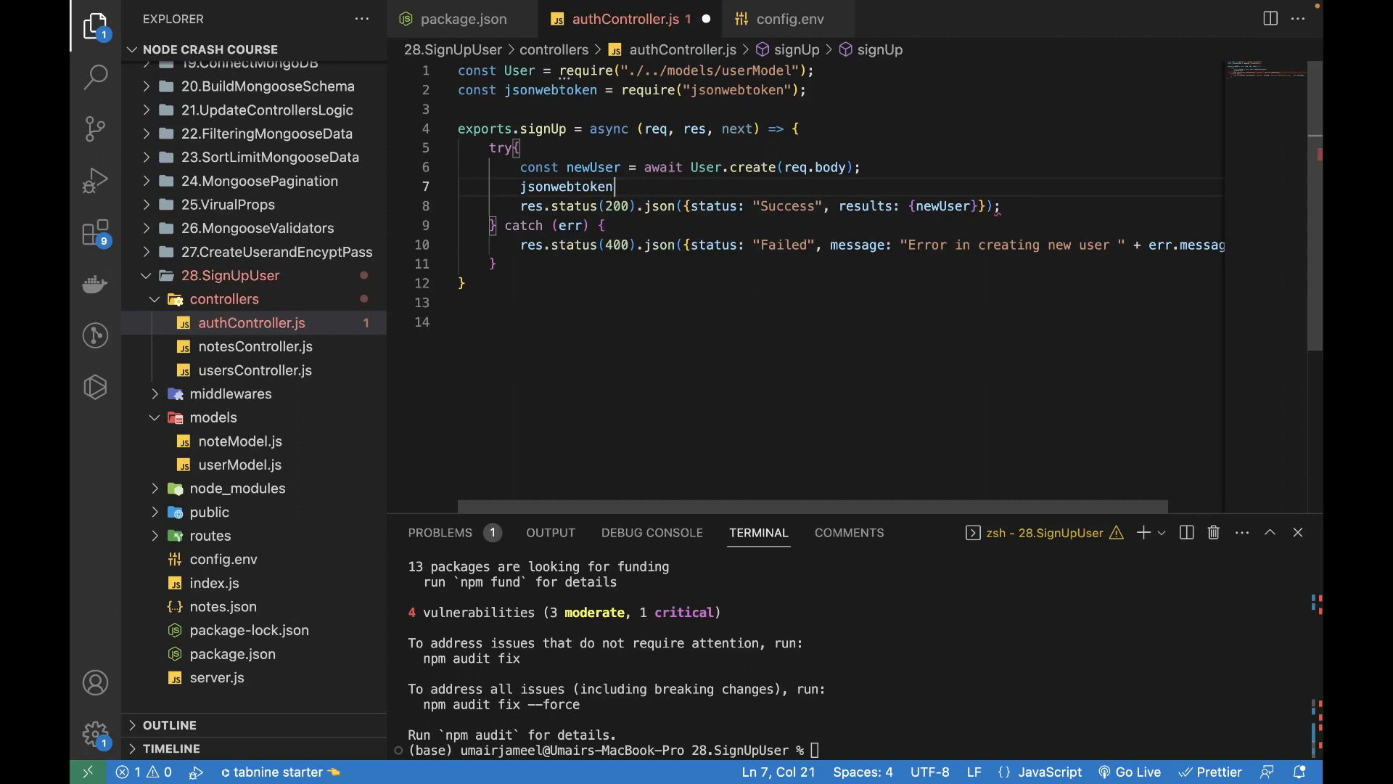
{"action": "type", "text": ".sign"}
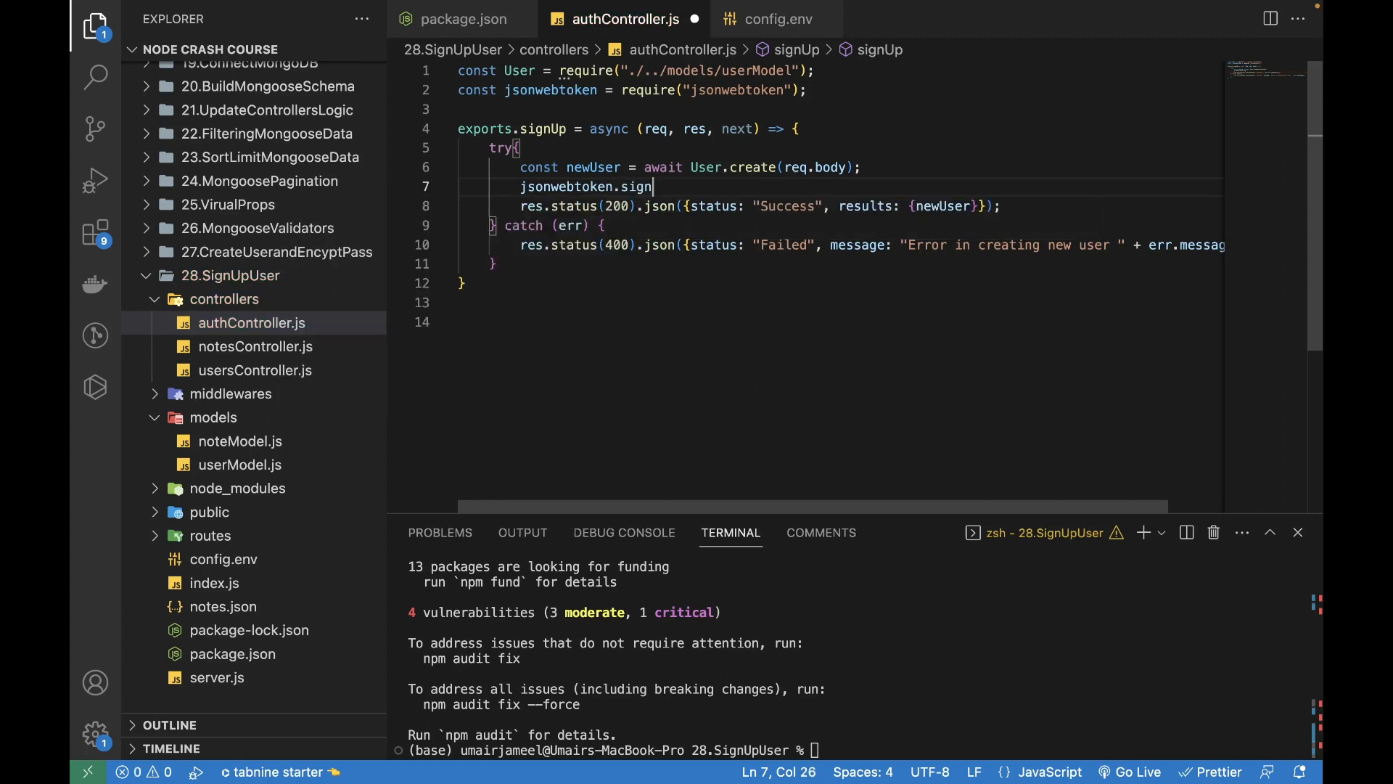
{"action": "type", "text": "("}
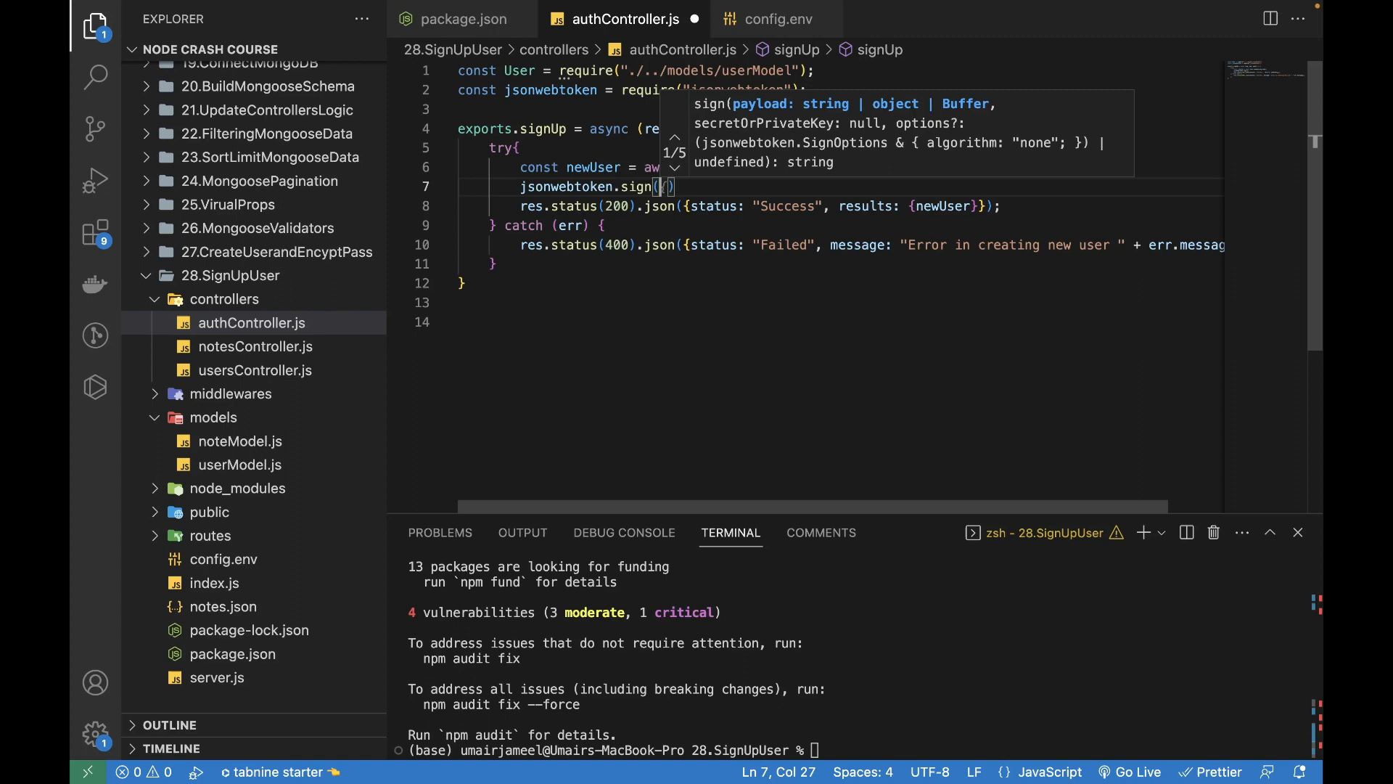
{"action": "type", "text": "{id: newUser._id"}
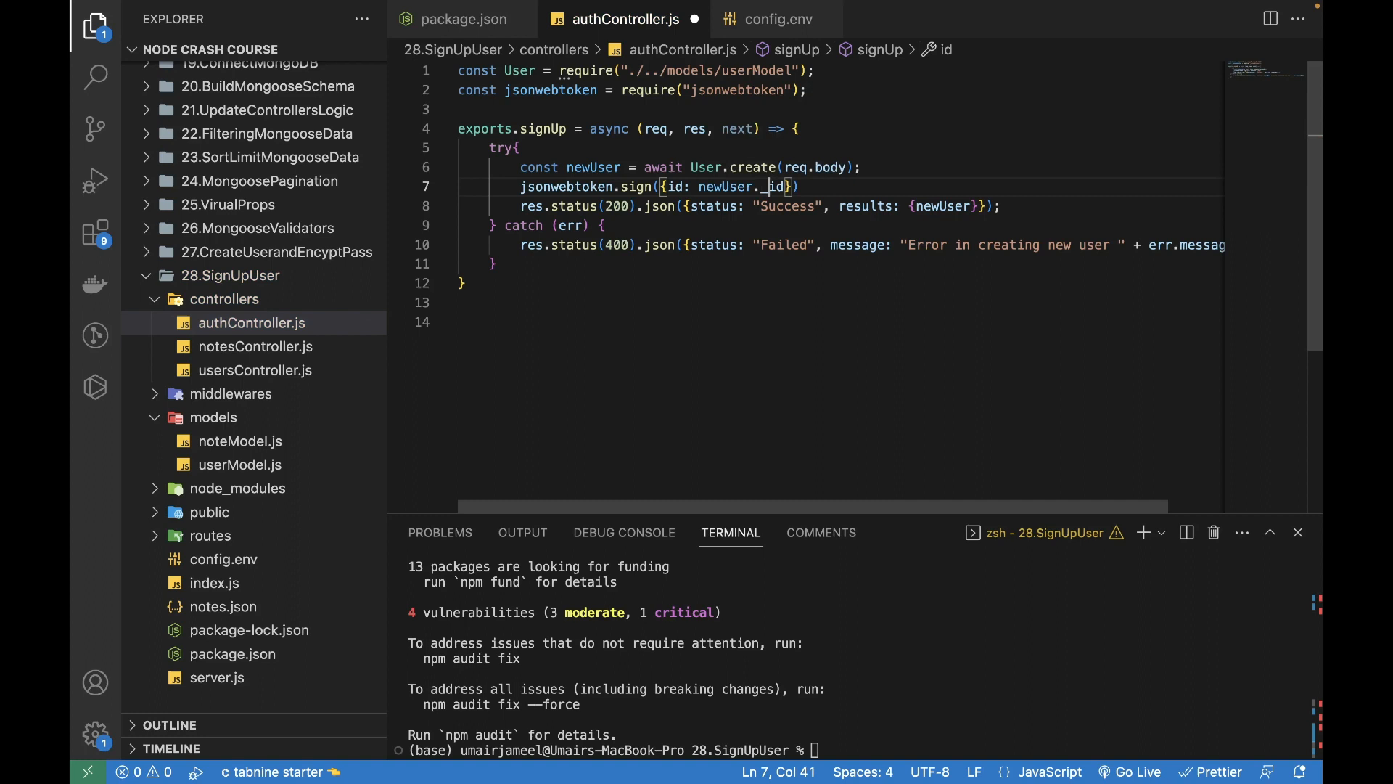
{"action": "double_click", "coordinate": [775, 186]}
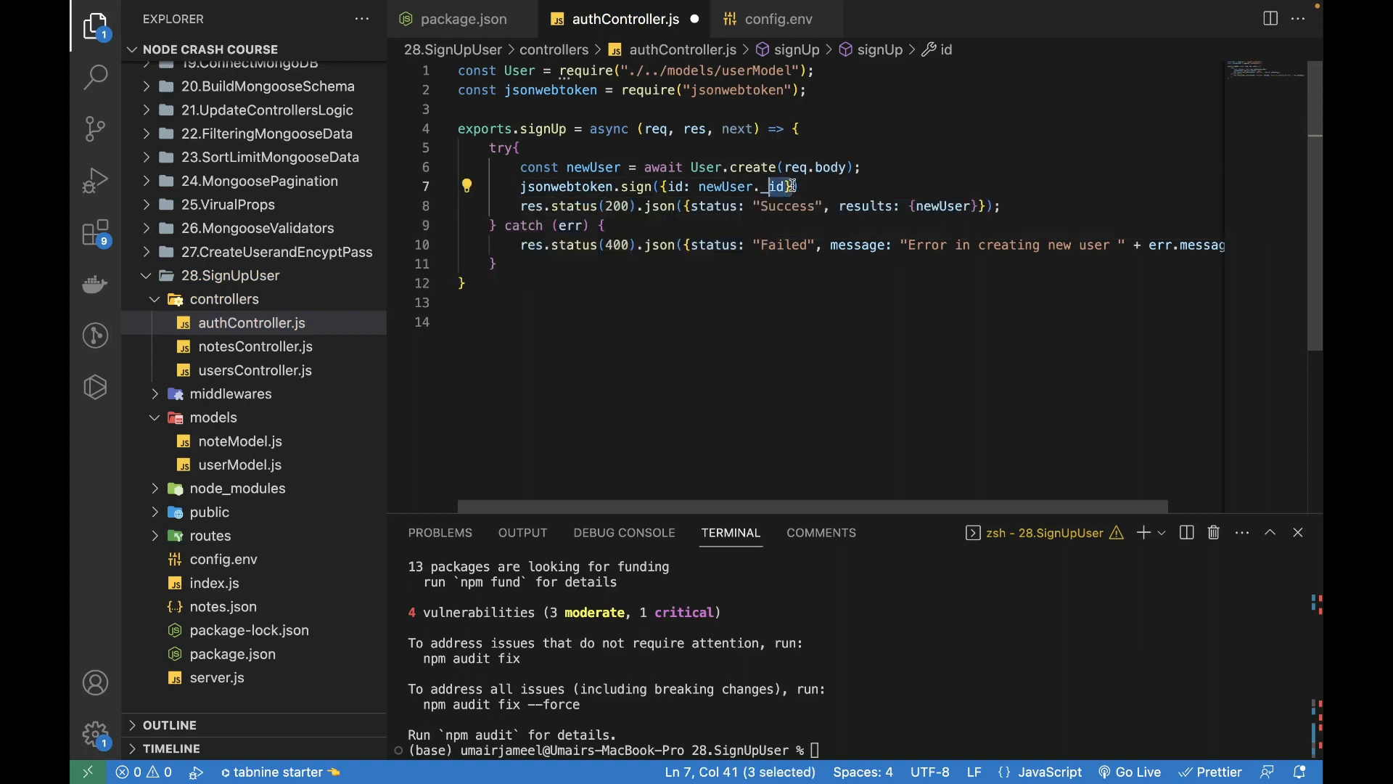
{"action": "type", "text": ", email: new"}
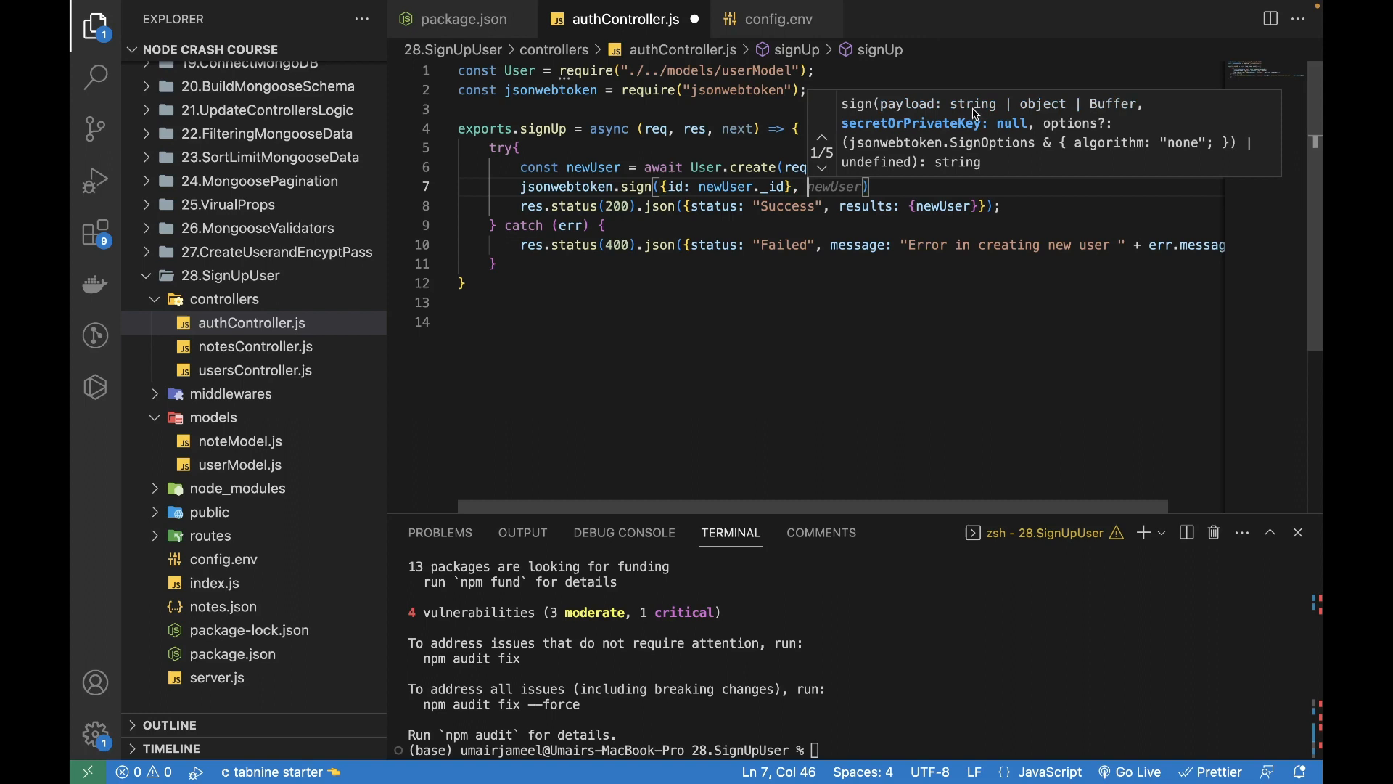
{"action": "mouse_move", "coordinate": [933, 130]}
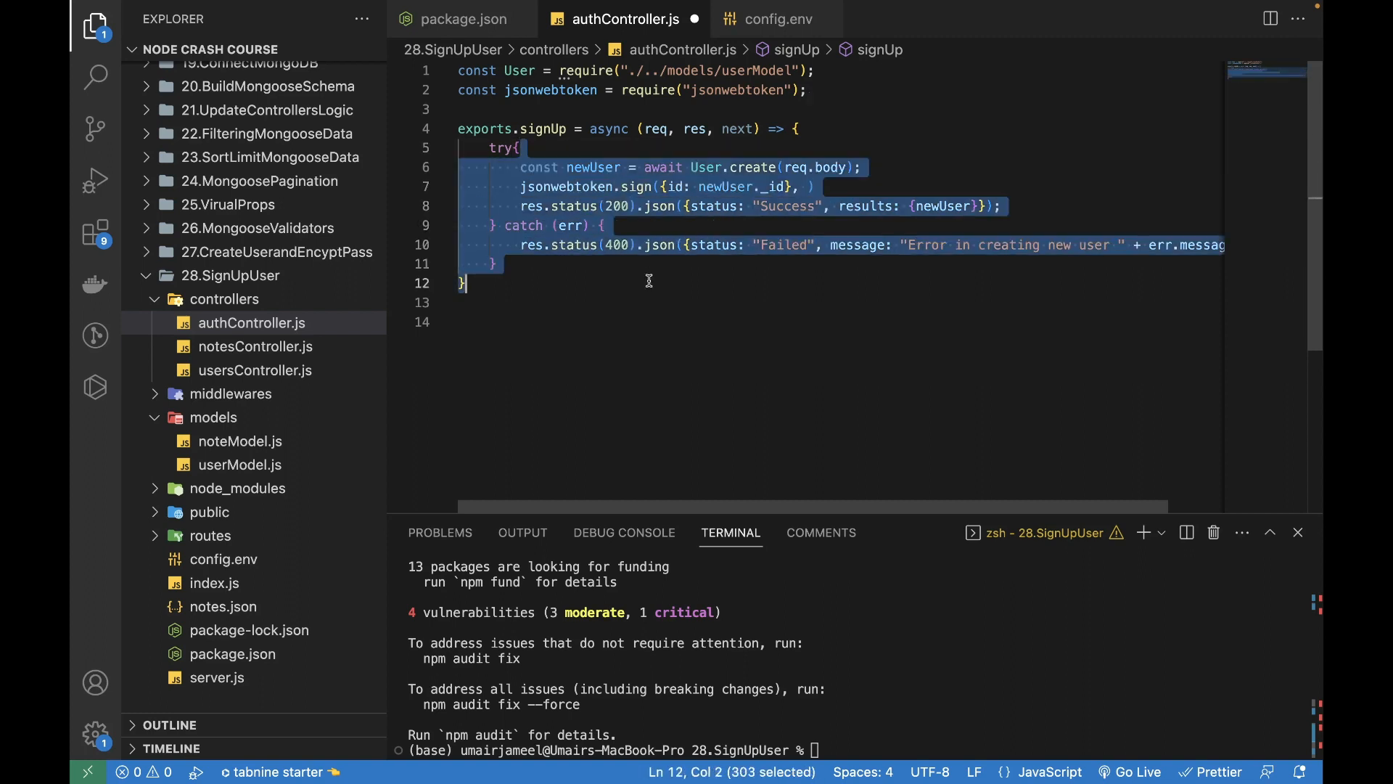
{"action": "left_click", "coordinate": [791, 217]}
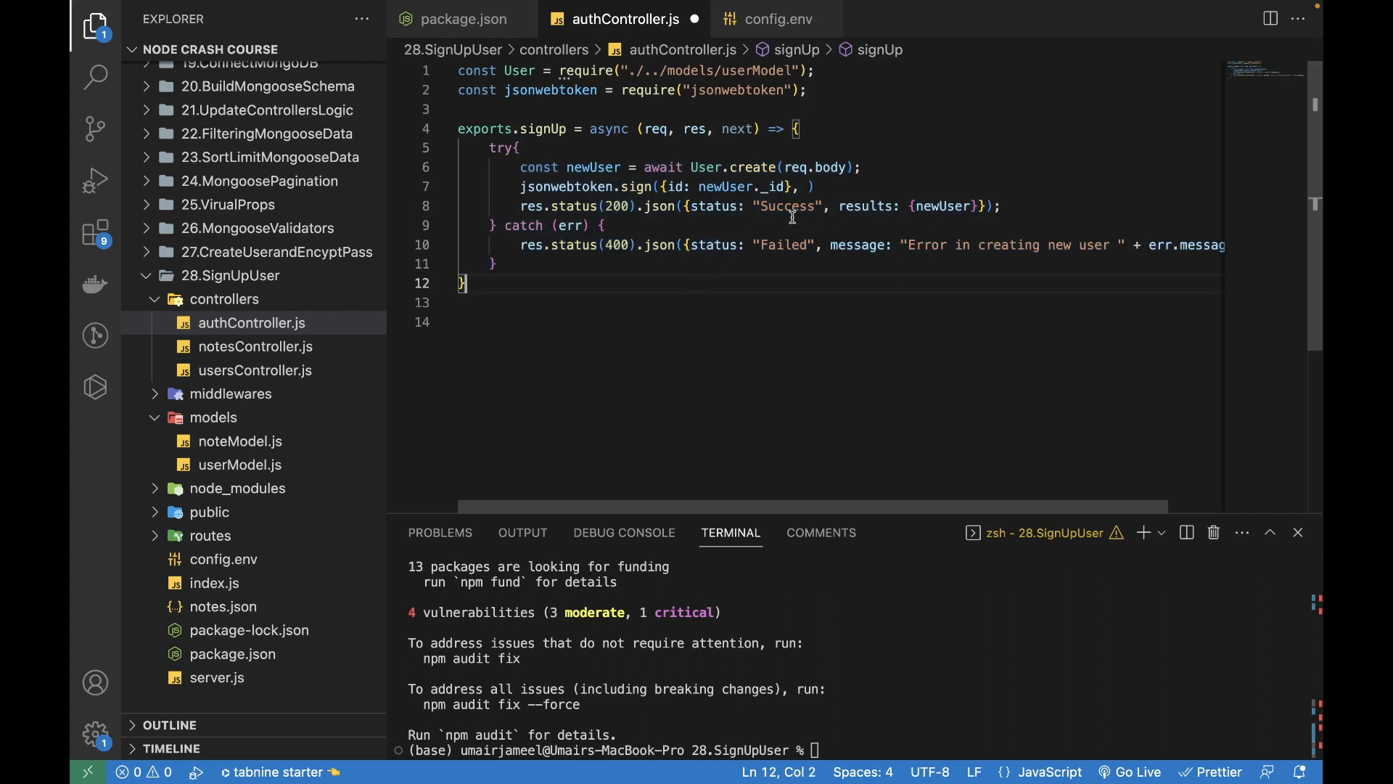
{"action": "left_click", "coordinate": [806, 187]}
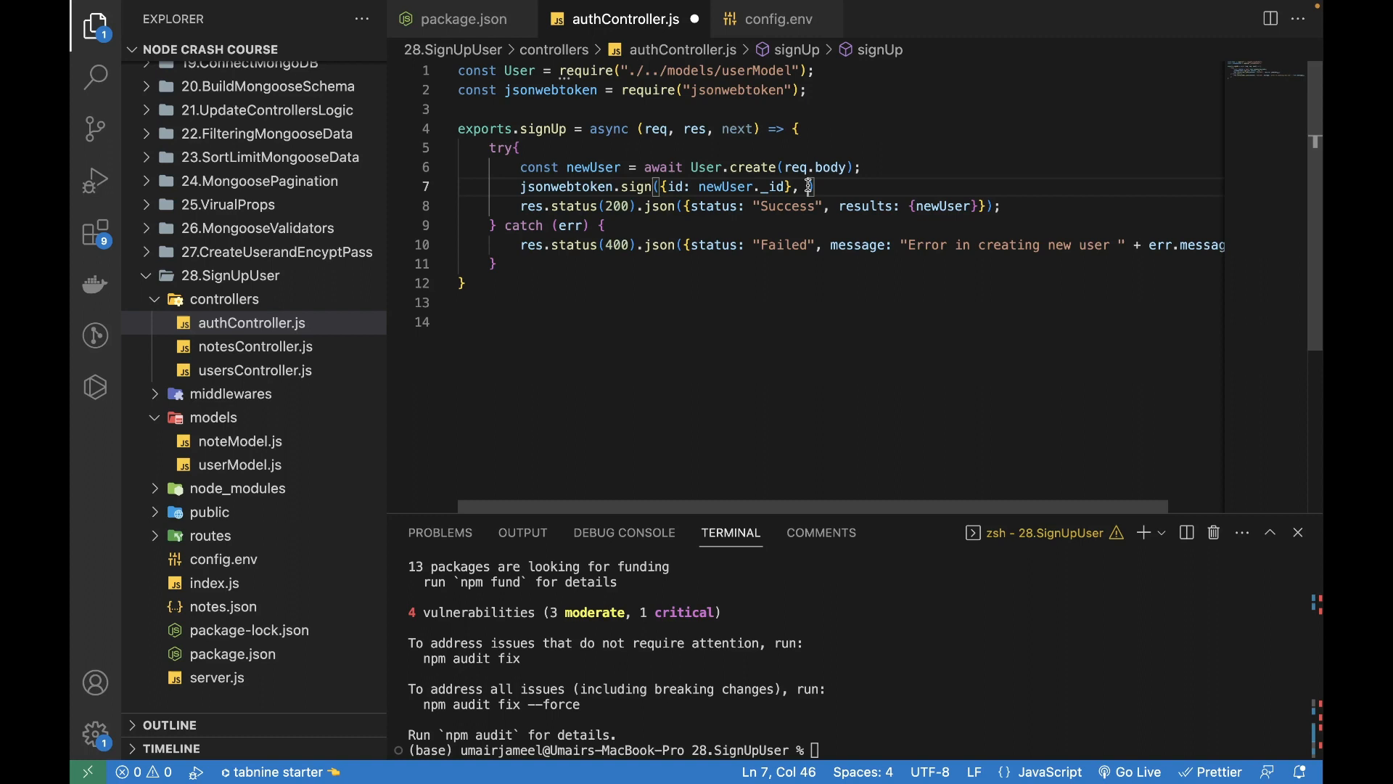
Step: Add JWT.SECRET with a long random string to config.env, then return to authController.js
{"action": "left_click", "coordinate": [768, 19]}
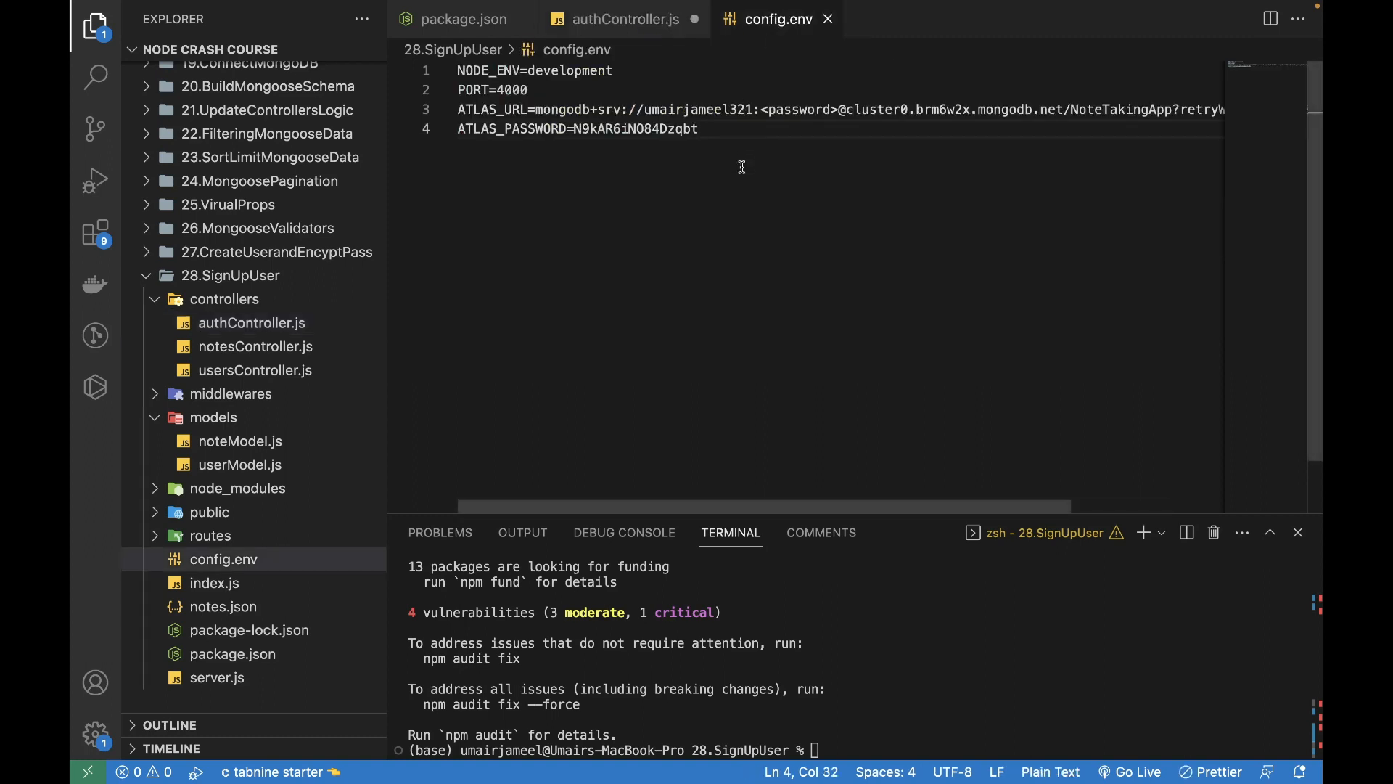
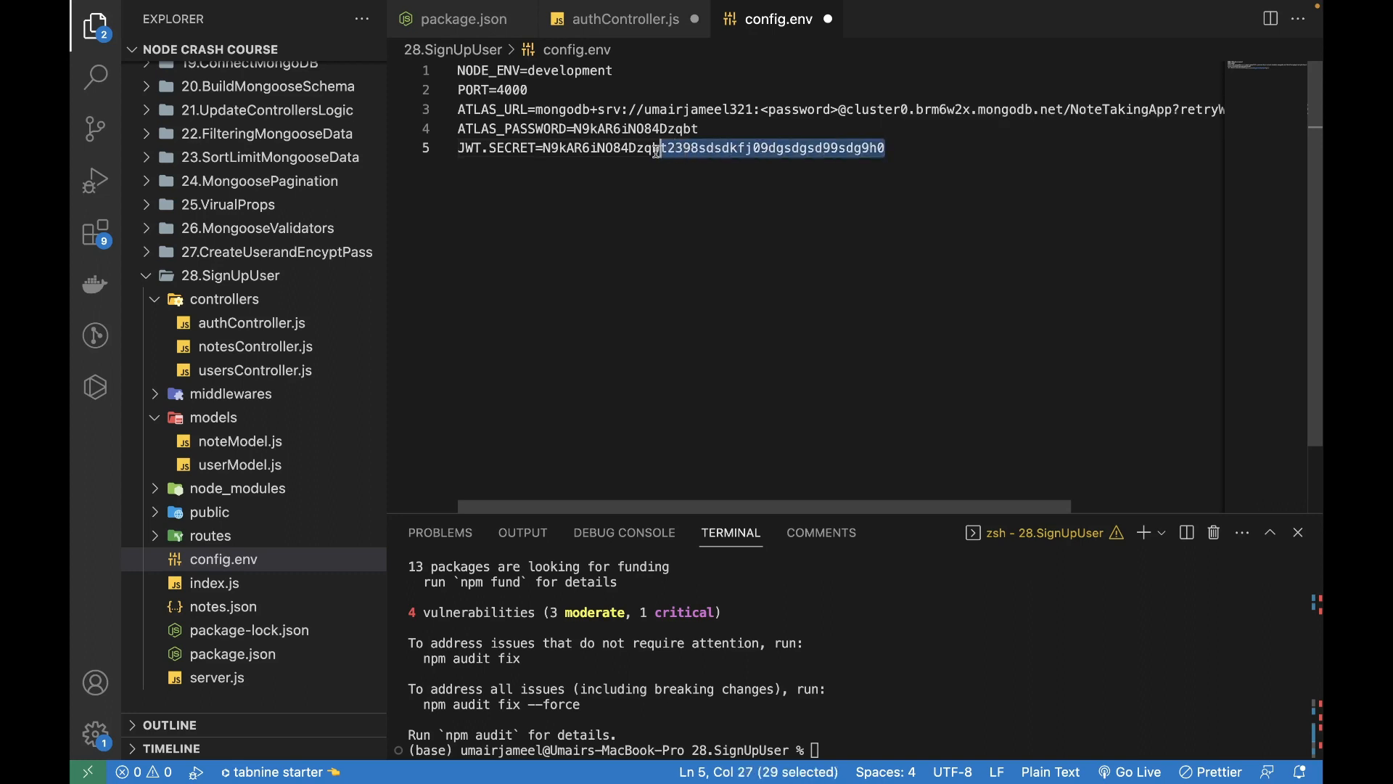
{"action": "left_click", "coordinate": [883, 148]}
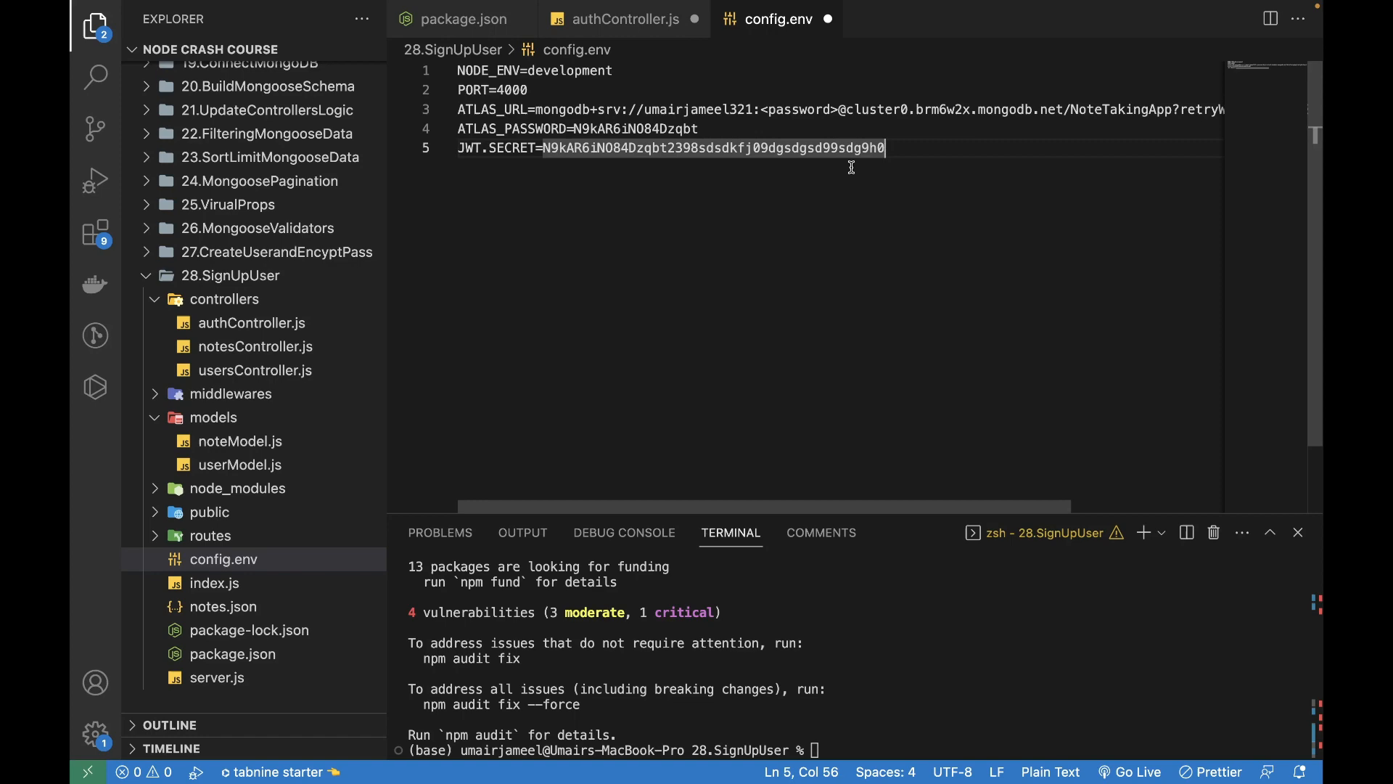
{"action": "left_click", "coordinate": [625, 19]}
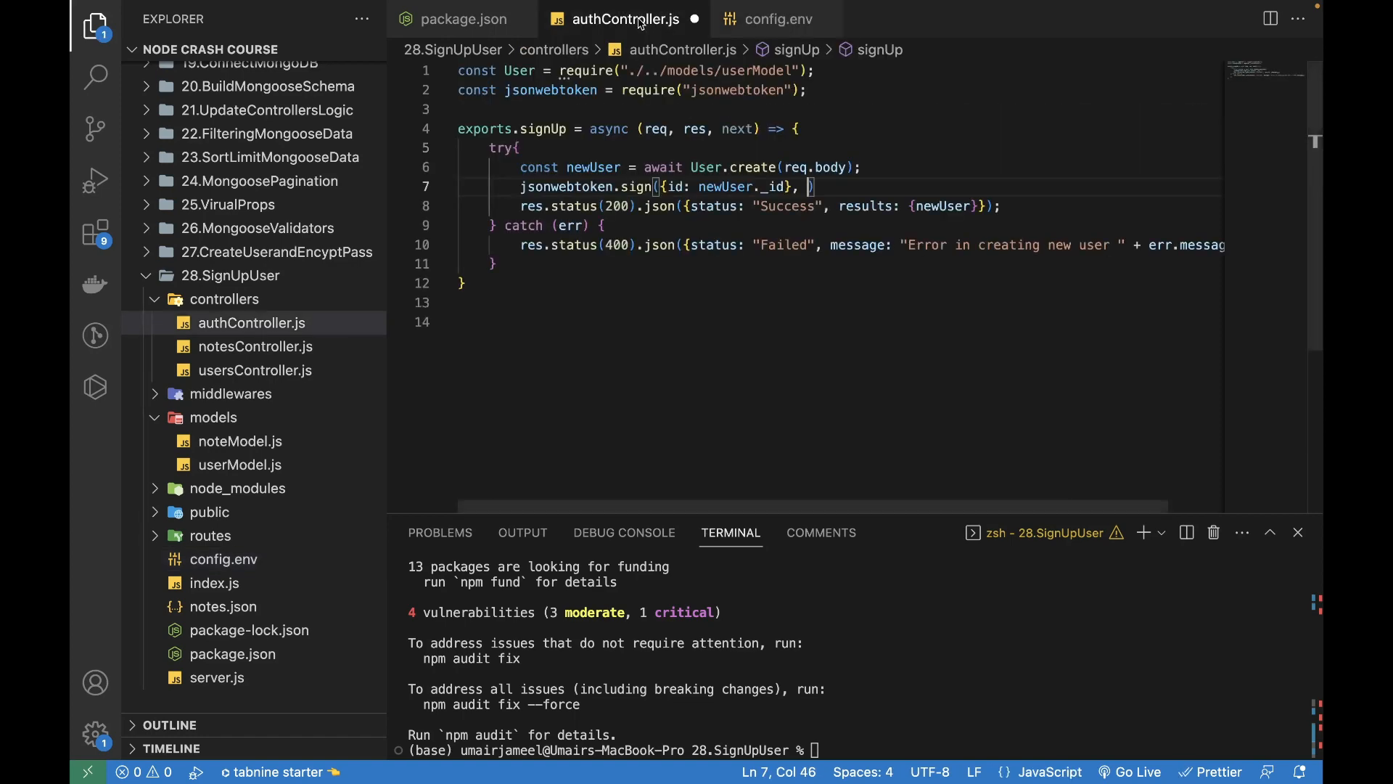
Step: Pass process.env.JWT_SECRET and { expiresIn: '30d' } to the sign call
{"action": "type", "text": "p"}
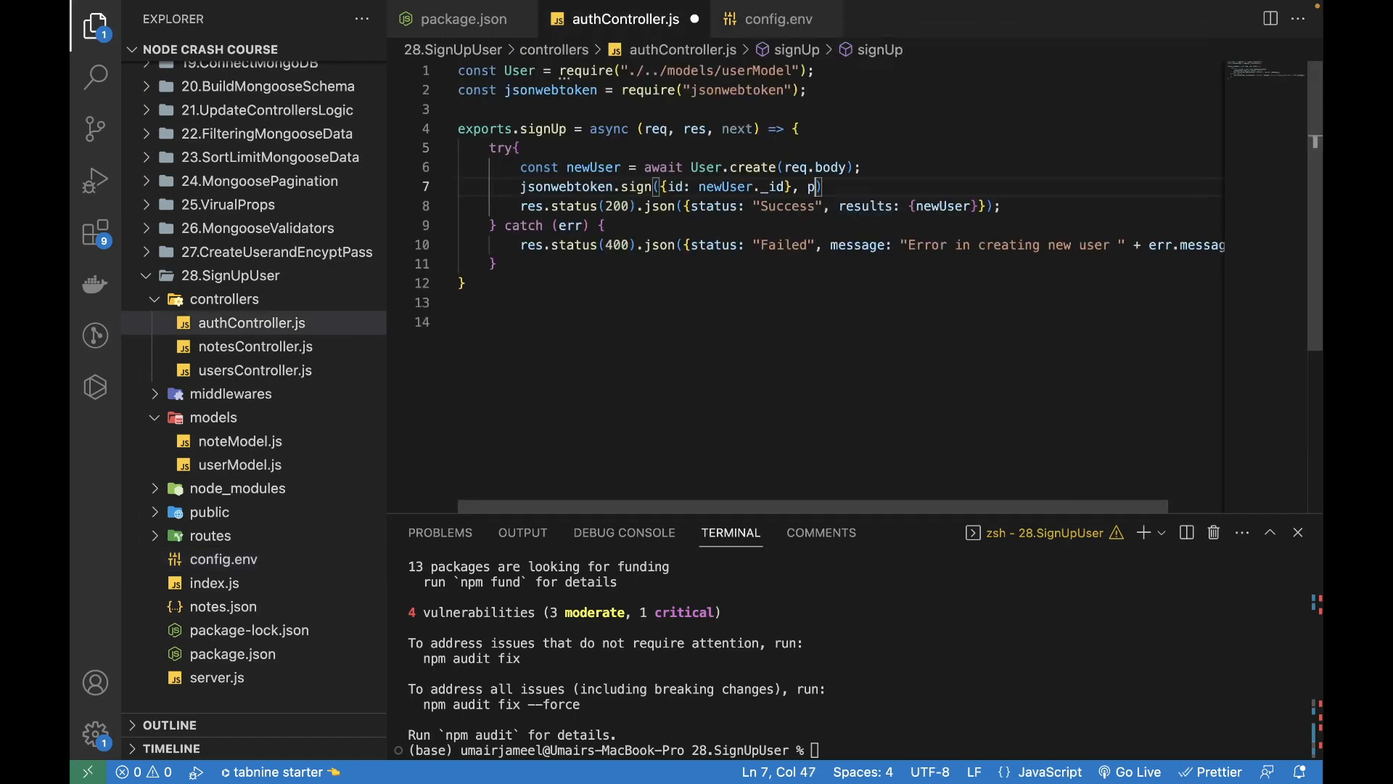
{"action": "type", "text": "rocess.env.NODE_ENV !== \"production\""}
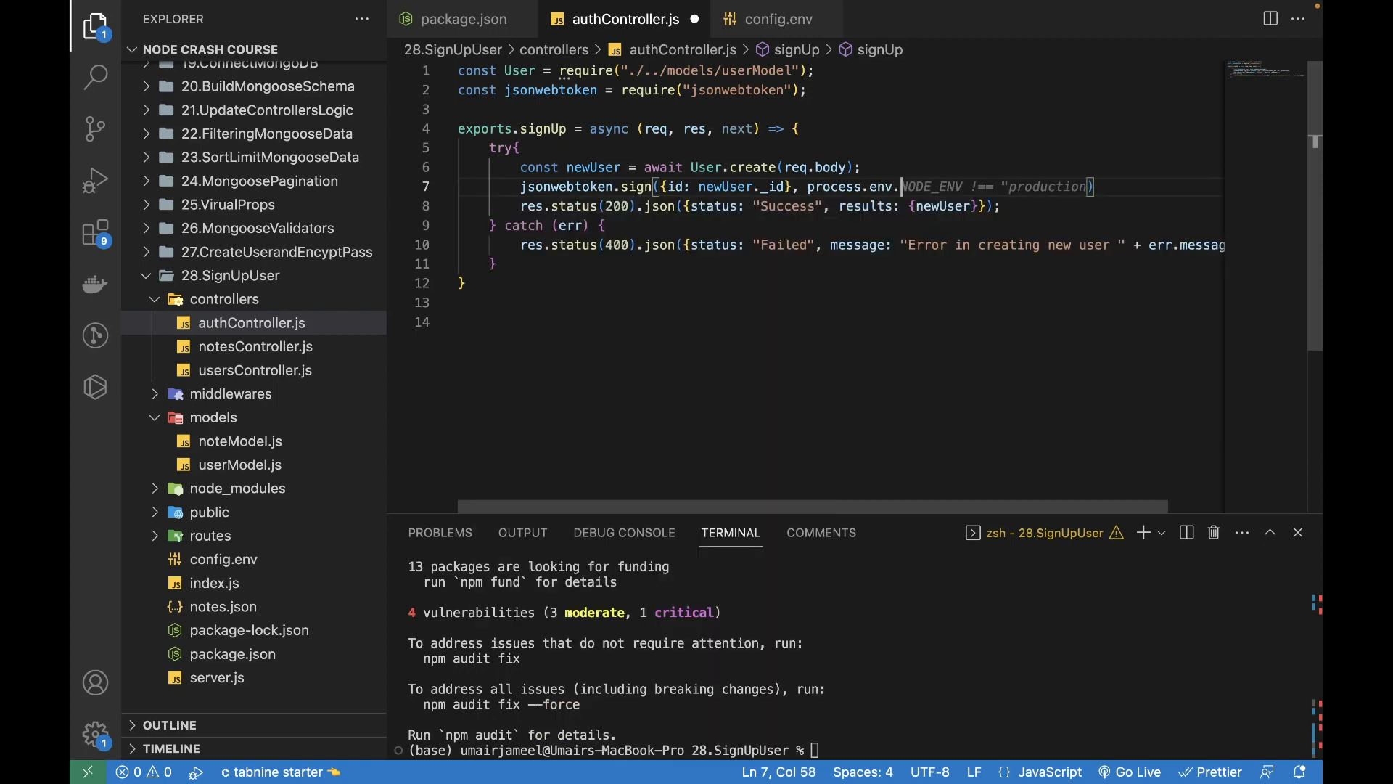
{"action": "type", "text": "JWT"}
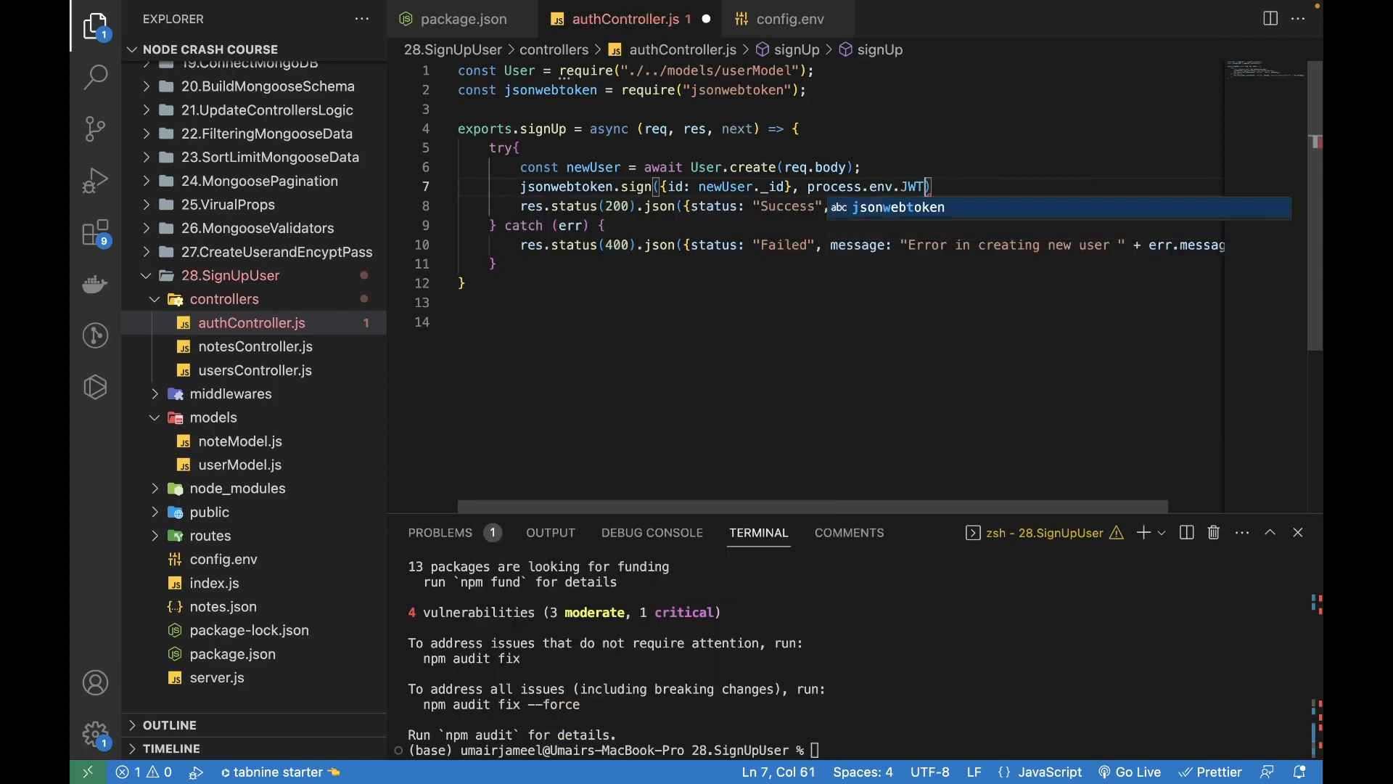
{"action": "type", "text": "_SECRET, process"}
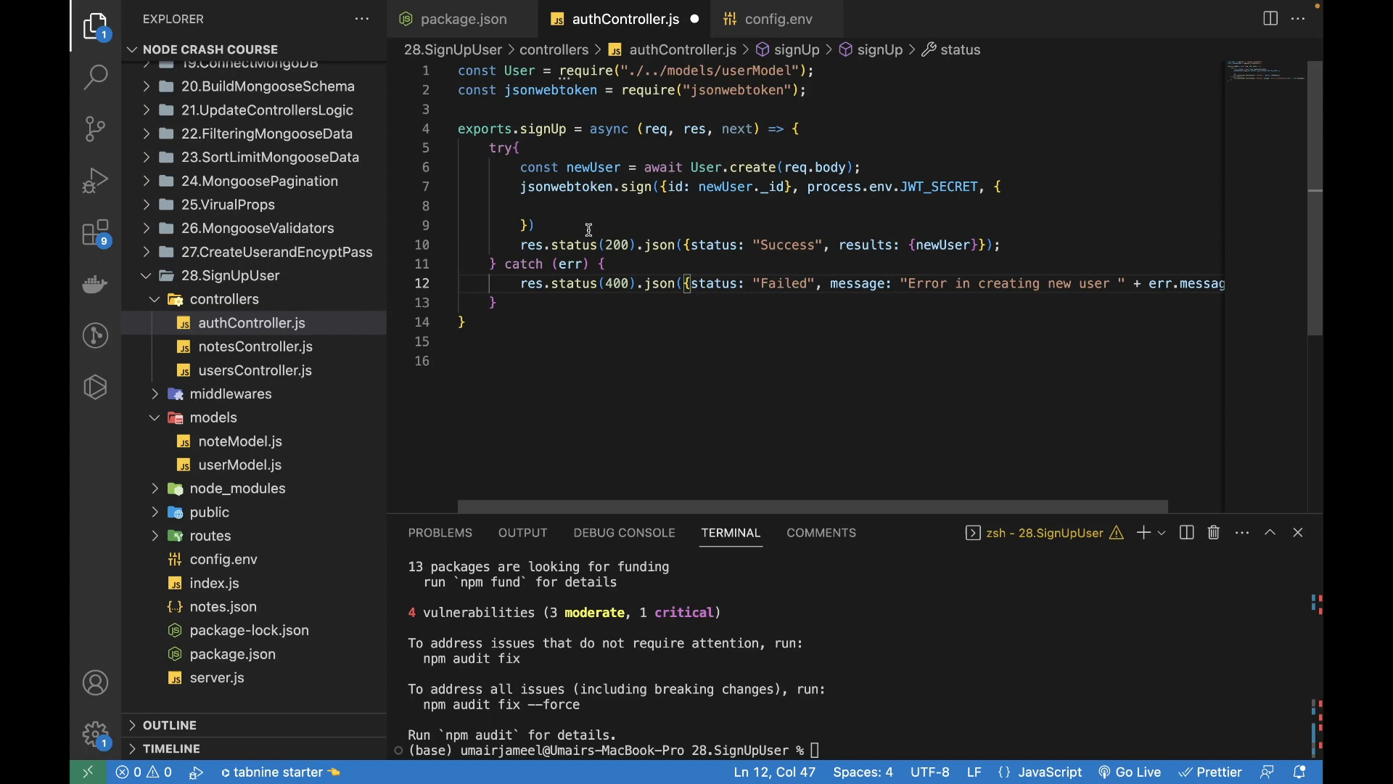
{"action": "left_click", "coordinate": [591, 205]}
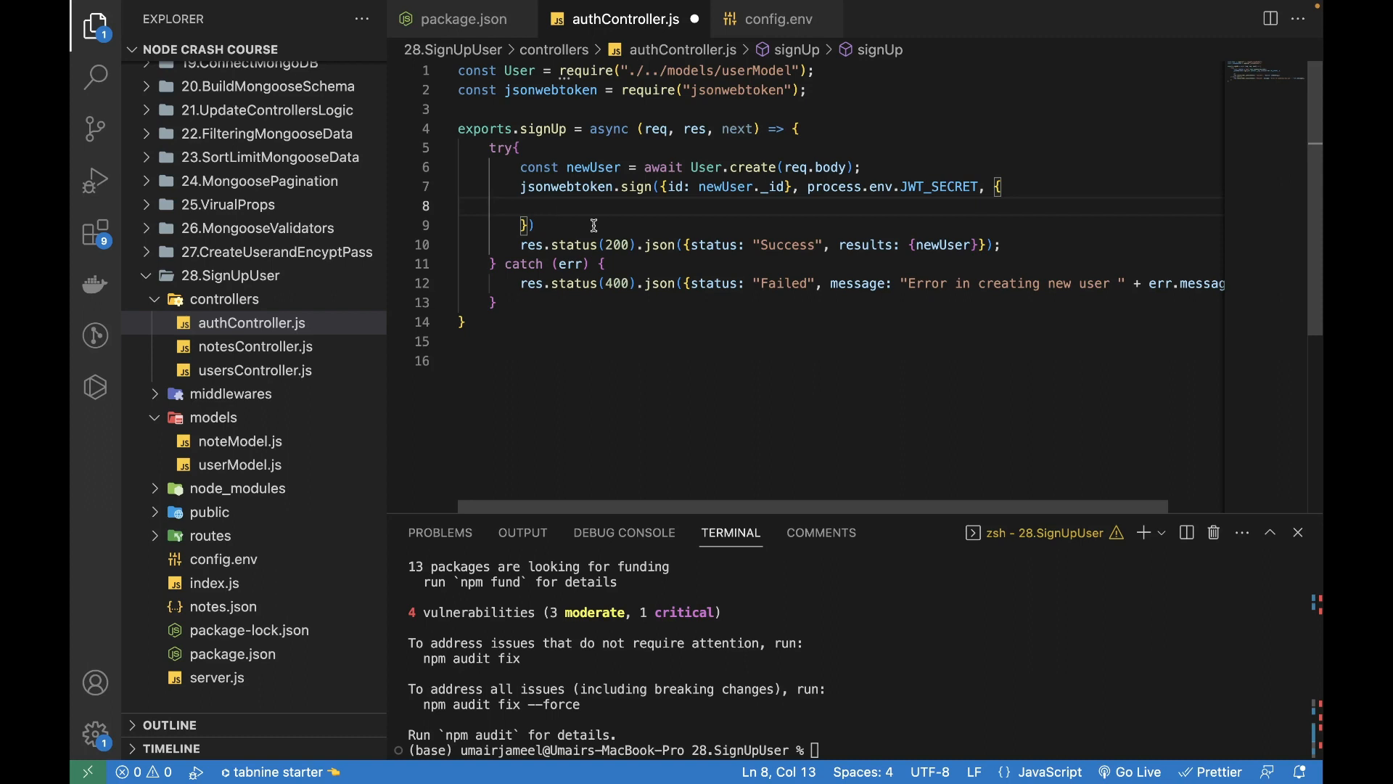
{"action": "type", "text": "expiresIn: 3600"}
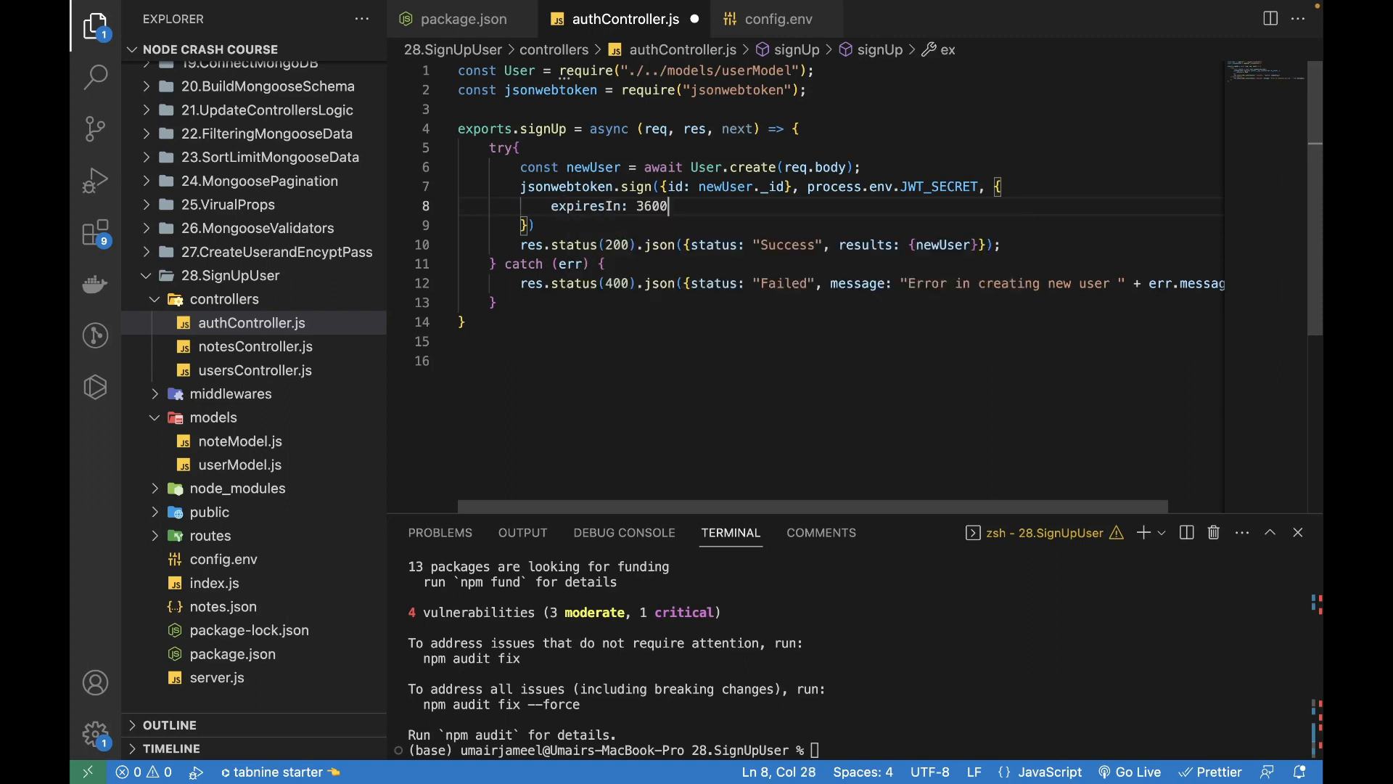
{"action": "type", "text": "'now'"}
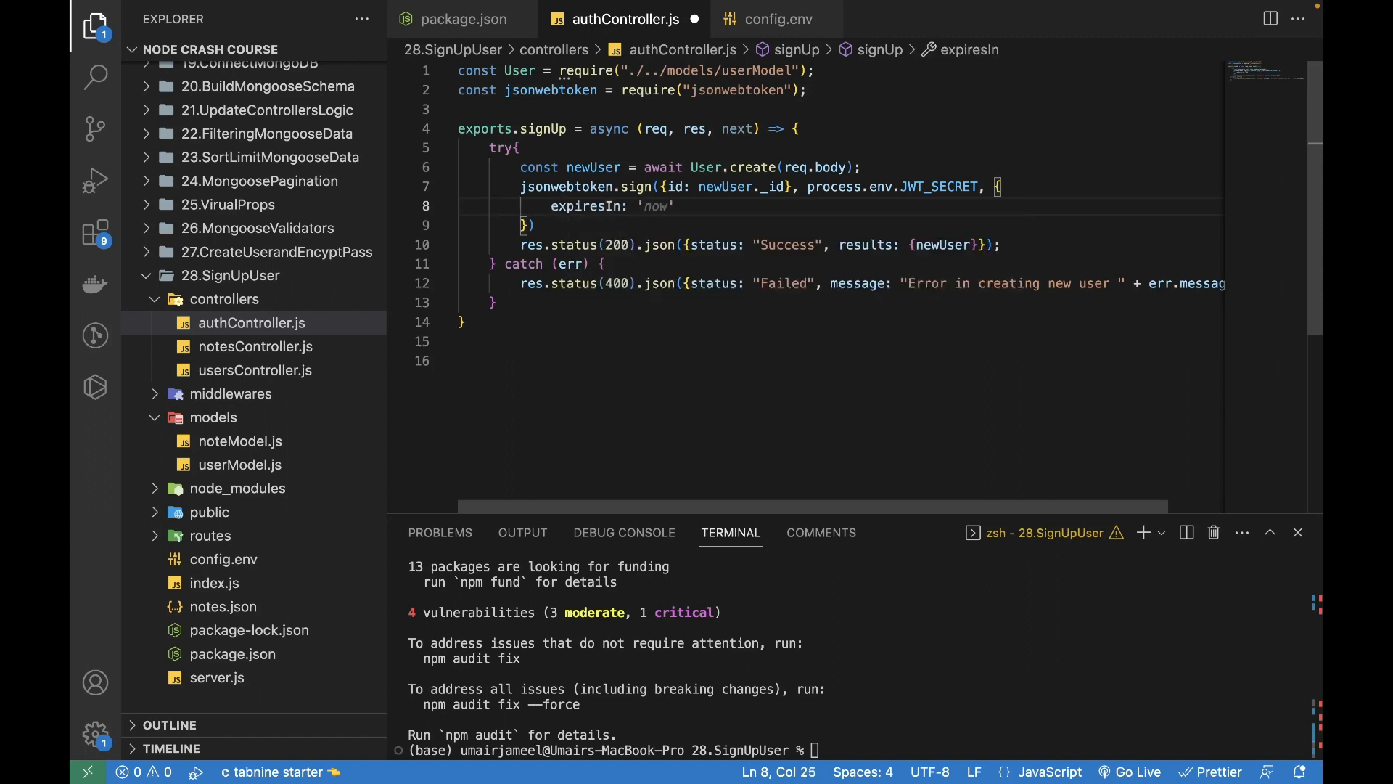
{"action": "type", "text": "30d"}
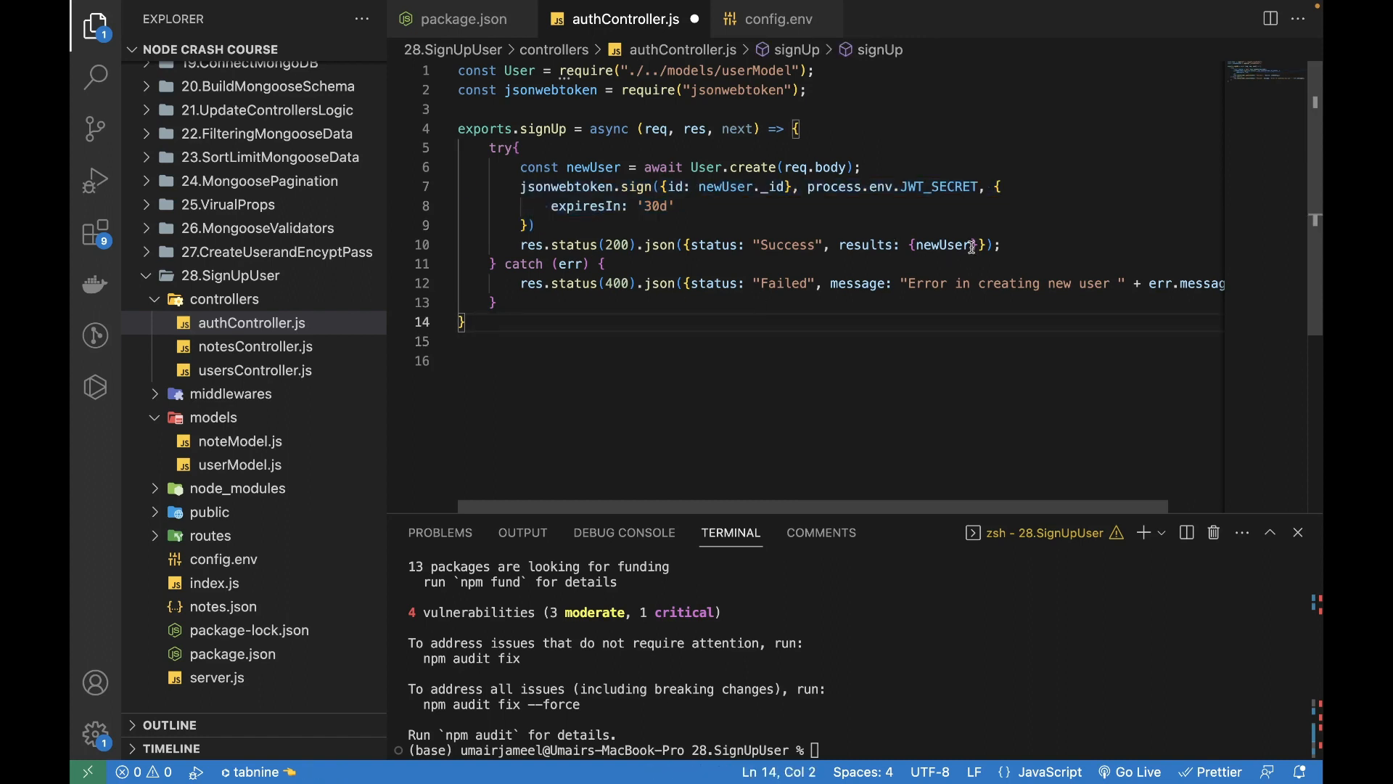
Step: Store the token as jwtToken, return it with newUser, and type npm run start:dev
{"action": "type", "text": ", jsonweb"}
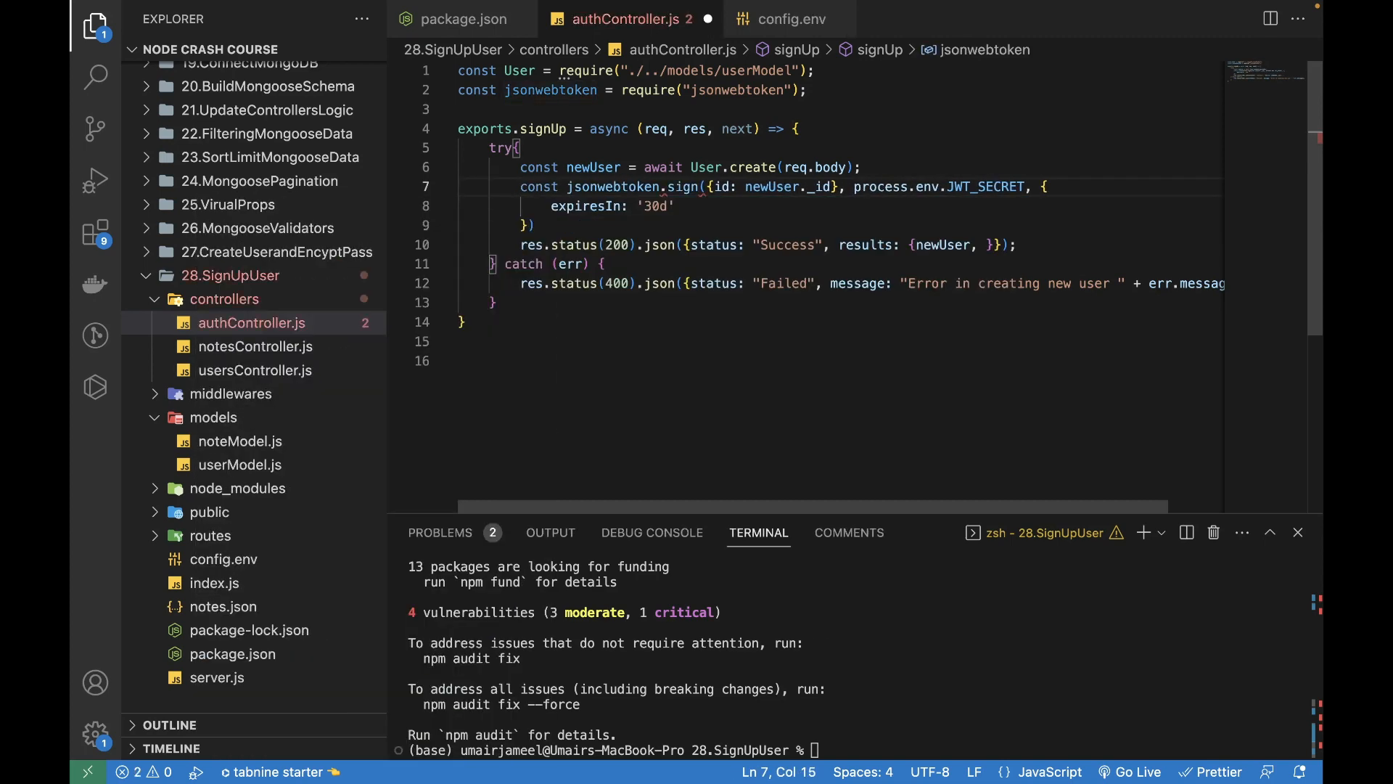
{"action": "type", "text": "jwtTOk"}
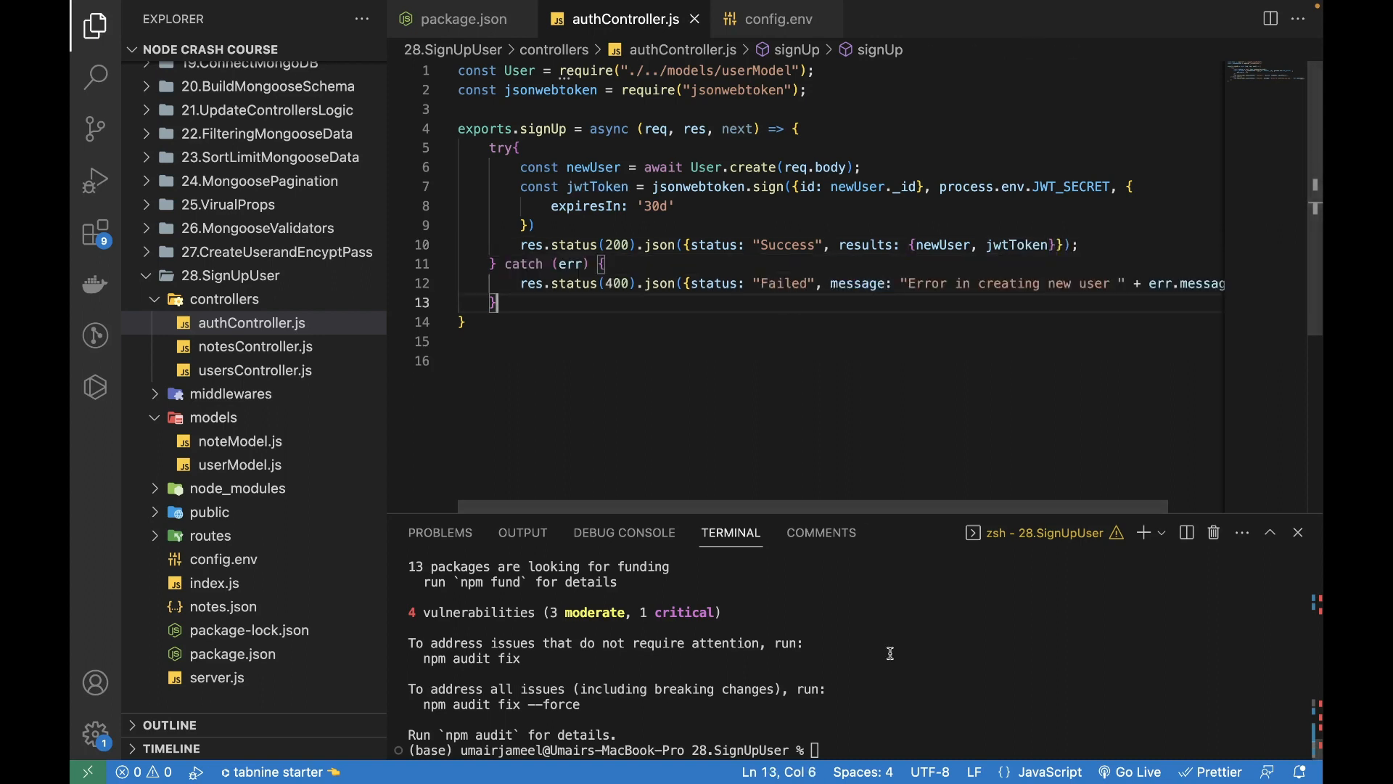
{"action": "type", "text": "npm run start:dev"}
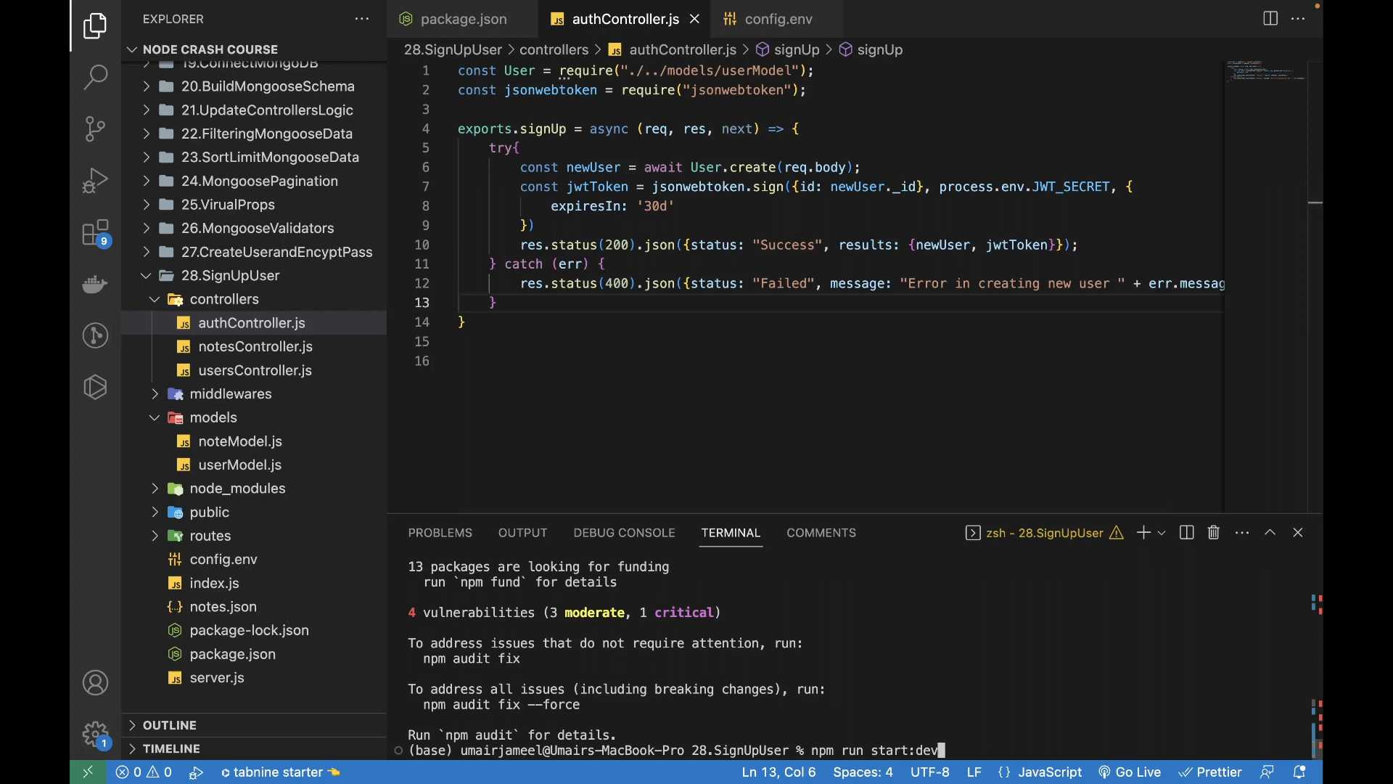
Step: Start the dev server, review JWT_SECRET and jwtToken in signUp, then open notesController.js
{"action": "key", "text": "Return"}
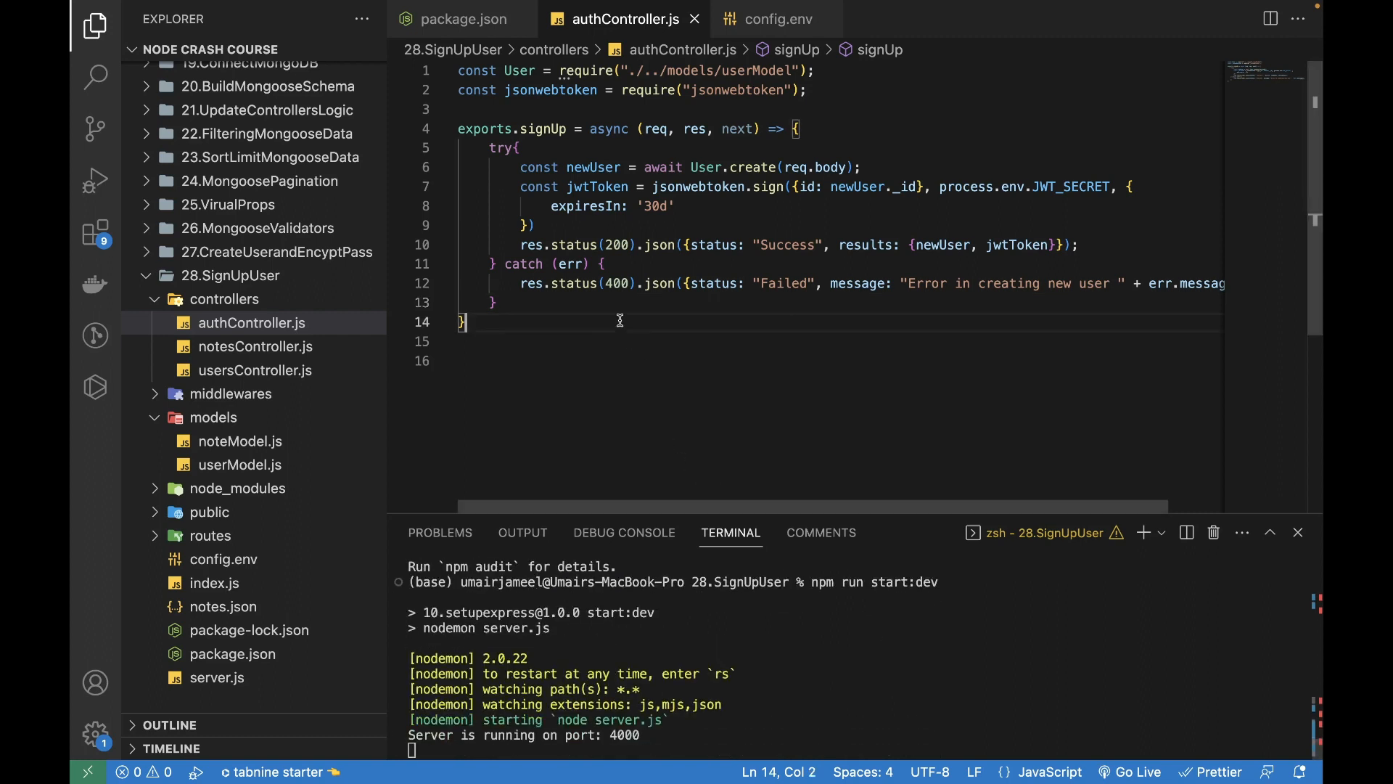
{"action": "mouse_move", "coordinate": [691, 228]}
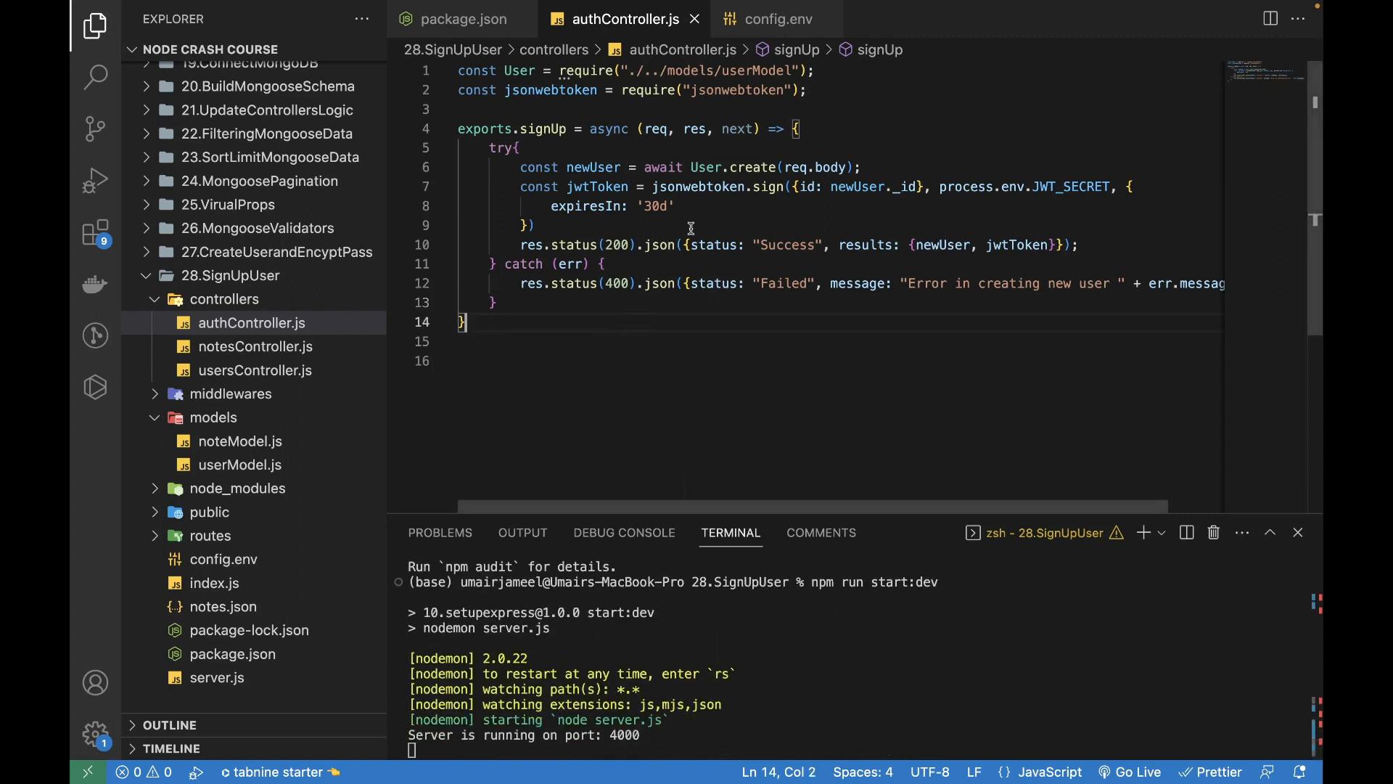
{"action": "left_click_drag", "start_coordinate": [521, 186], "coordinate": [534, 225]}
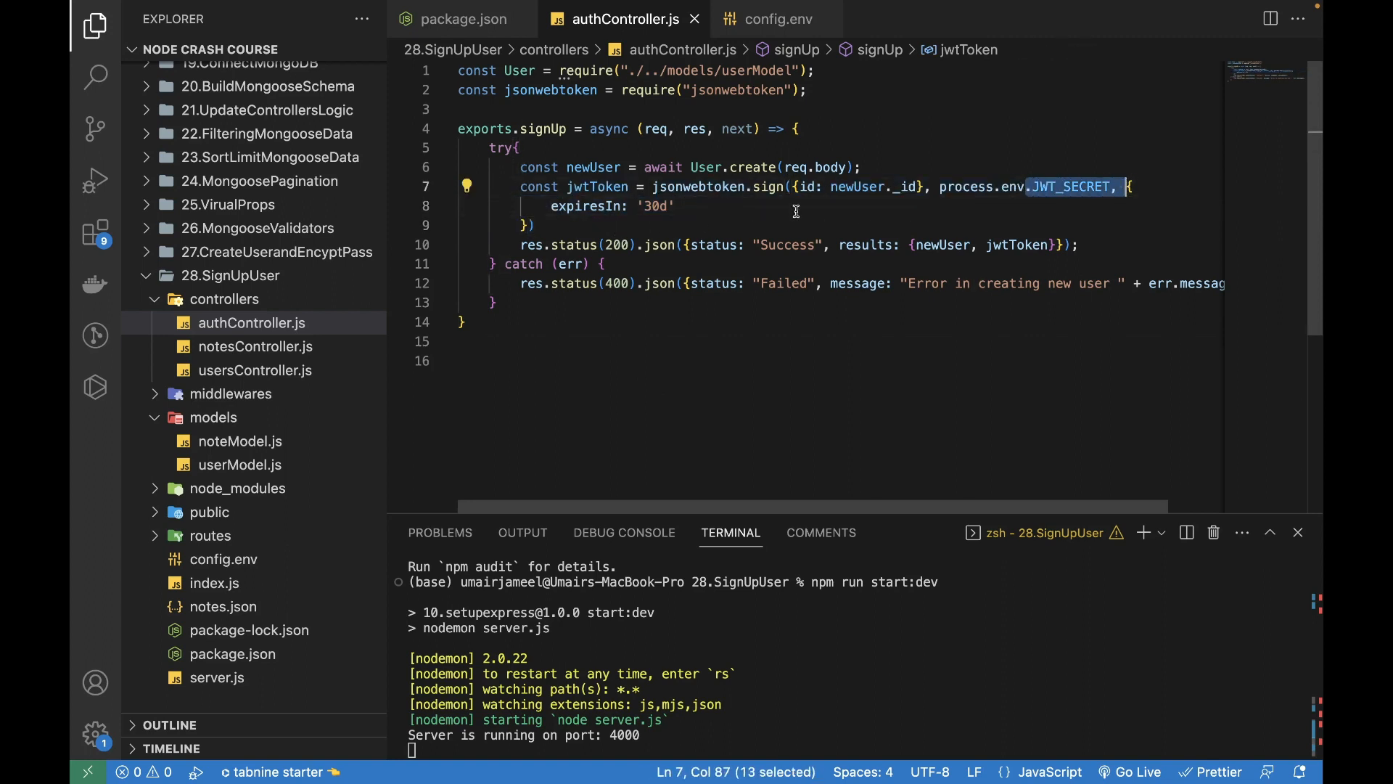
{"action": "left_click", "coordinate": [728, 206]}
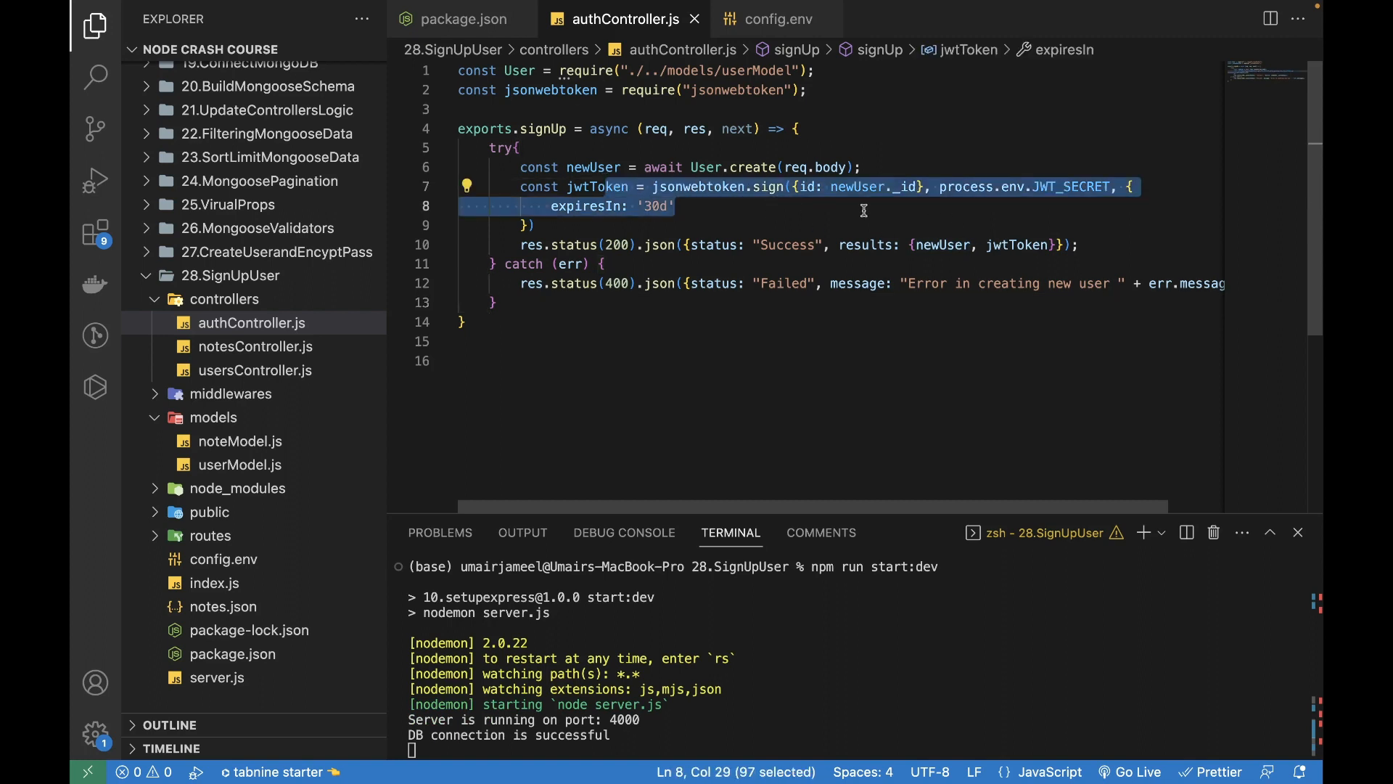
{"action": "double_click", "coordinate": [1018, 245]}
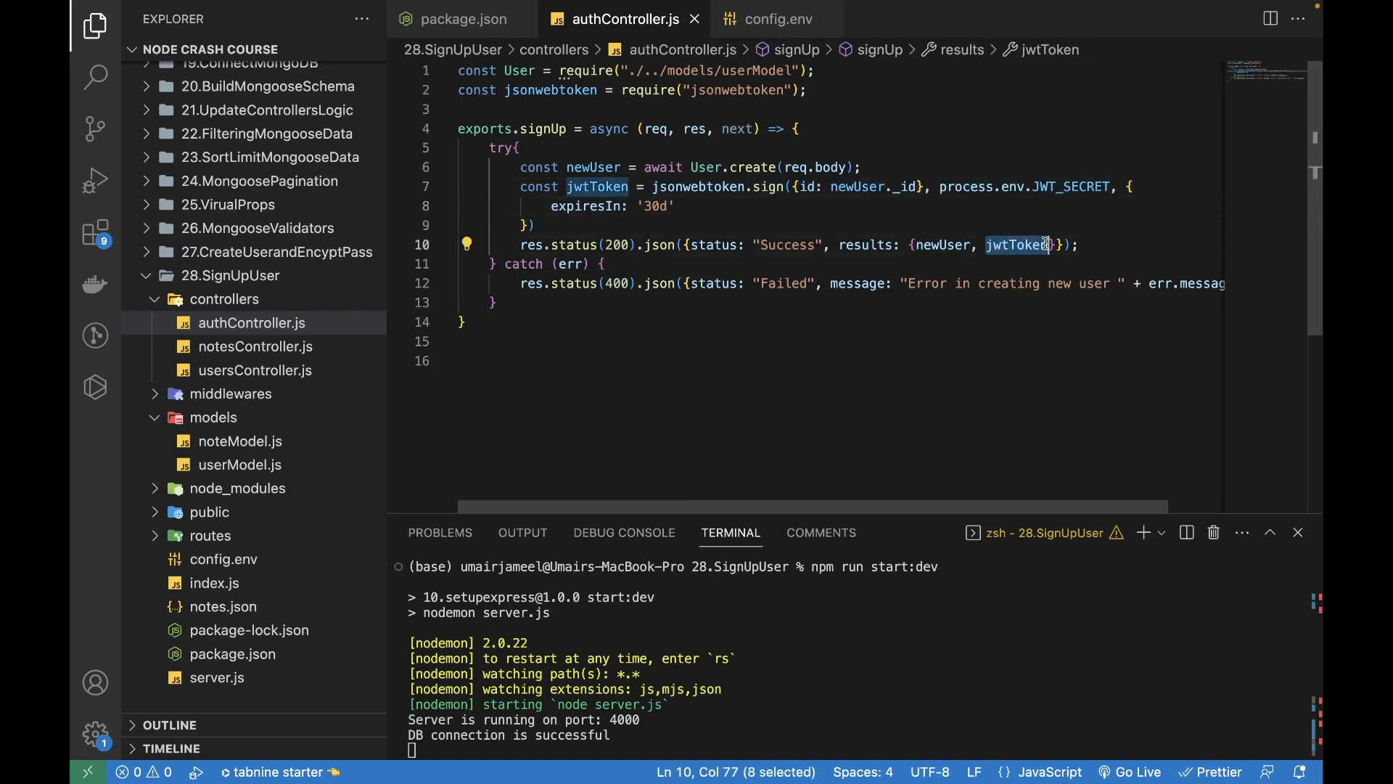
{"action": "left_click", "coordinate": [495, 301]}
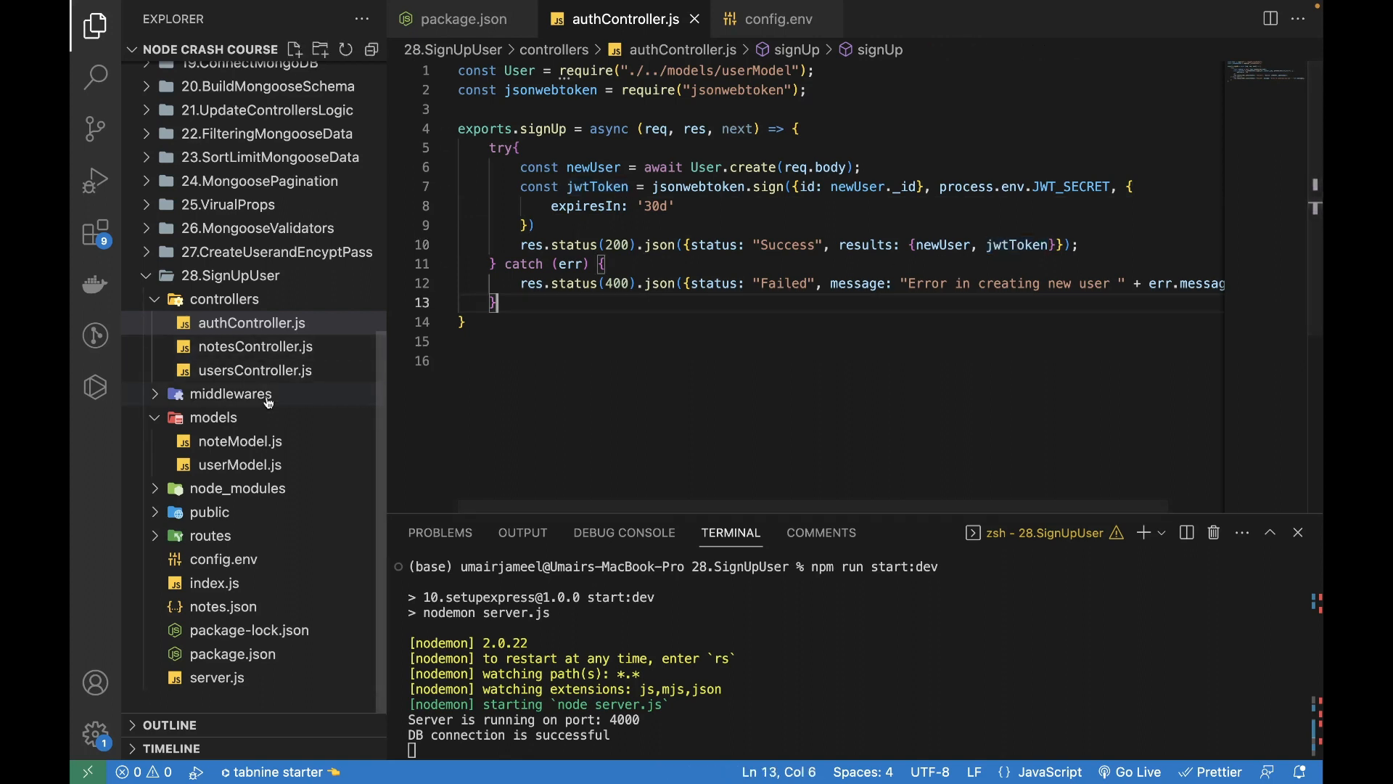
{"action": "mouse_move", "coordinate": [230, 393]}
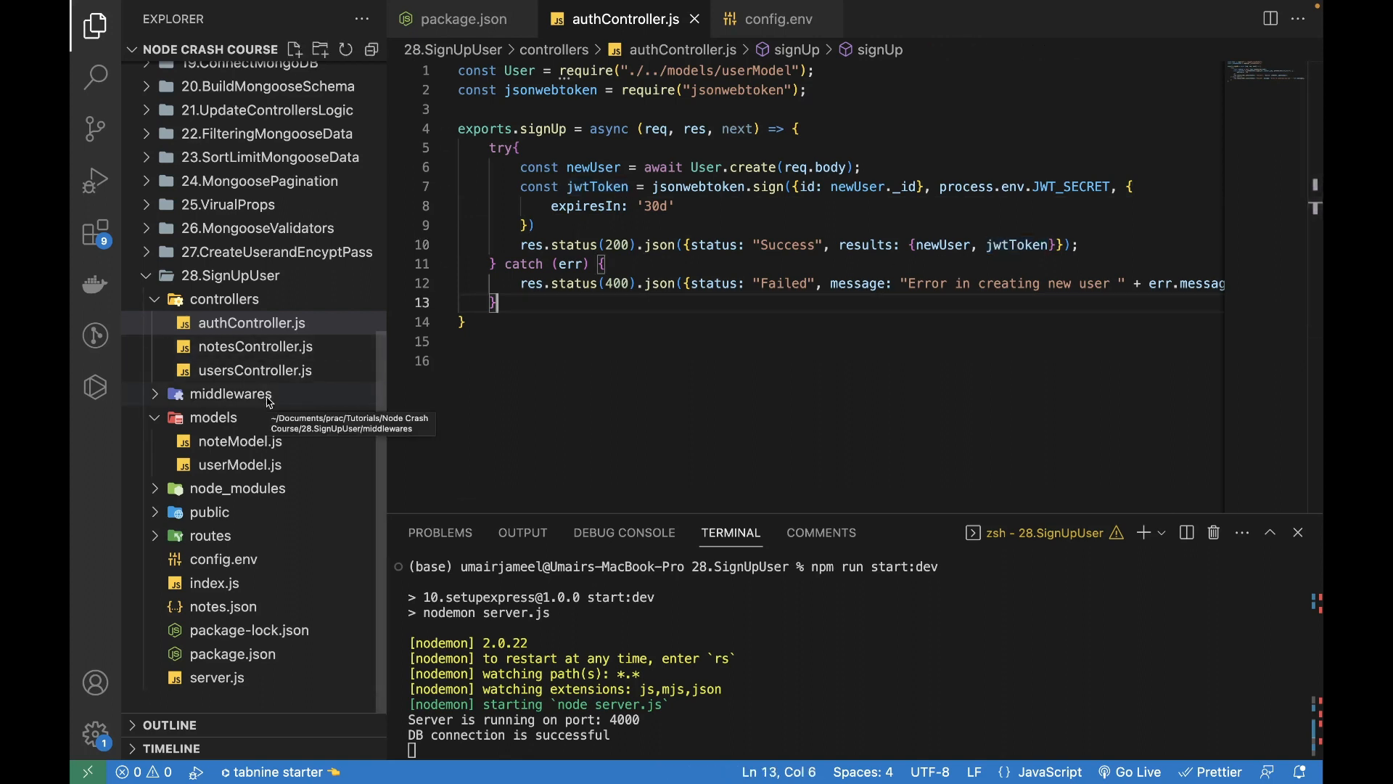
{"action": "left_click", "coordinate": [257, 345]}
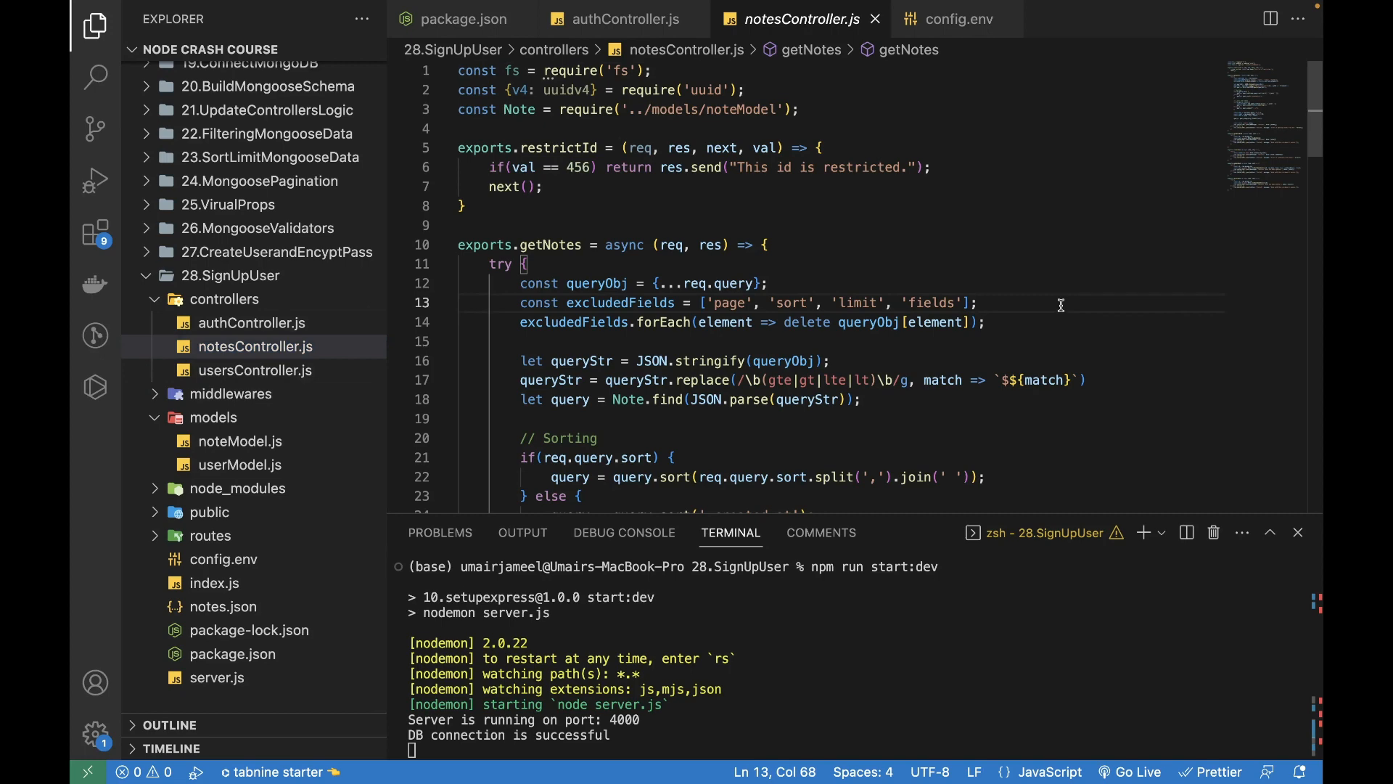
Step: Return to authController.js and check jwtToken in the res.status(200) response
{"action": "left_click", "coordinate": [622, 19]}
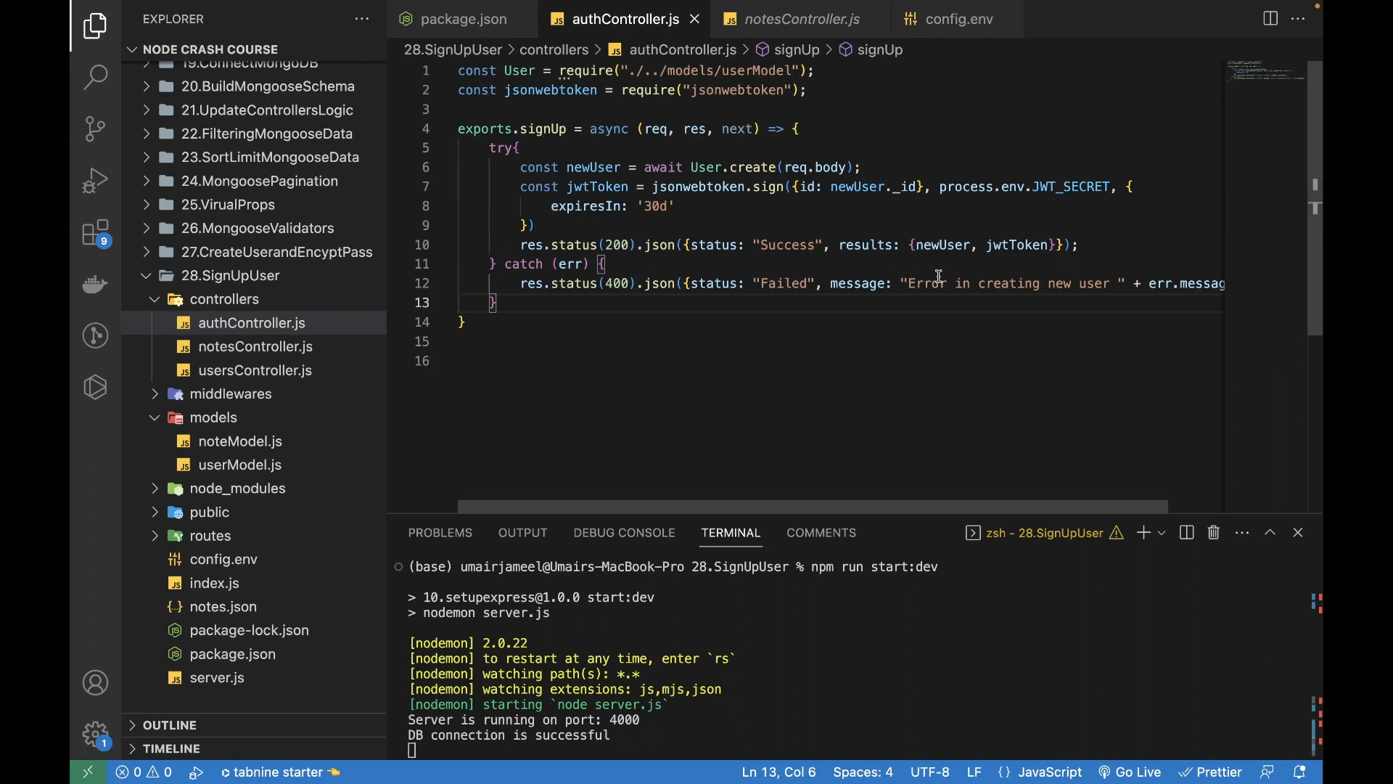
{"action": "left_click", "coordinate": [993, 245]}
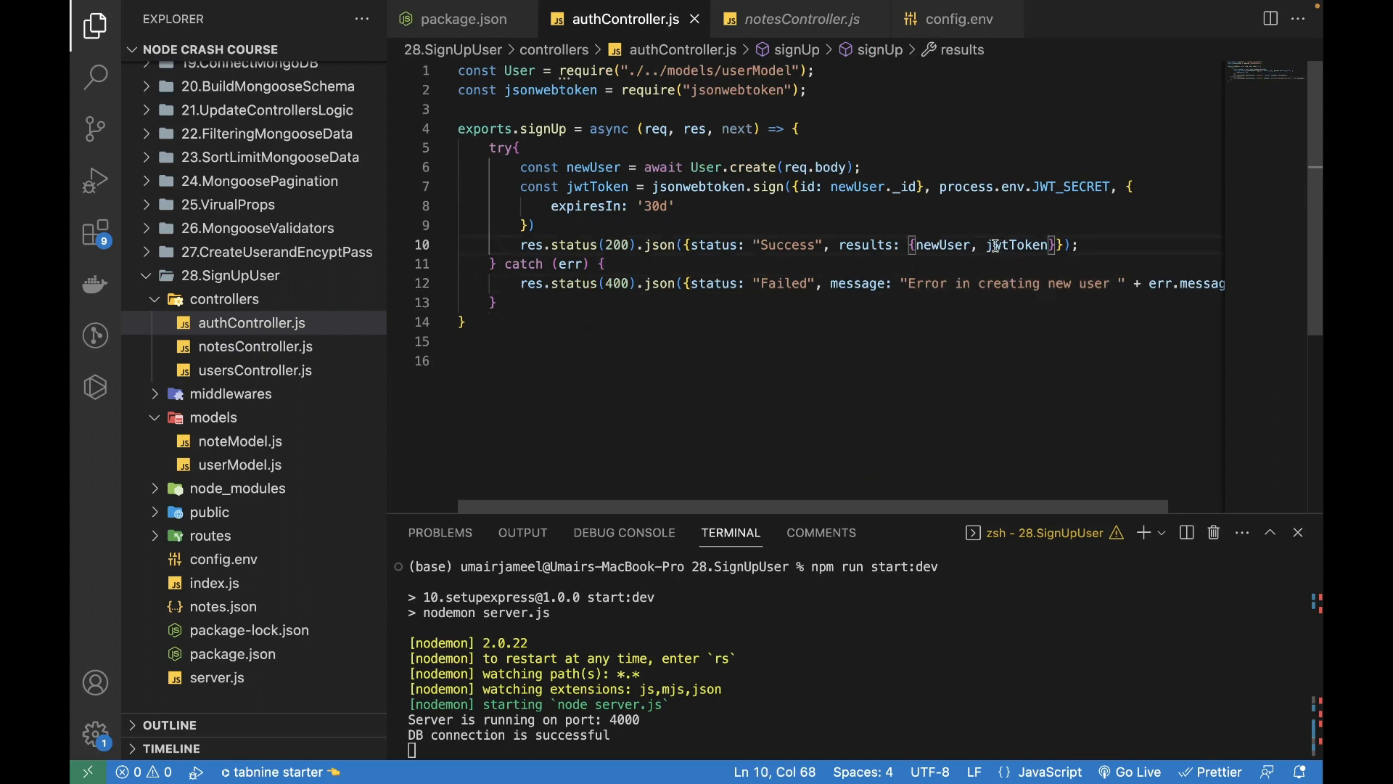
{"action": "mouse_move", "coordinate": [1018, 245]}
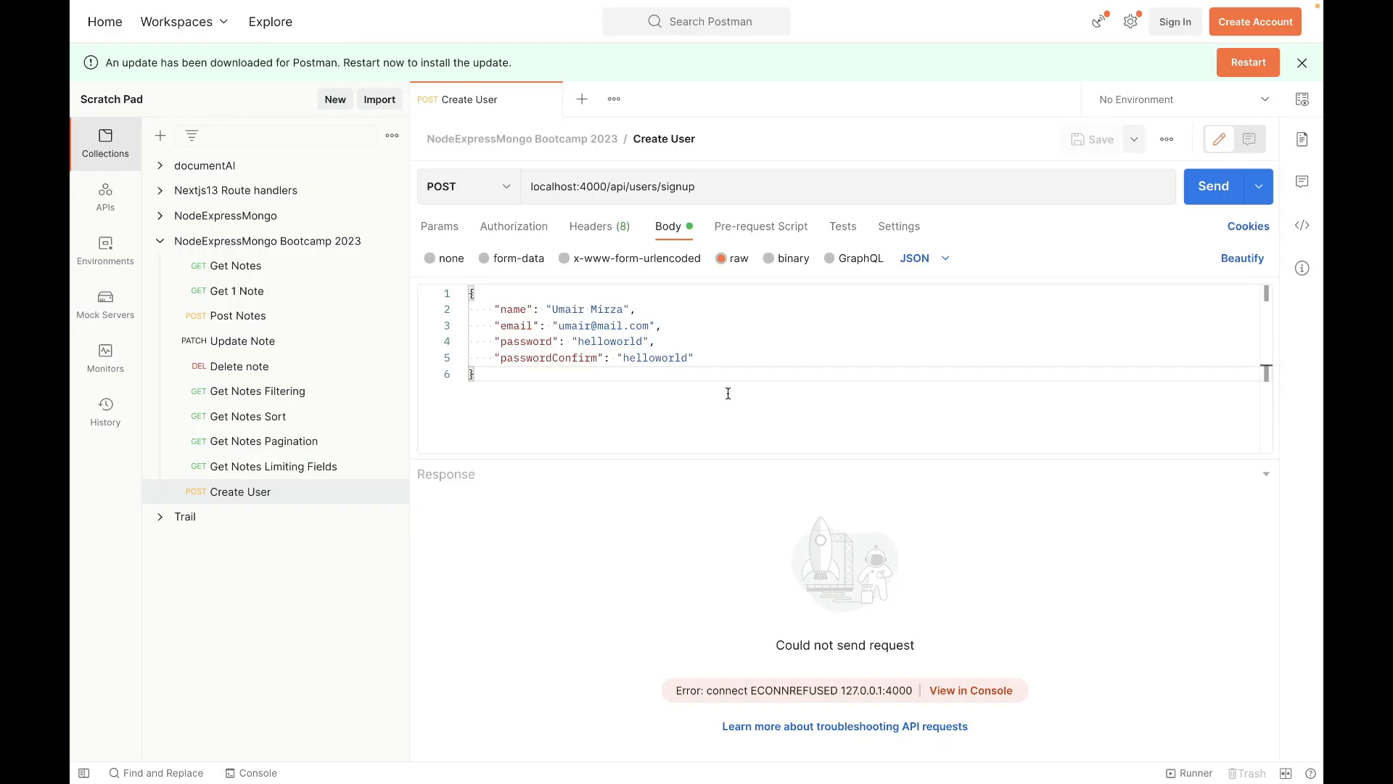
{"action": "mouse_move", "coordinate": [735, 478]}
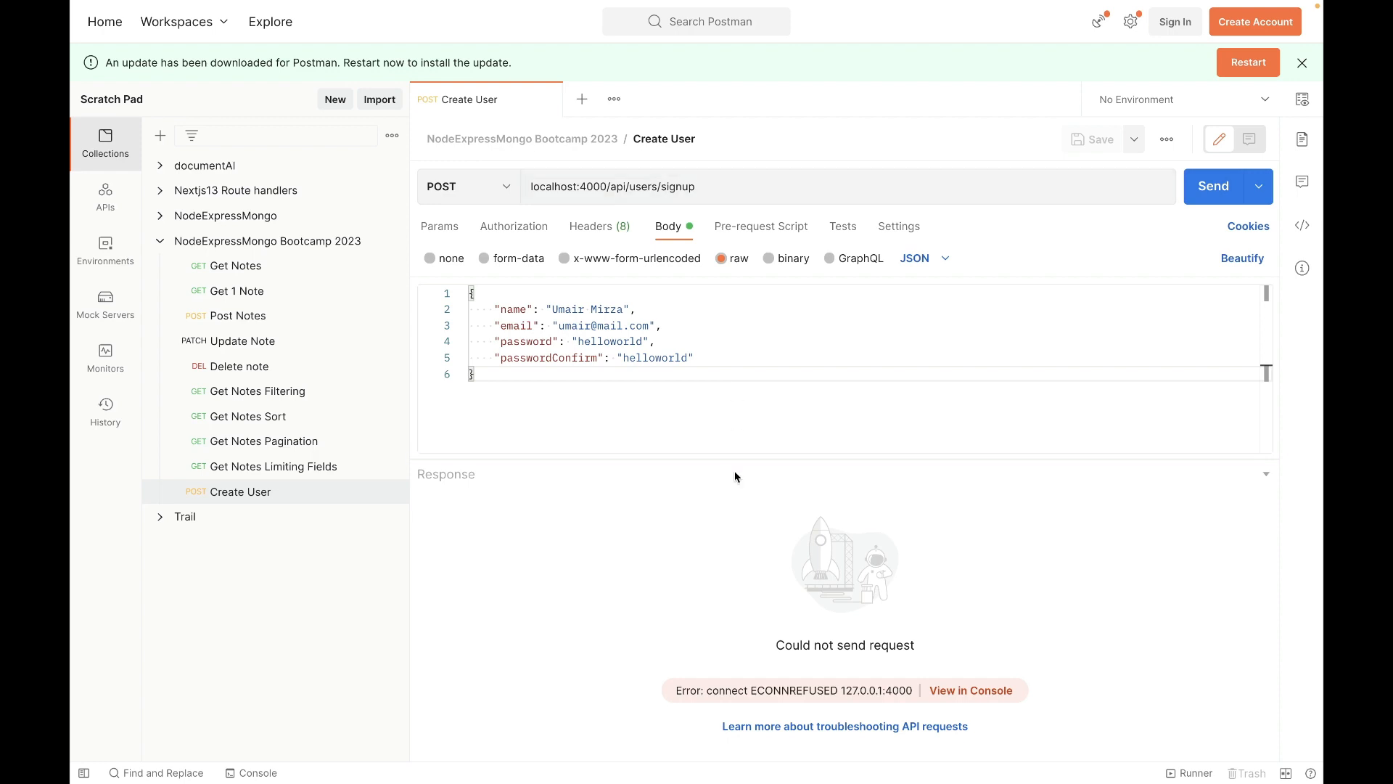
{"action": "mouse_move", "coordinate": [582, 388]}
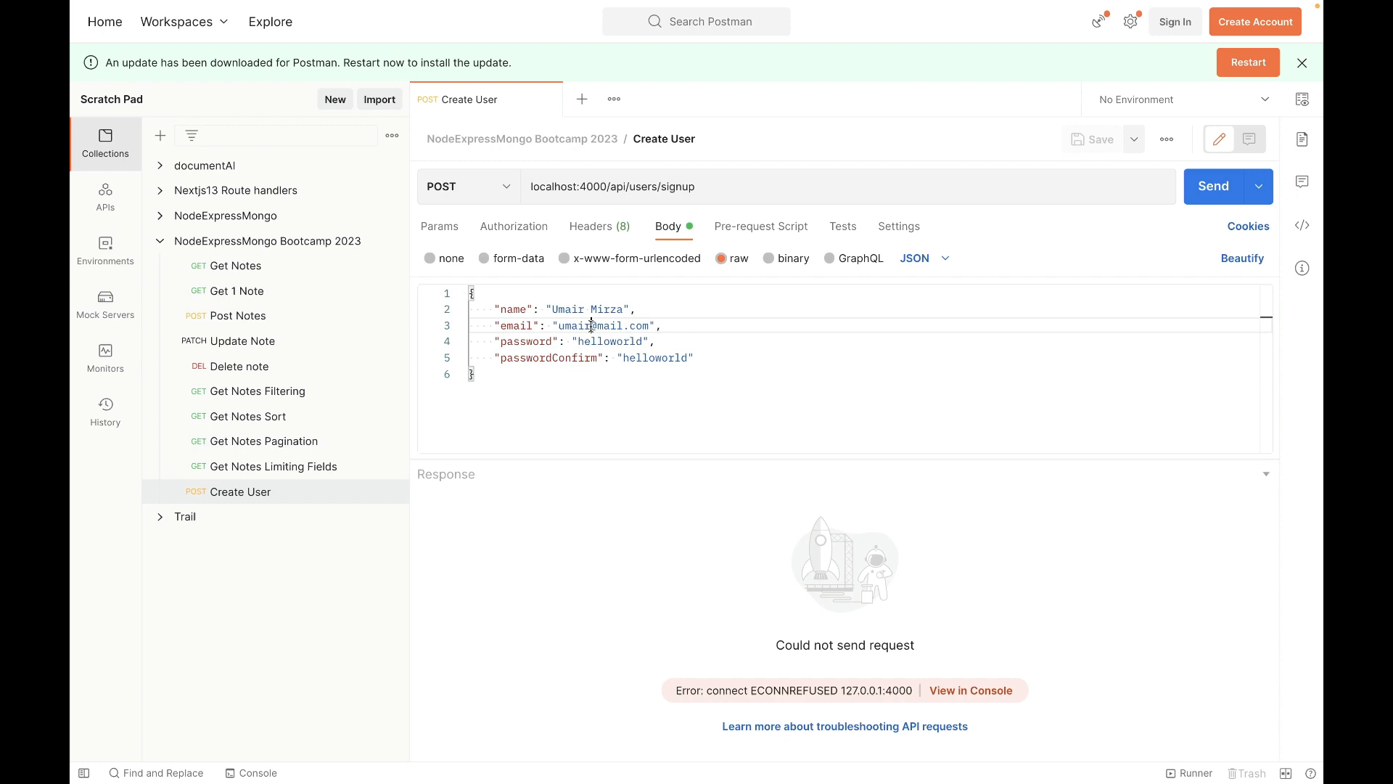
{"action": "type", "text": "2"}
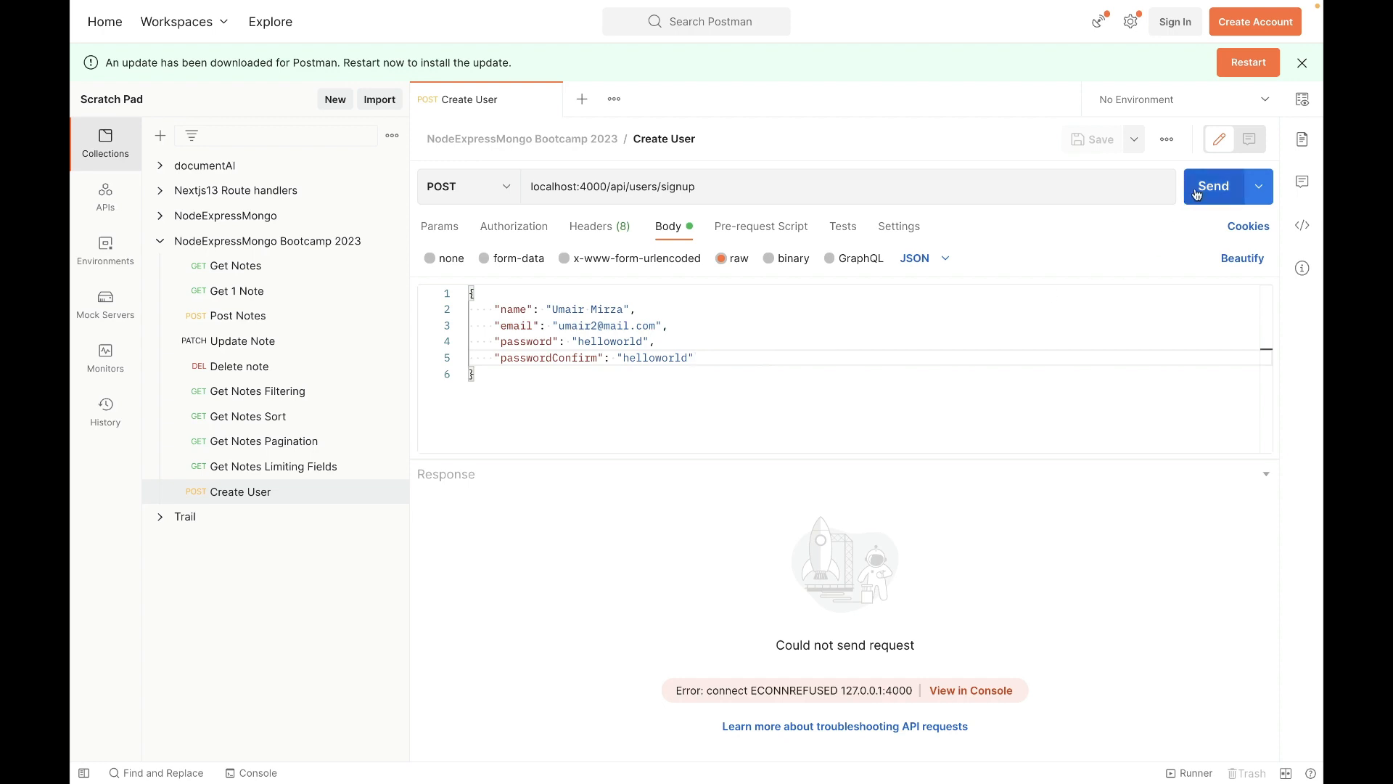
{"action": "left_click", "coordinate": [1214, 185]}
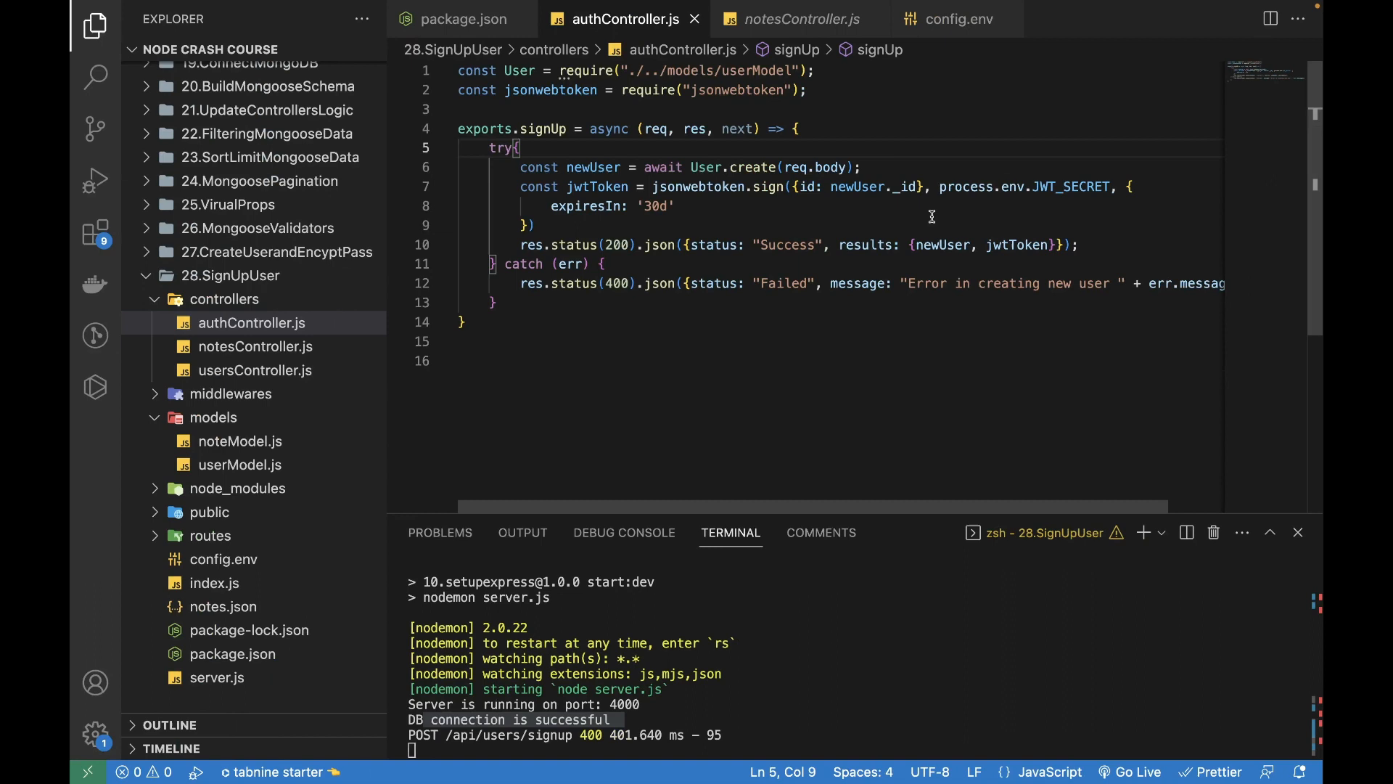
Step: Recheck the secret name in config.env, then return to authController.js and save
{"action": "left_click", "coordinate": [1052, 206]}
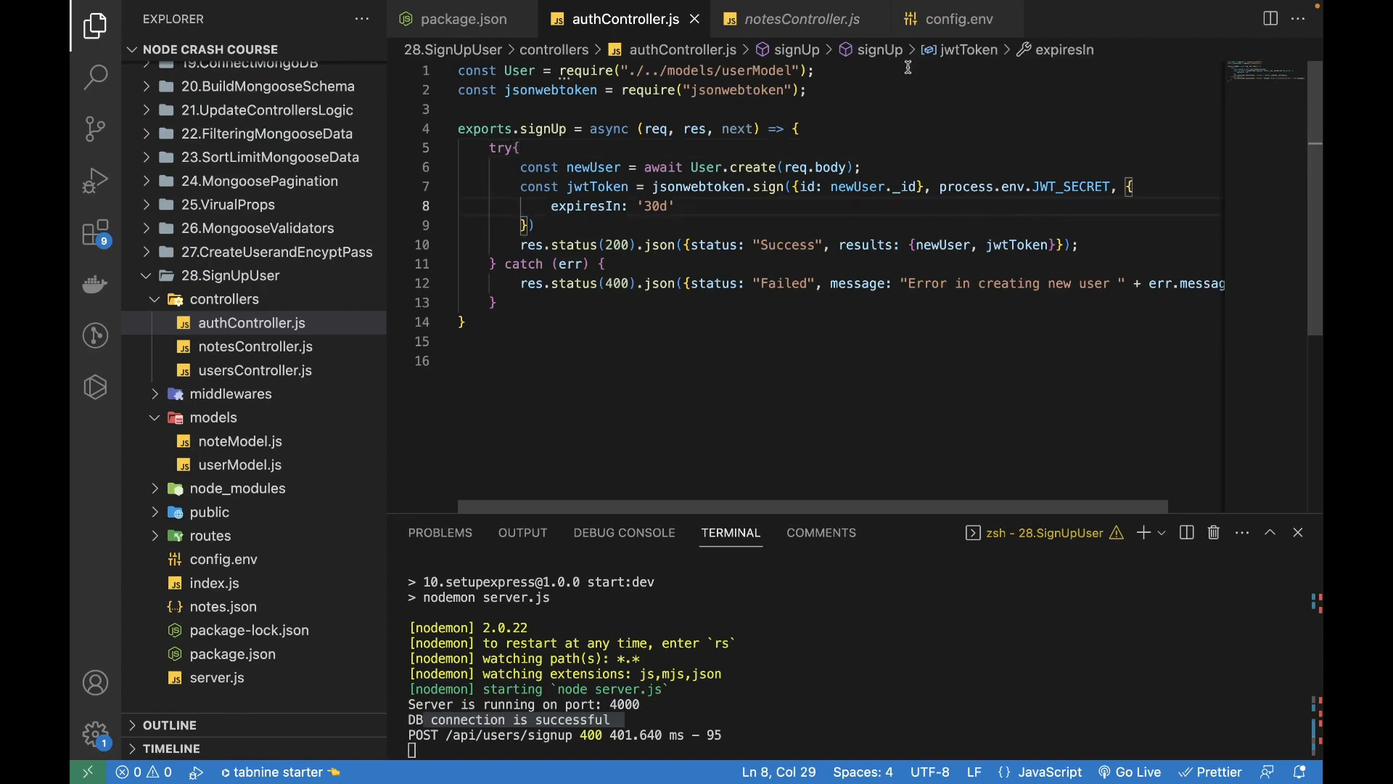
{"action": "mouse_move", "coordinate": [953, 19]}
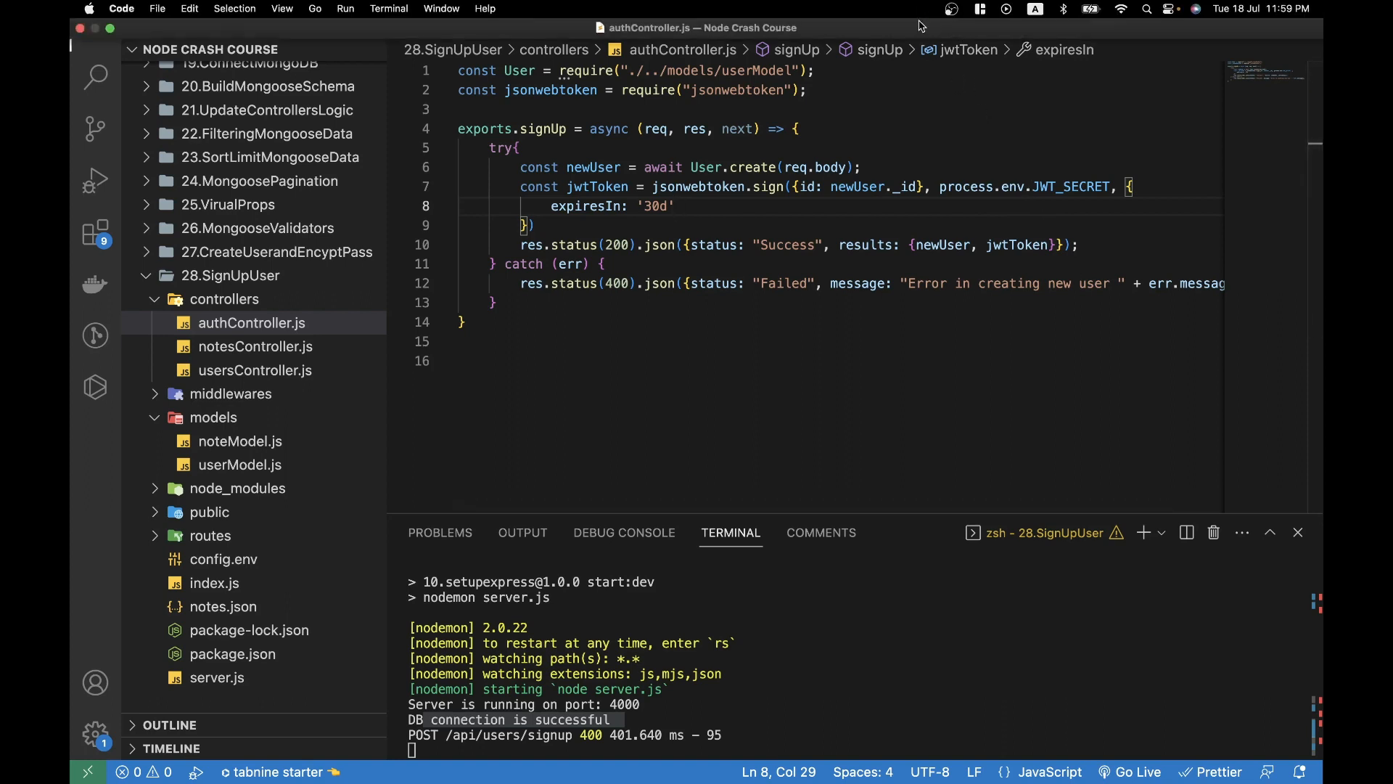
{"action": "left_click", "coordinate": [223, 558]}
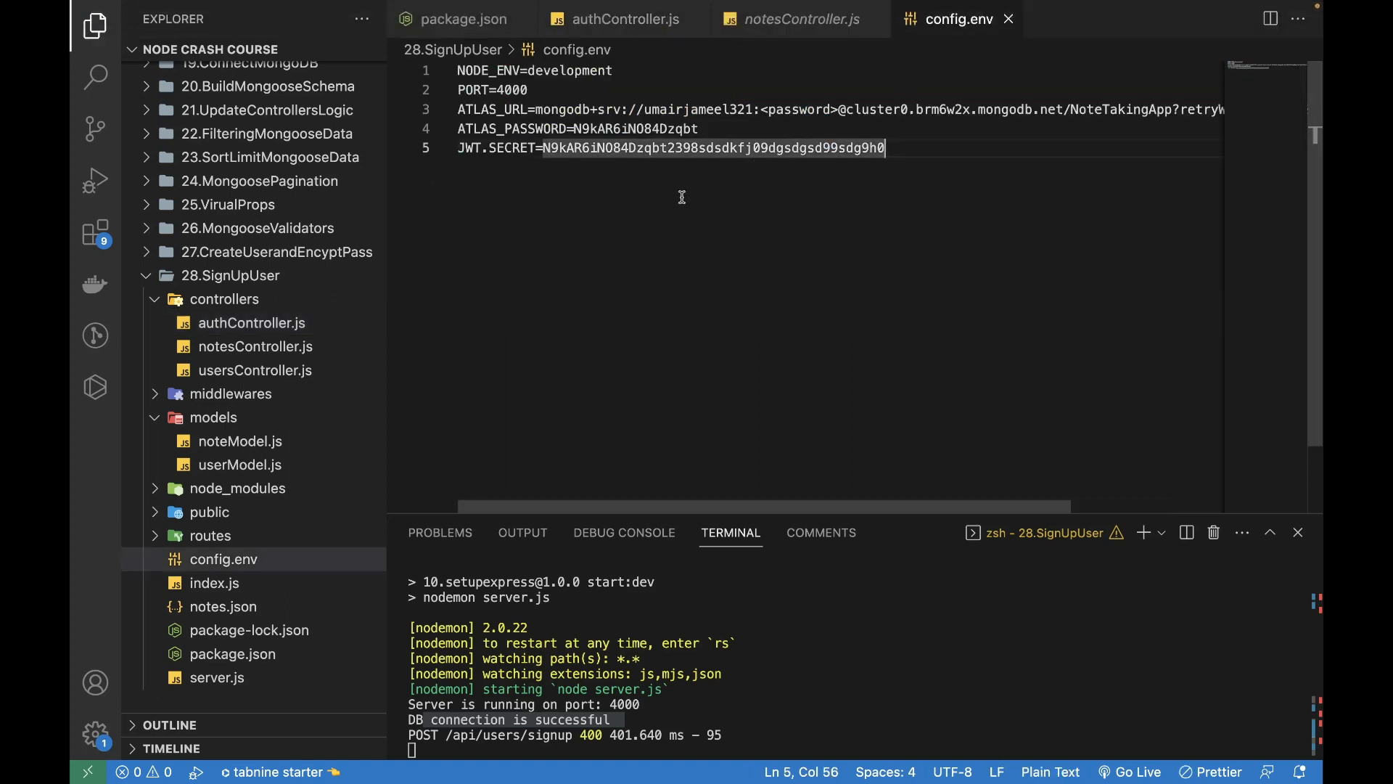
{"action": "mouse_move", "coordinate": [770, 191]}
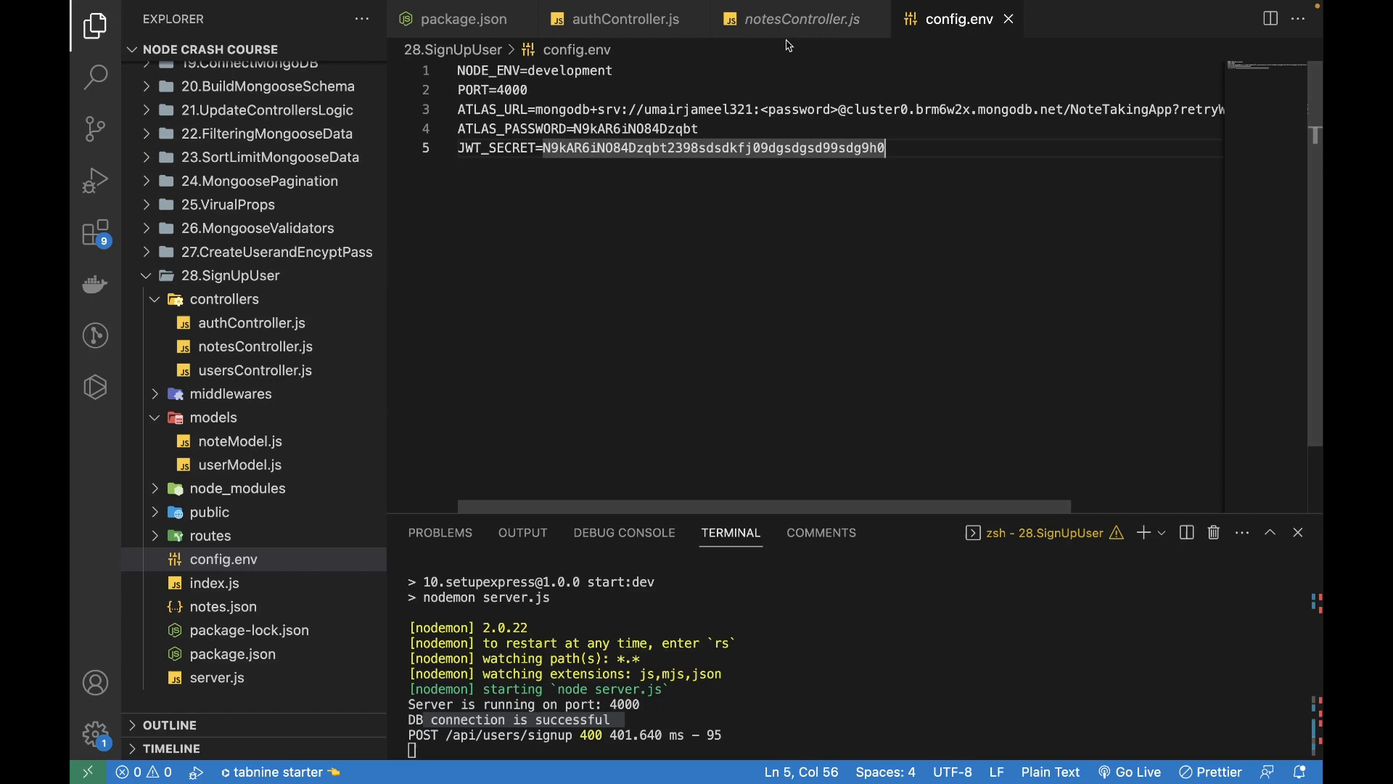
{"action": "left_click", "coordinate": [625, 19]}
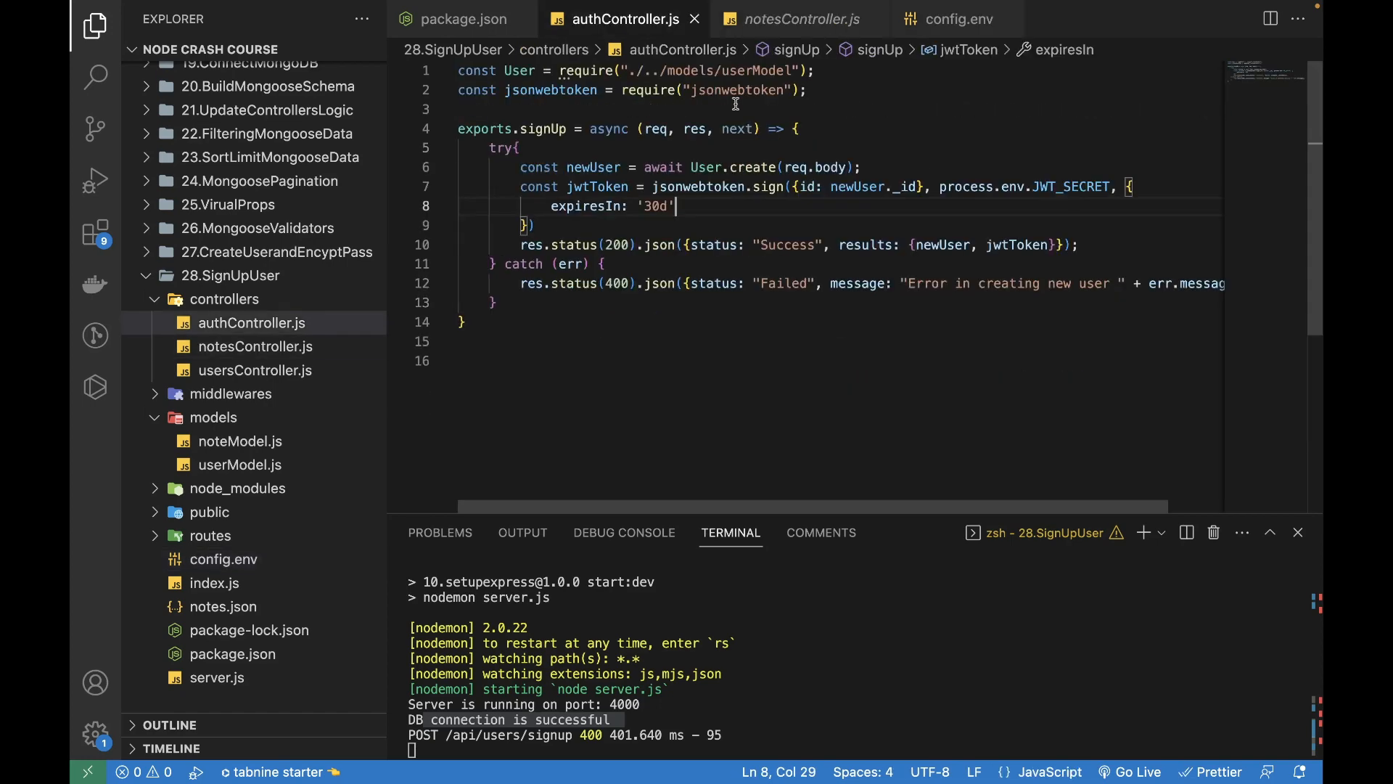
{"action": "key", "text": "ctrl+s"}
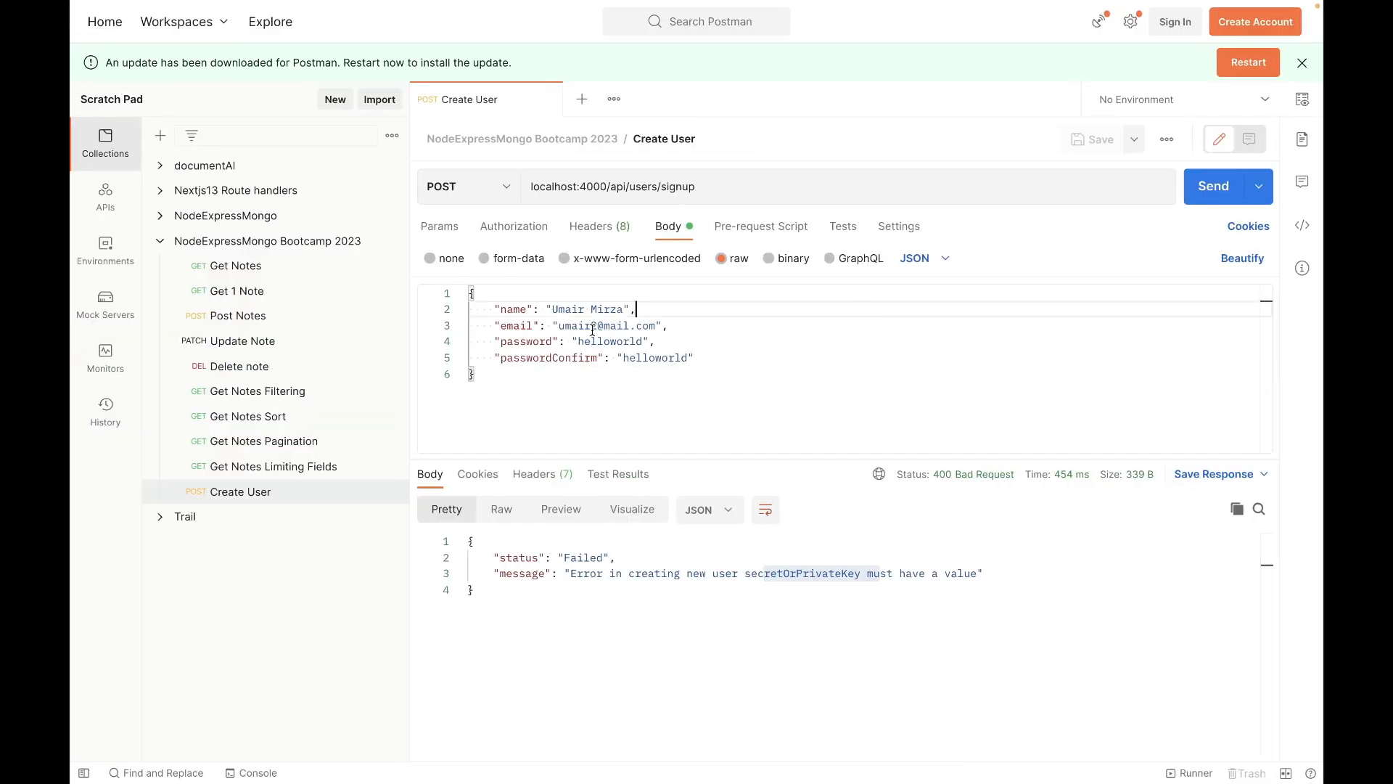
{"action": "type", "text": "21"}
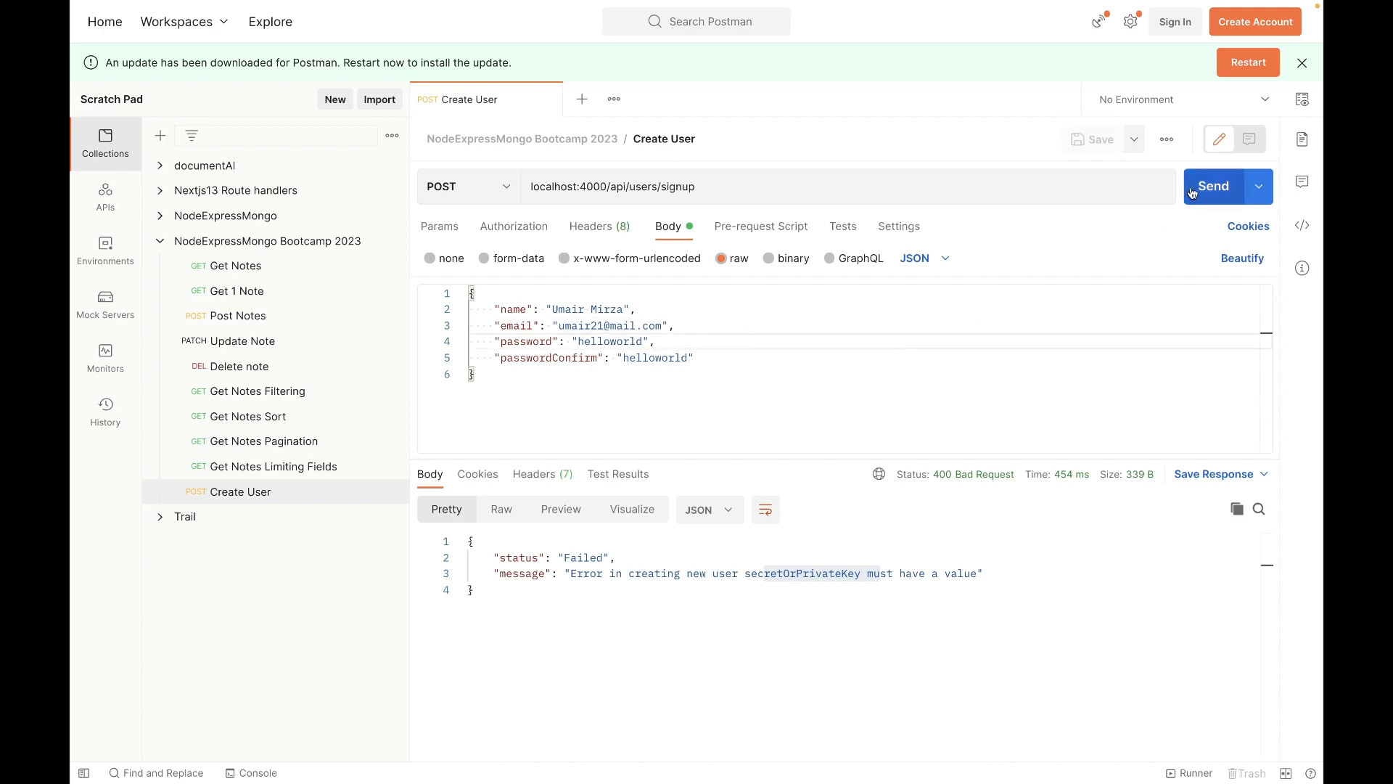
{"action": "left_click", "coordinate": [1212, 185]}
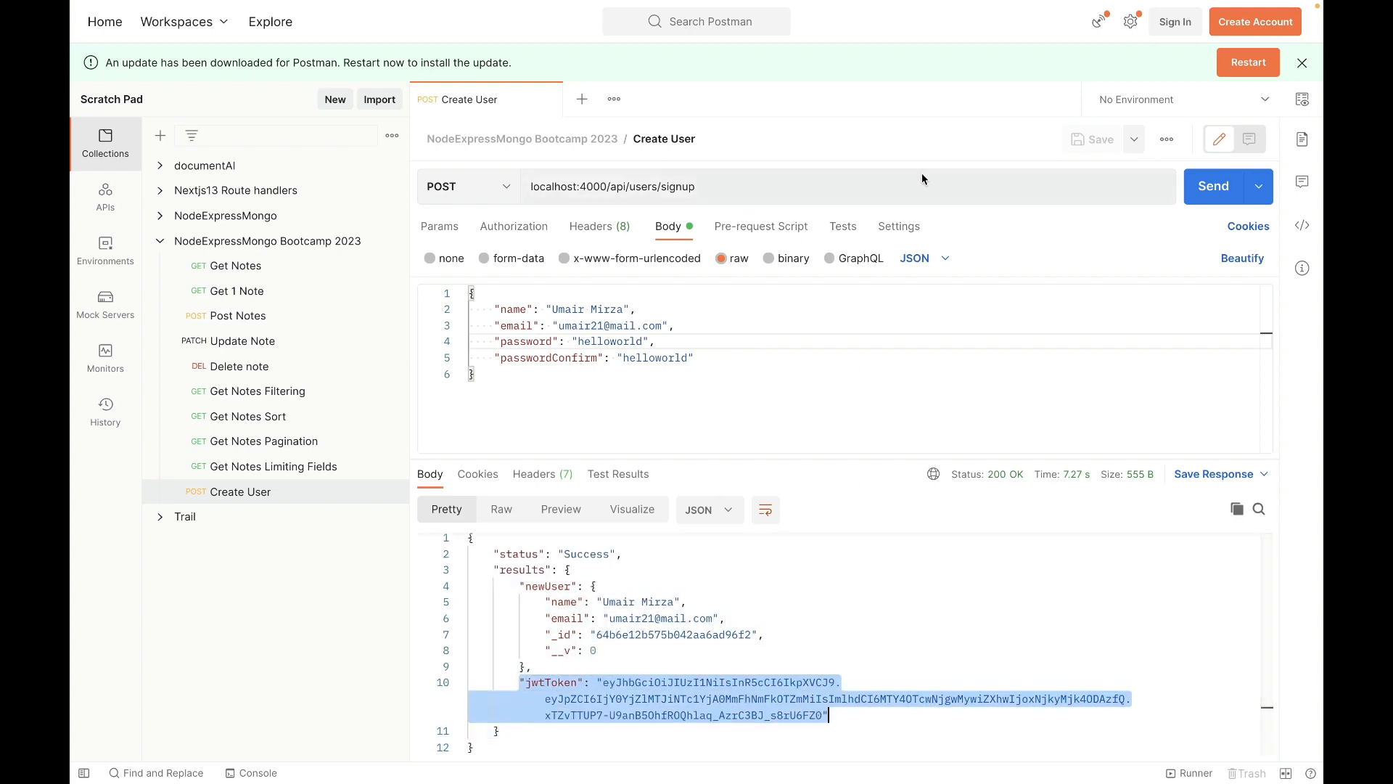
{"action": "mouse_move", "coordinate": [818, 404]}
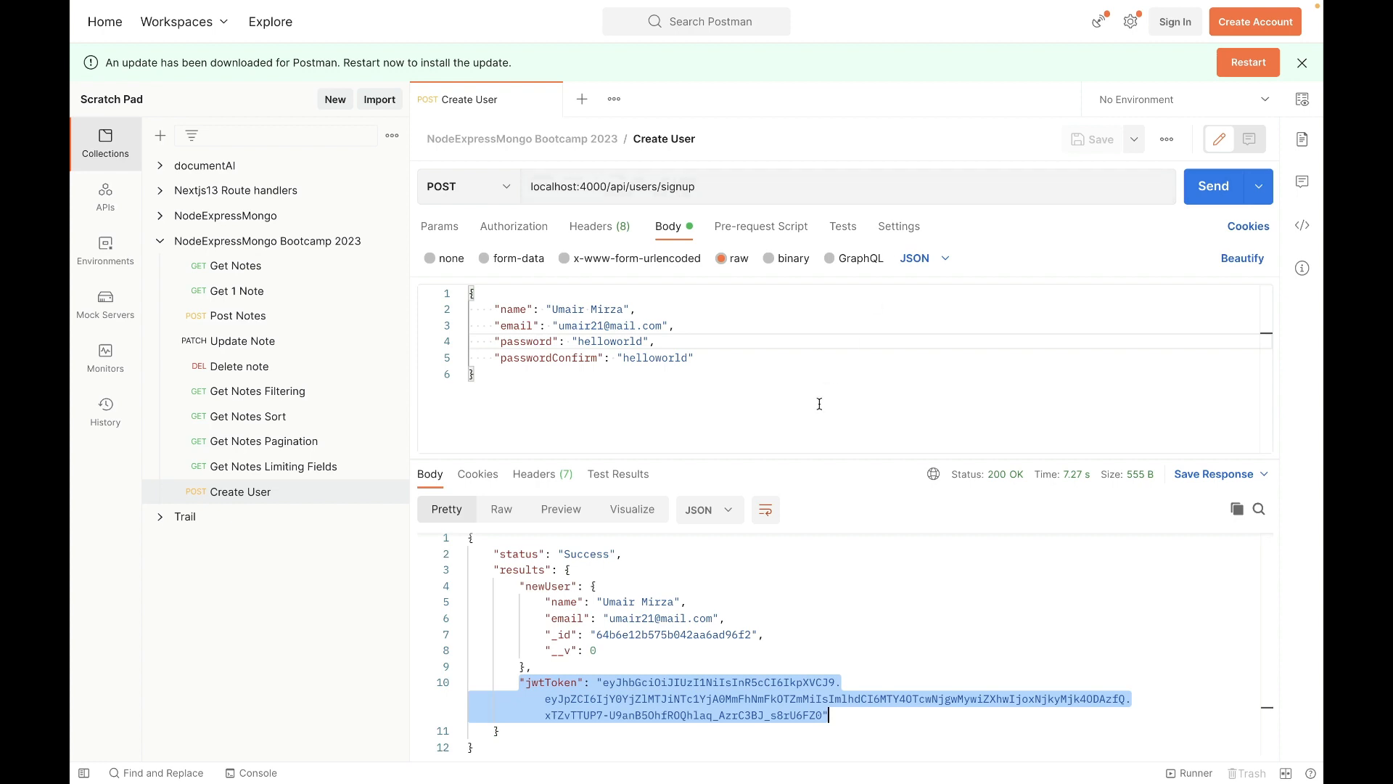
{"action": "mouse_move", "coordinate": [708, 374]}
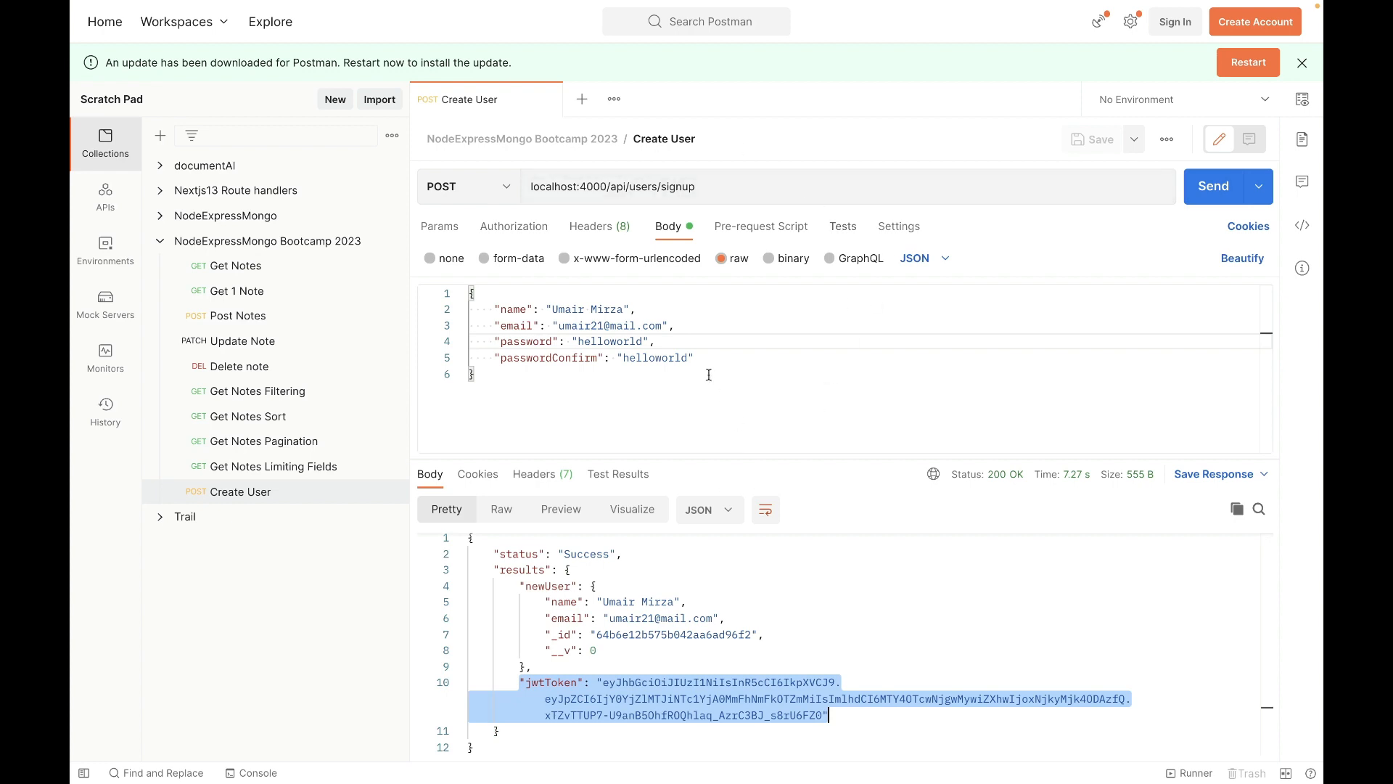
{"action": "mouse_move", "coordinate": [696, 400]}
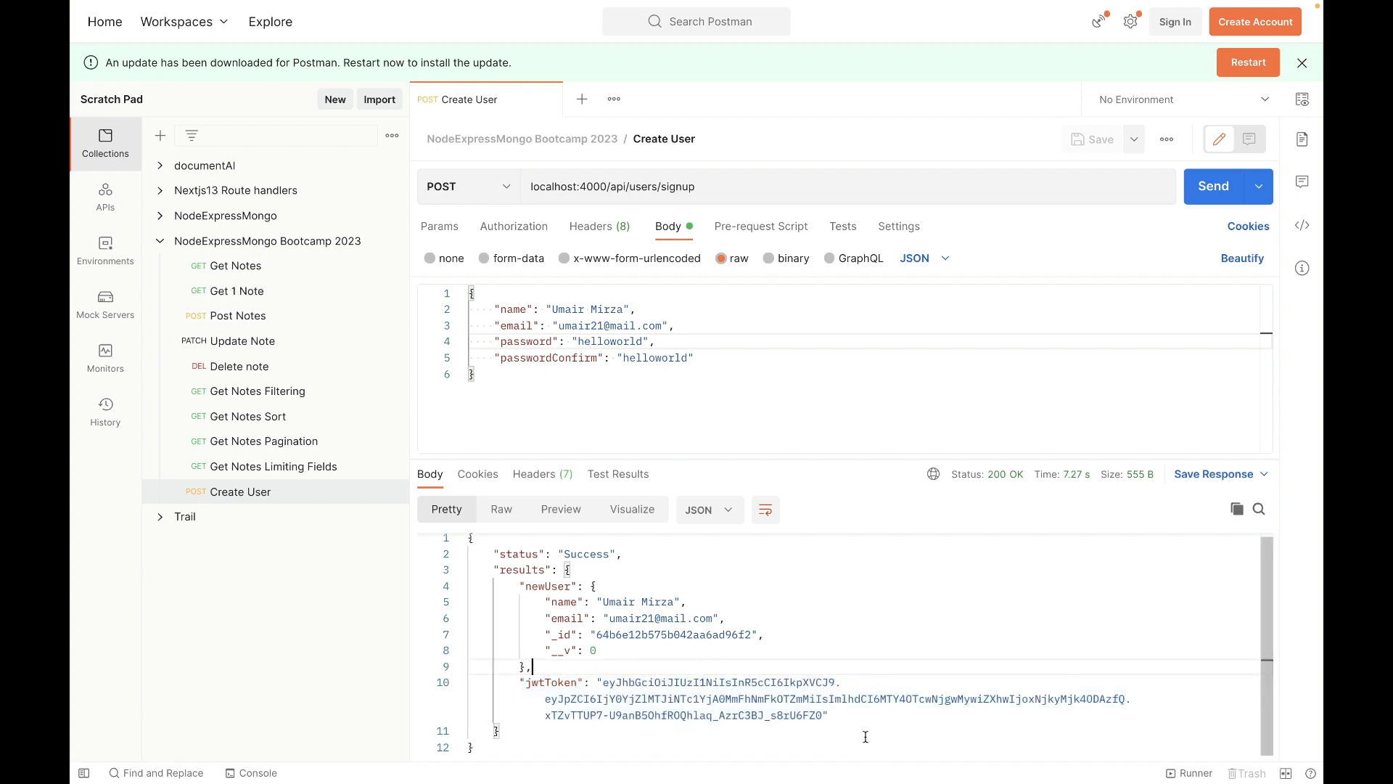
{"action": "double_click", "coordinate": [711, 698]}
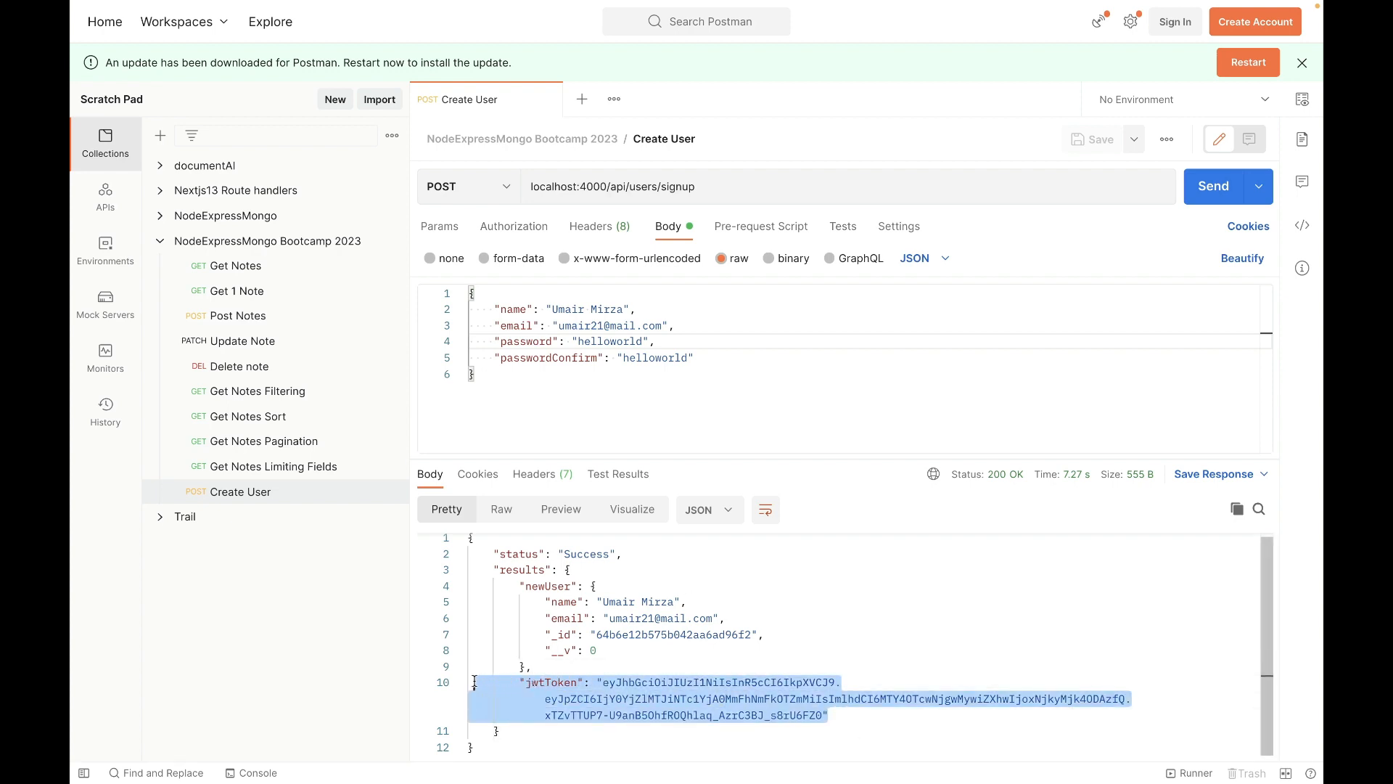